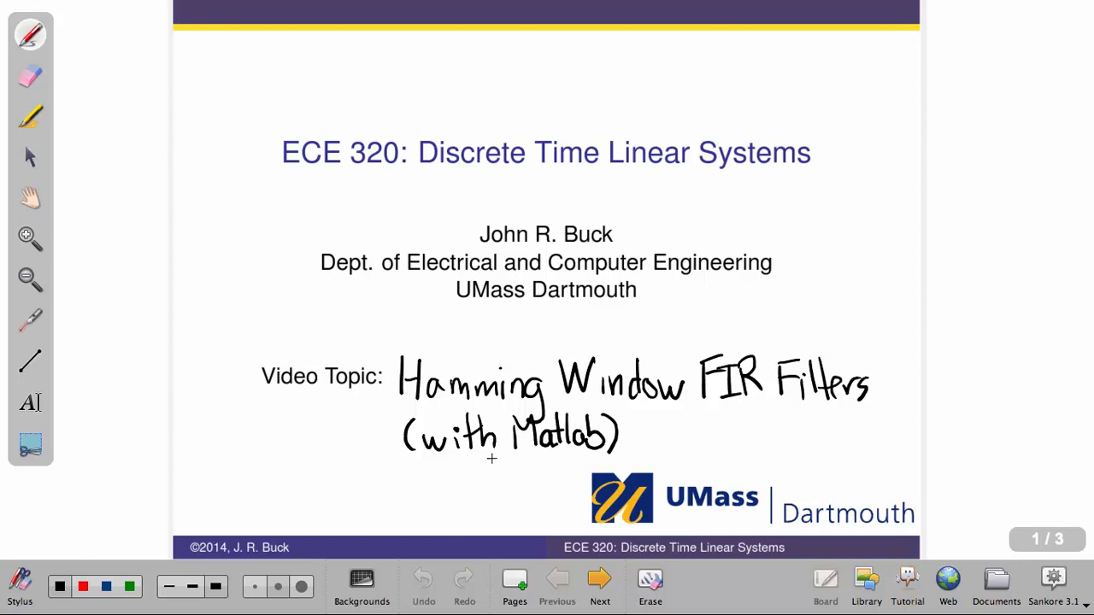
Advance to page 2 listing the three causal FIR lowpass design steps.
click(598, 580)
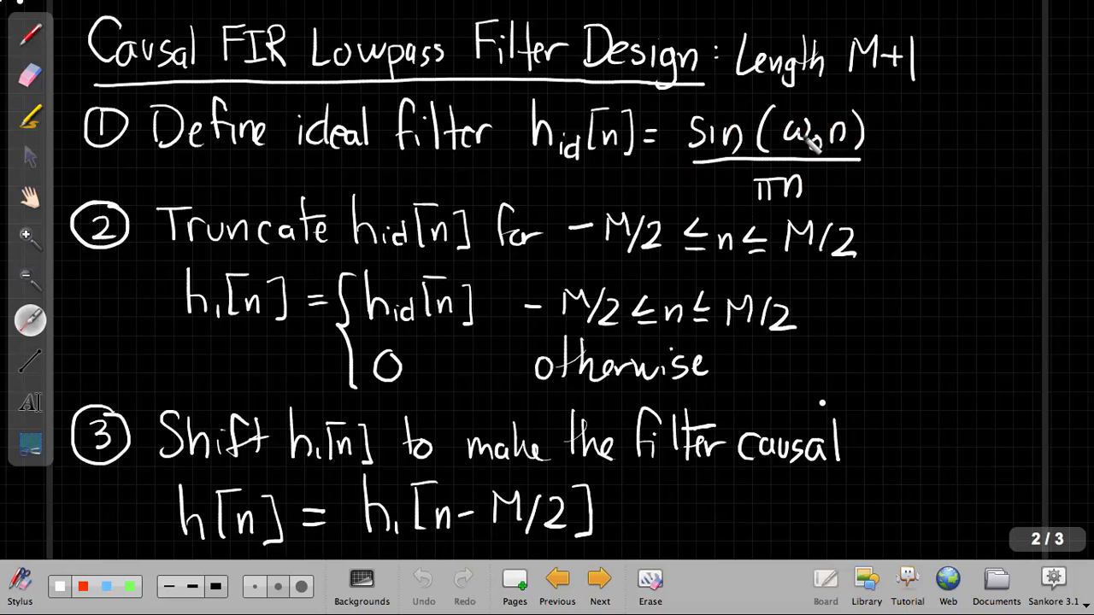
mouse_move(795, 151)
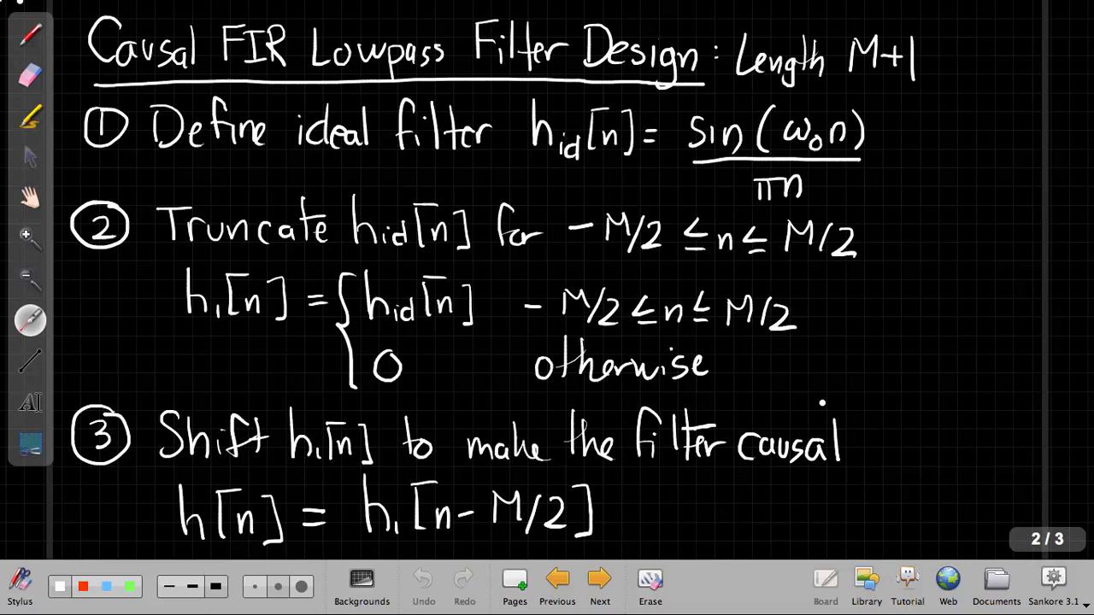
mouse_move(773, 152)
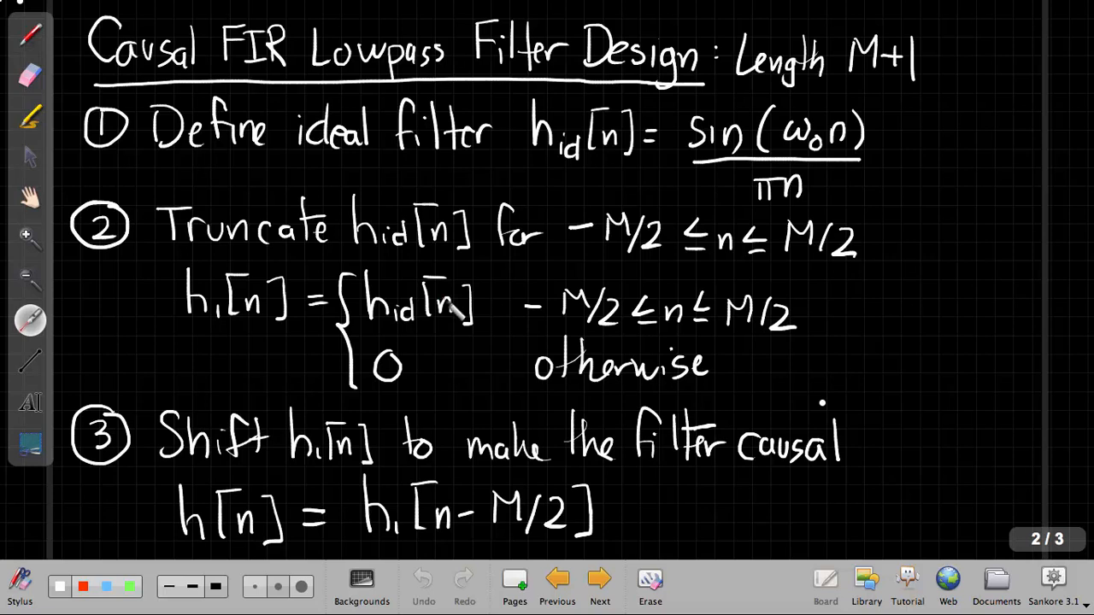
click(400, 334)
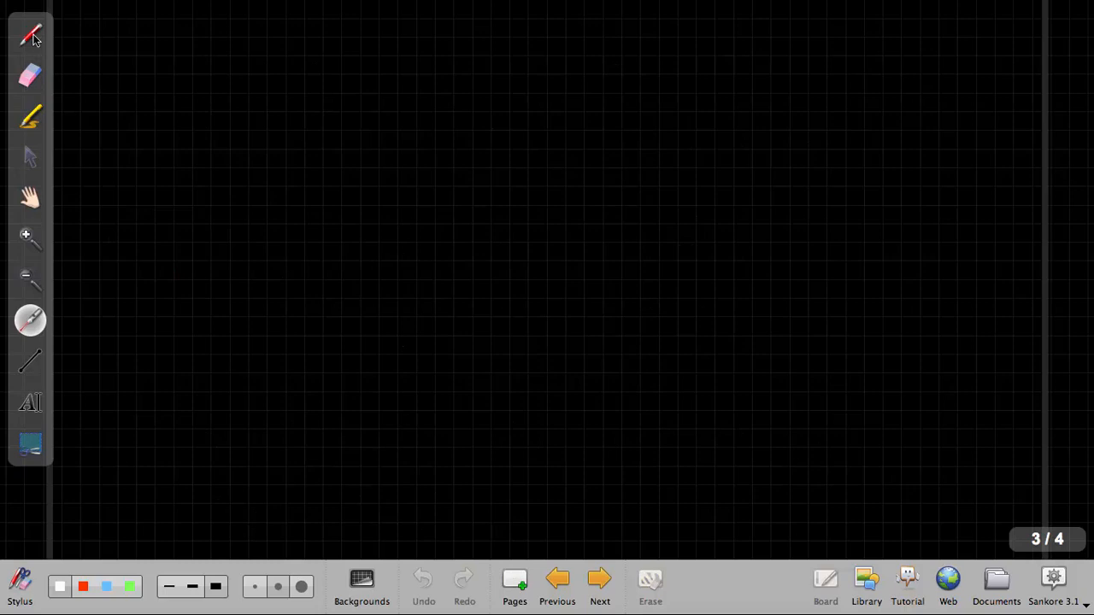
Handwrite 'Windowed FIR filter design' in pen at the page top and underline it.
click(31, 35)
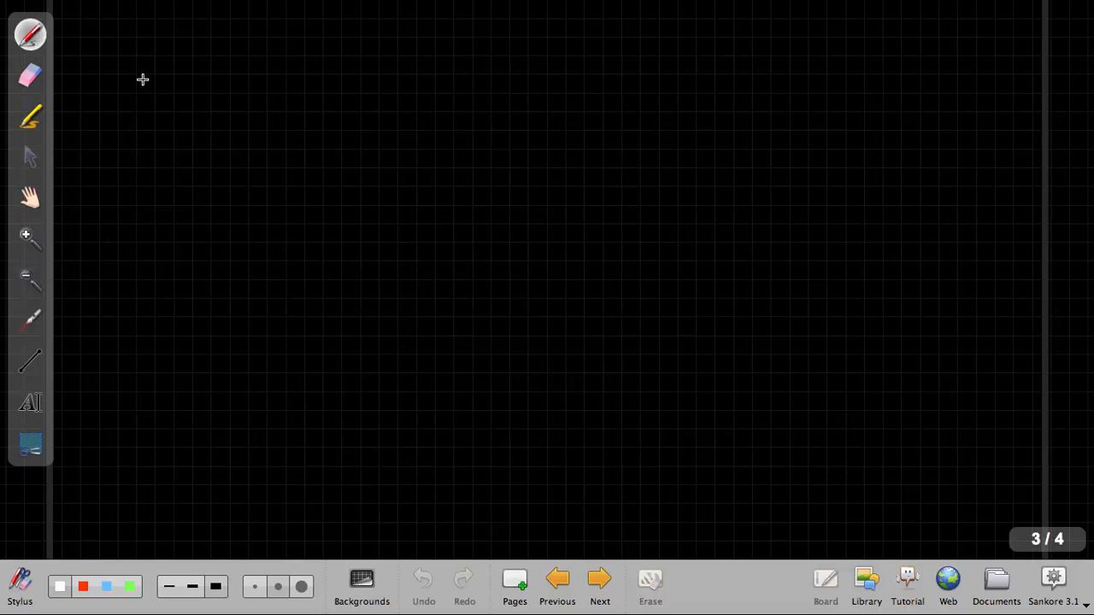
mouse_move(72, 27)
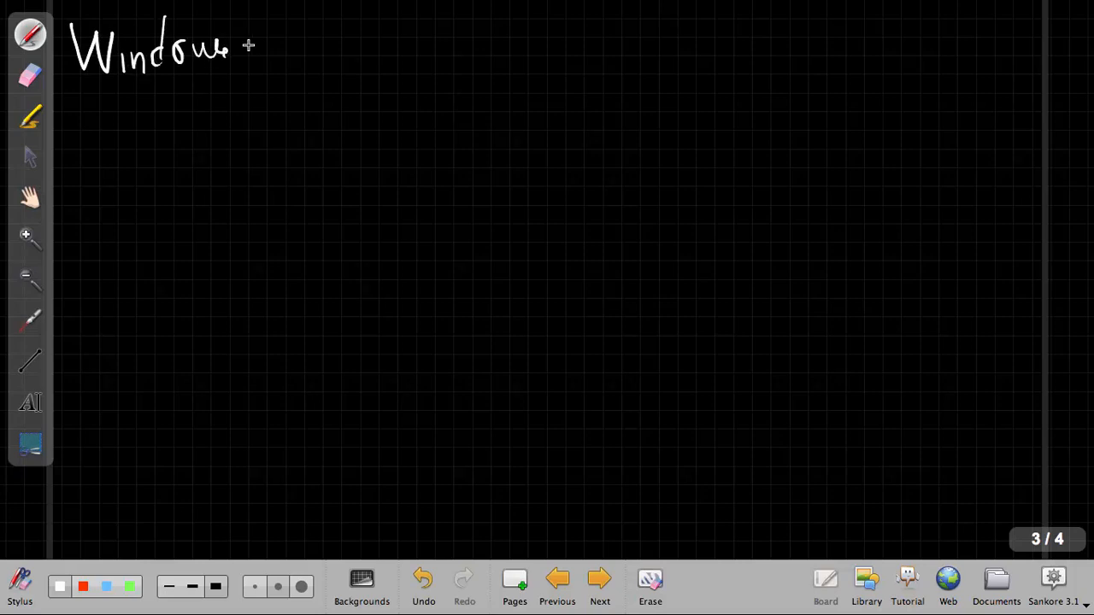
drag(248, 47, 325, 48)
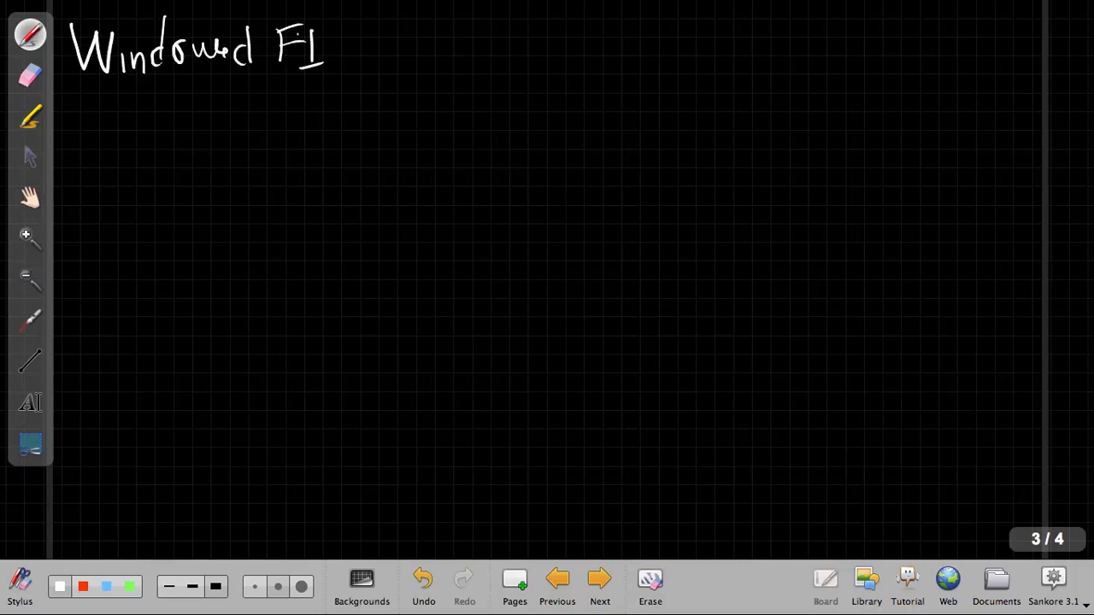
drag(325, 52, 402, 60)
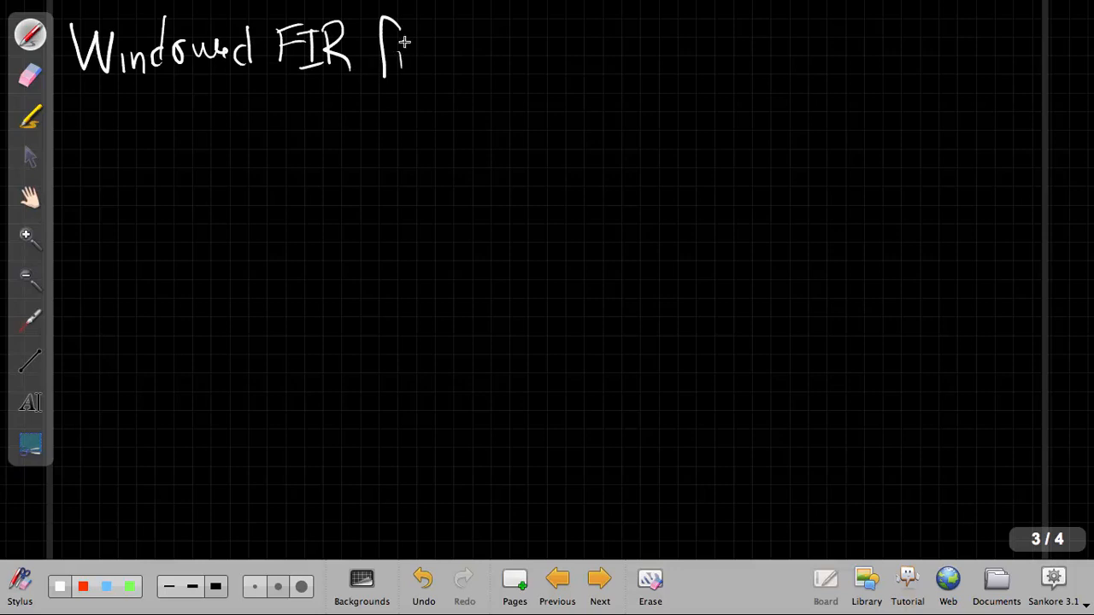
drag(394, 51, 478, 60)
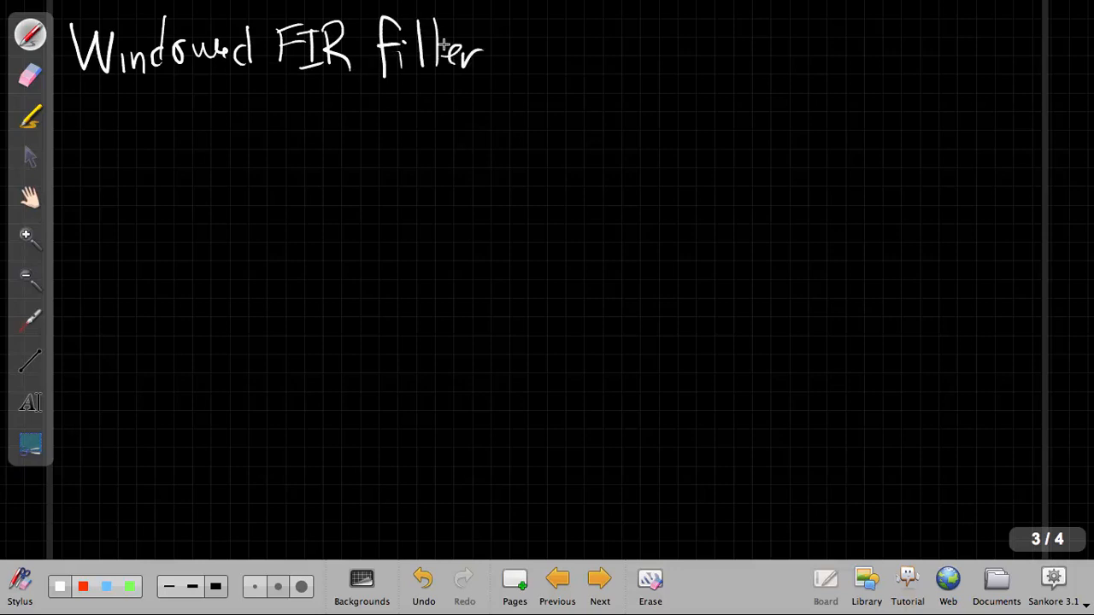
drag(495, 54, 555, 54)
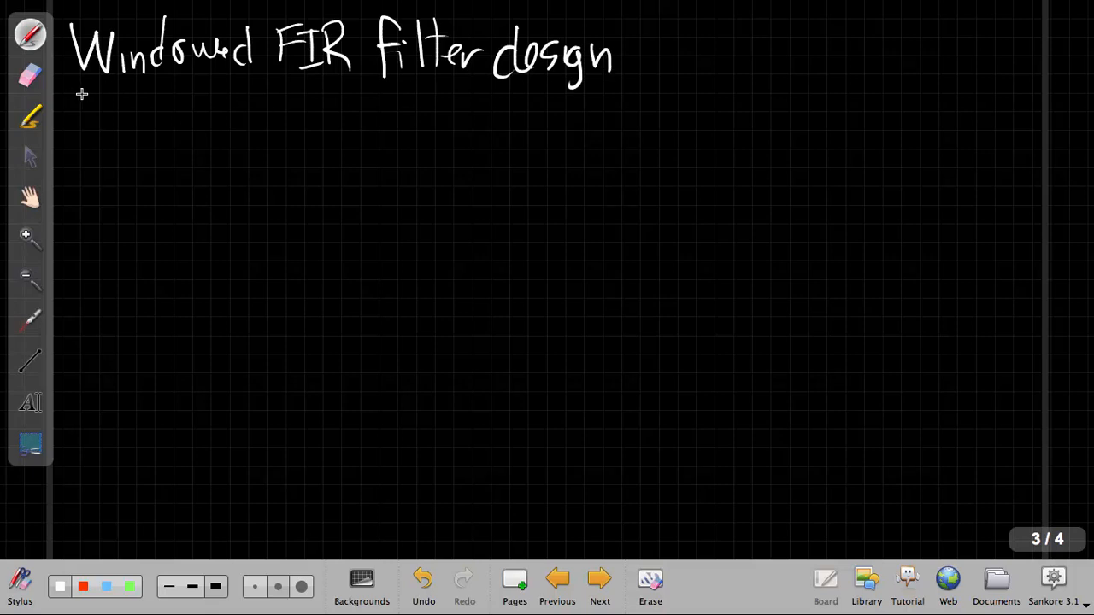
drag(82, 92, 607, 82)
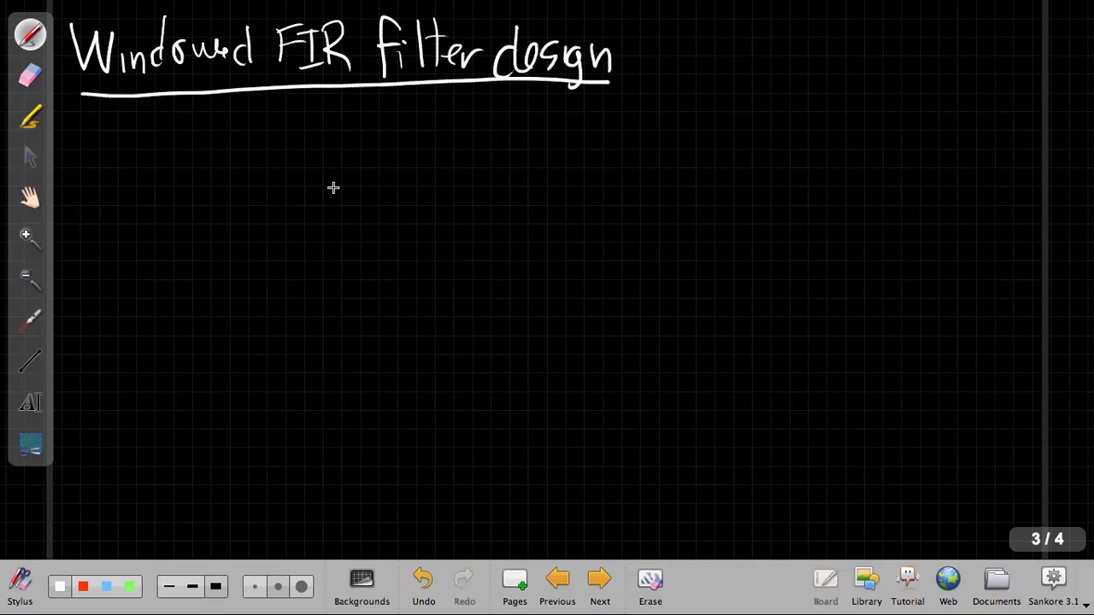
mouse_move(117, 134)
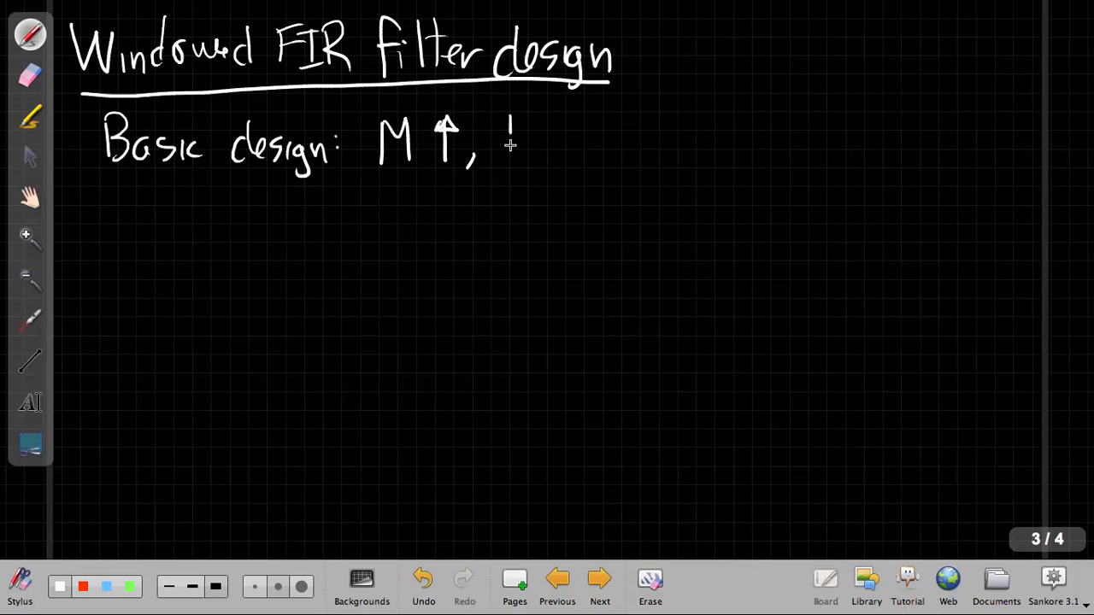
Write 'Basic design: M↑, transition band is narrower; but M↑, ripples are unchanged.'.
drag(499, 141, 584, 150)
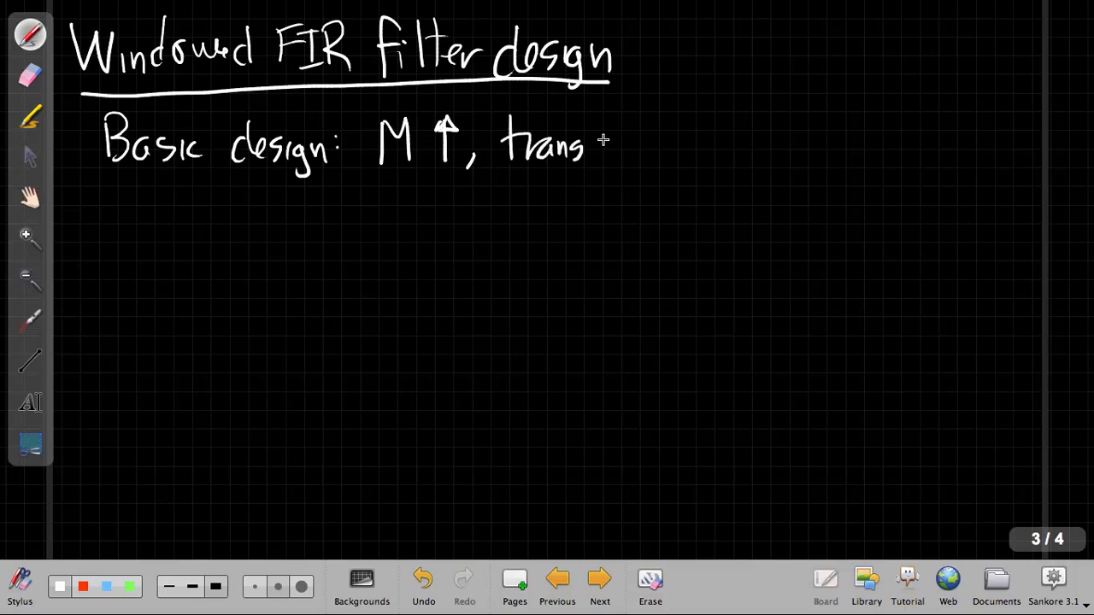
drag(599, 141, 683, 141)
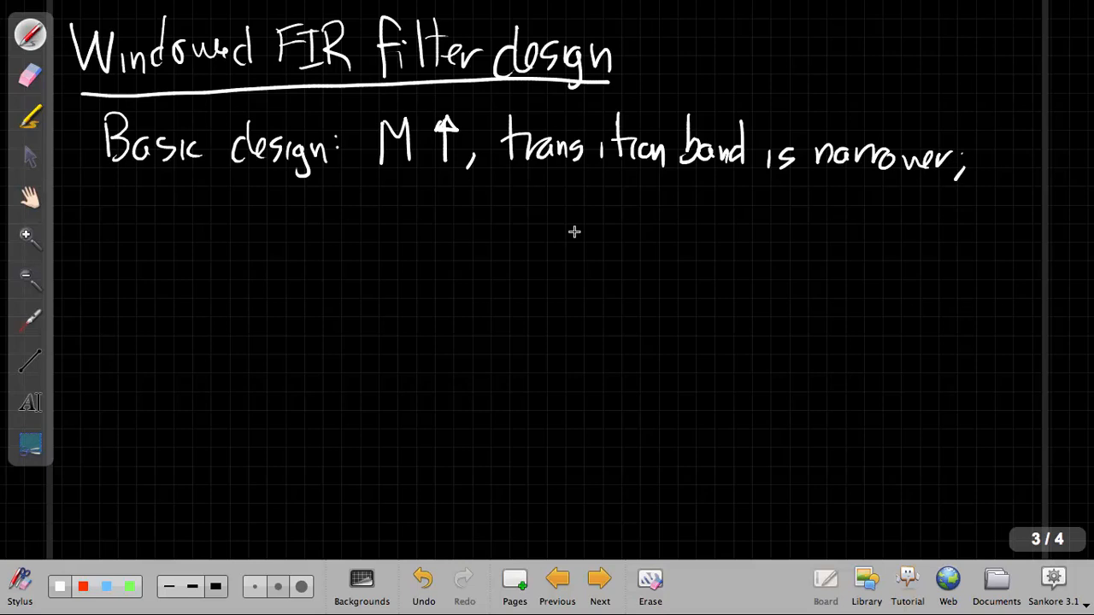
drag(123, 205, 174, 231)
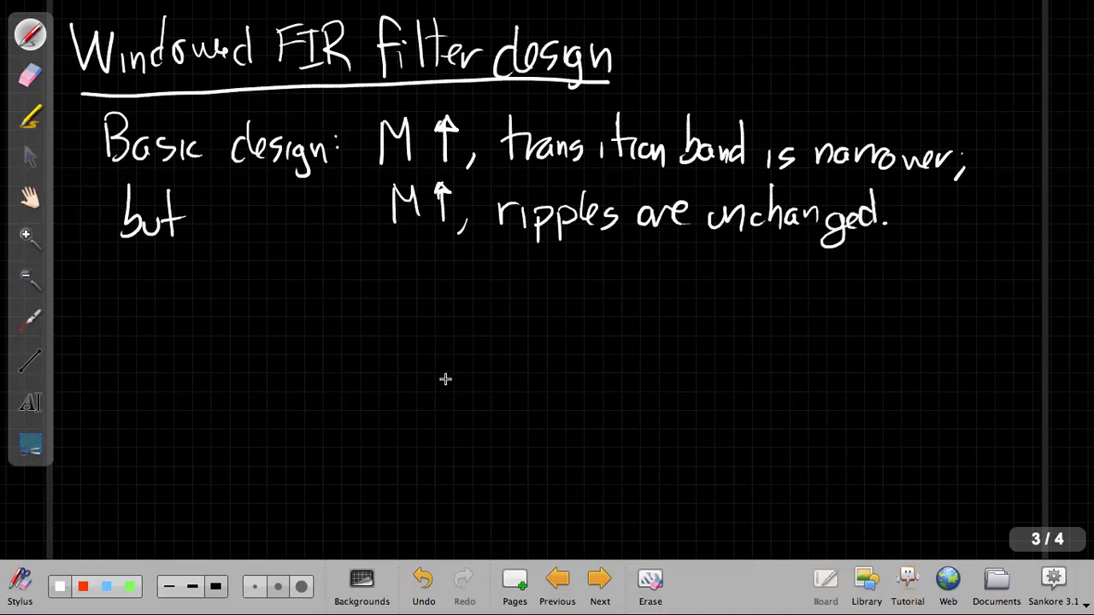
mouse_move(431, 389)
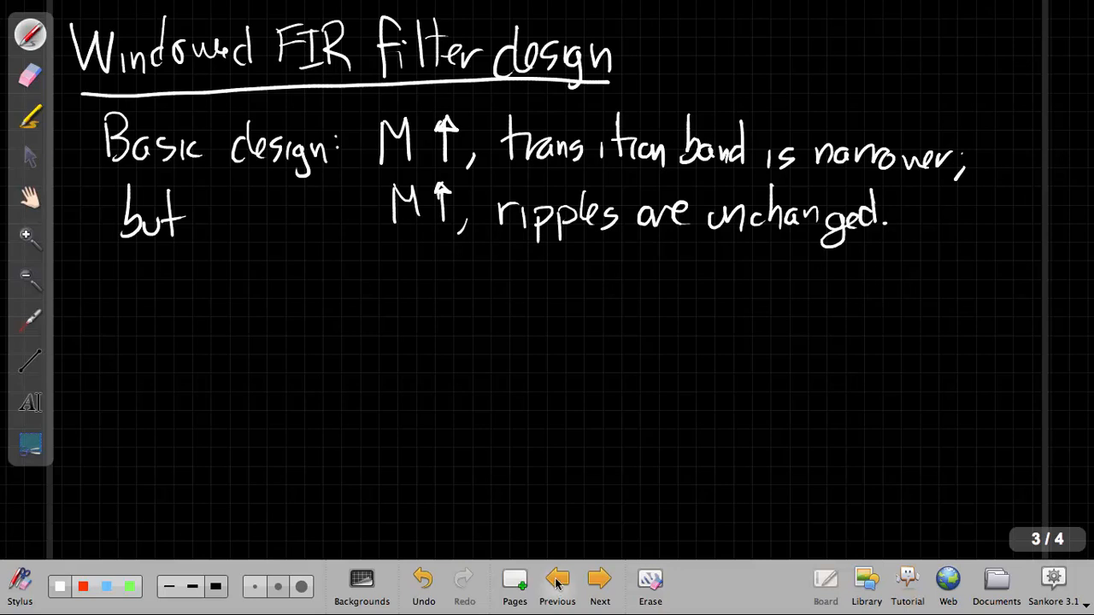
Glance back at the previous page of design steps, then return to this page.
click(557, 579)
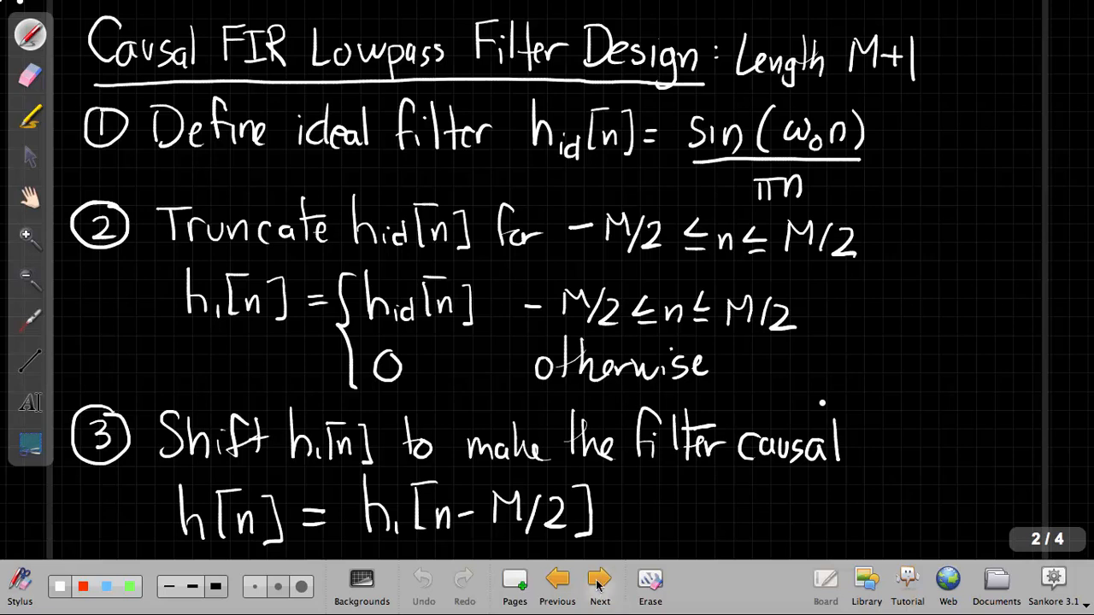
click(598, 582)
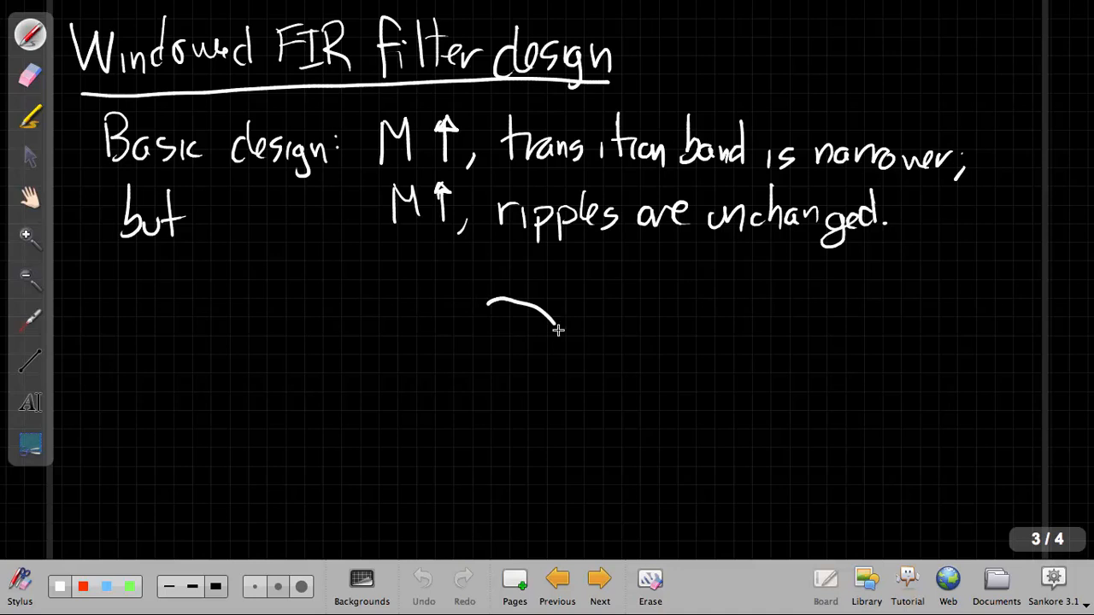
Sketch a truncated sinc curve on a horizontal n axis below the notes.
drag(556, 328, 829, 424)
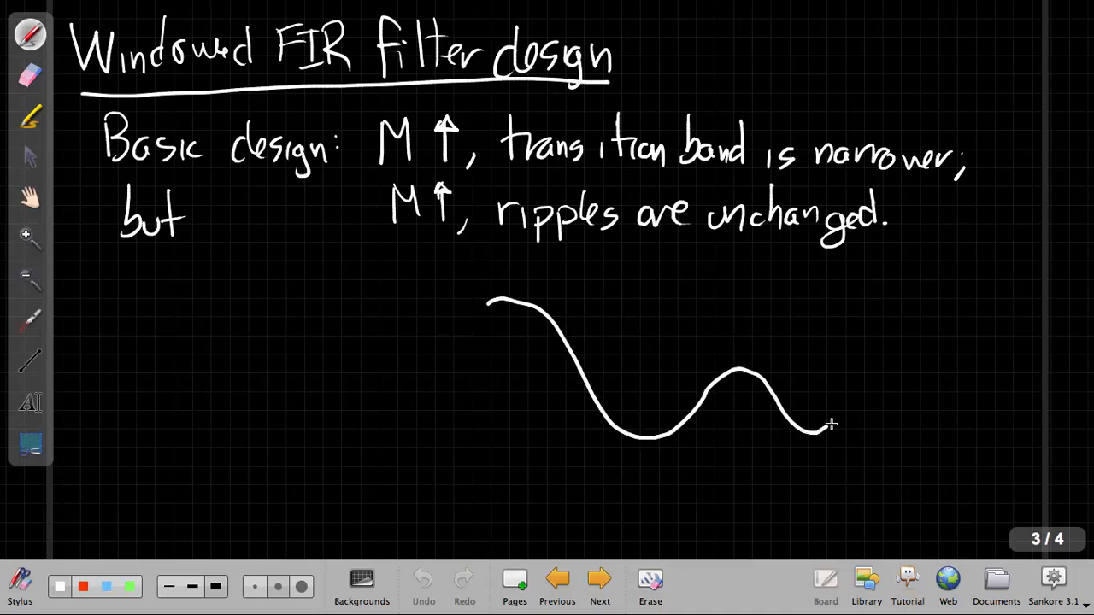
drag(824, 425, 886, 390)
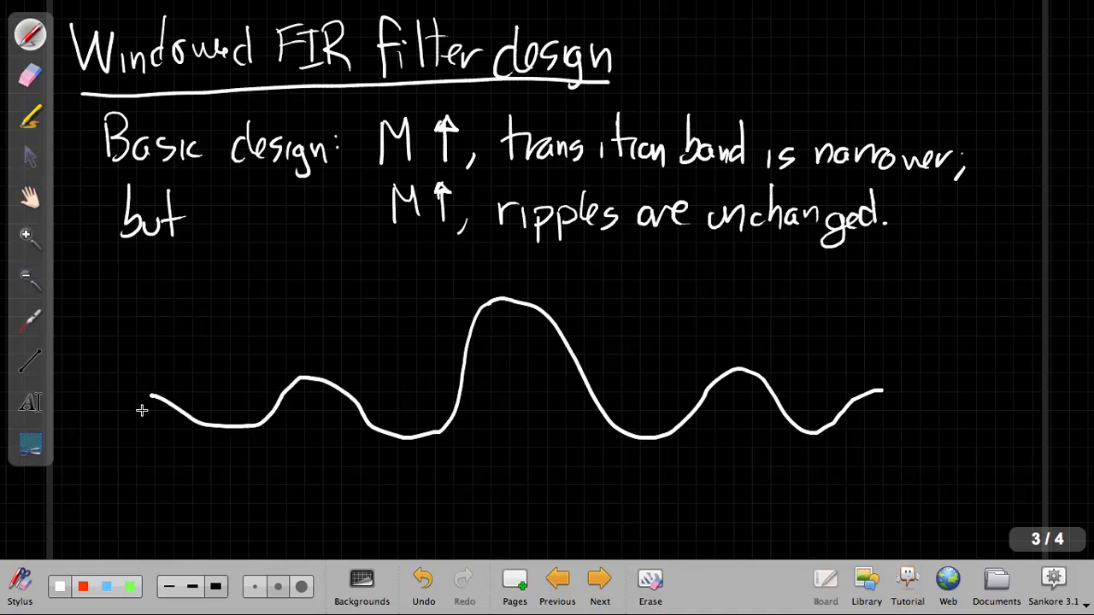
drag(140, 410, 821, 409)
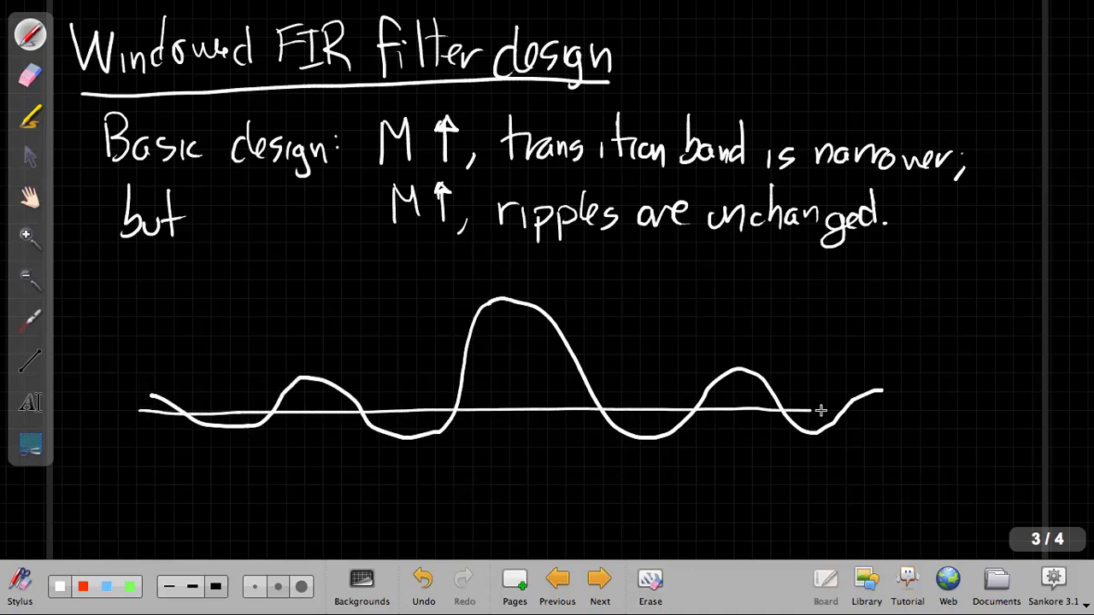
drag(812, 410, 889, 397)
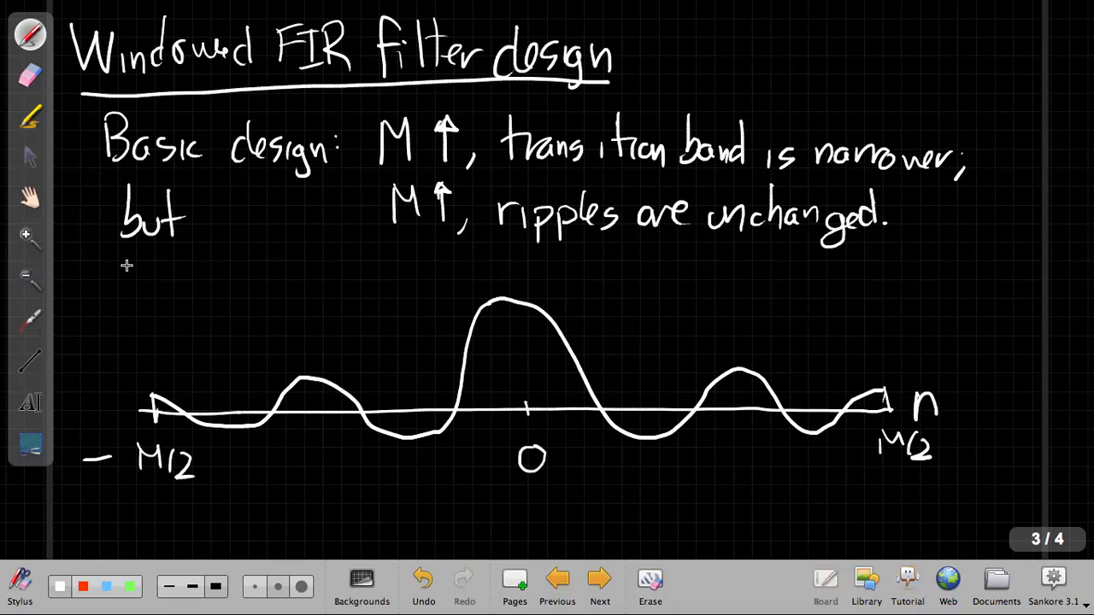
Label the sketch h[n], circle its truncated ends in red and write 'Ripples in H(e^jω)'.
drag(123, 291, 209, 316)
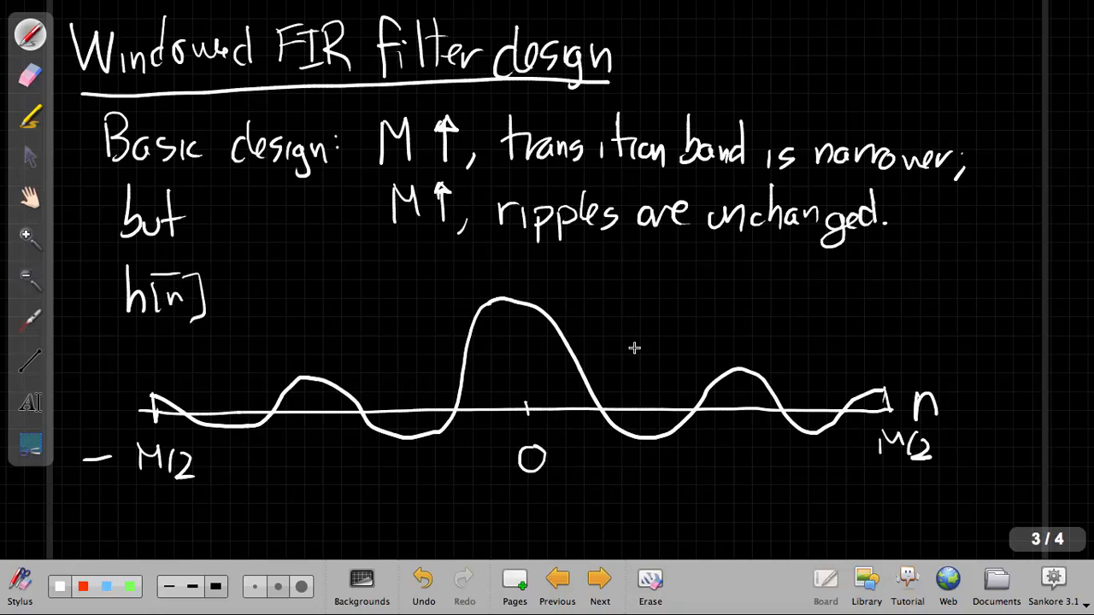
click(128, 586)
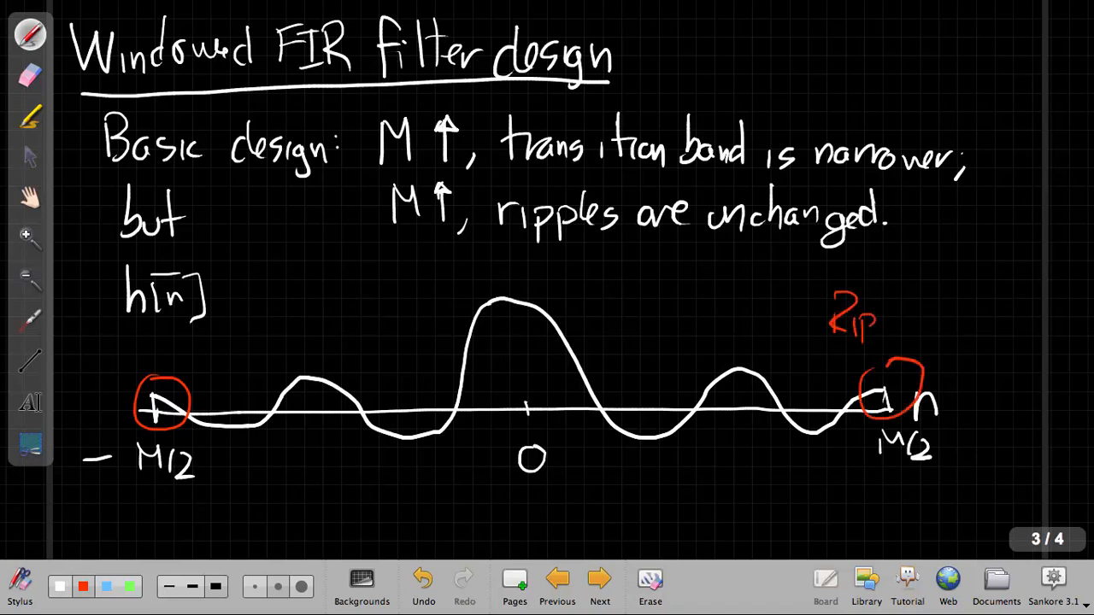
text(Ripples in)
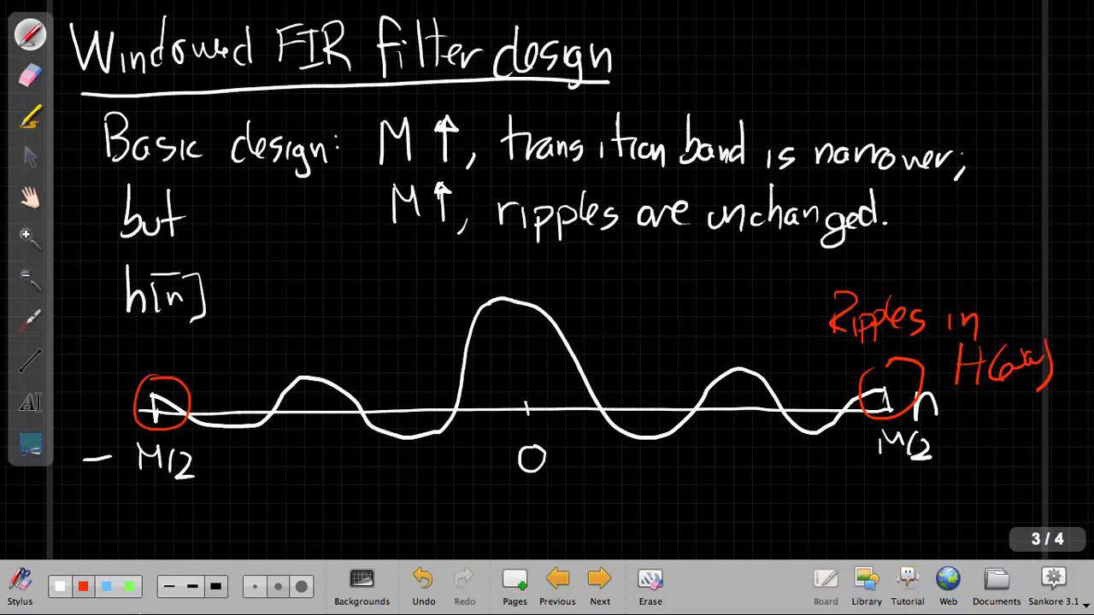
mouse_move(202, 397)
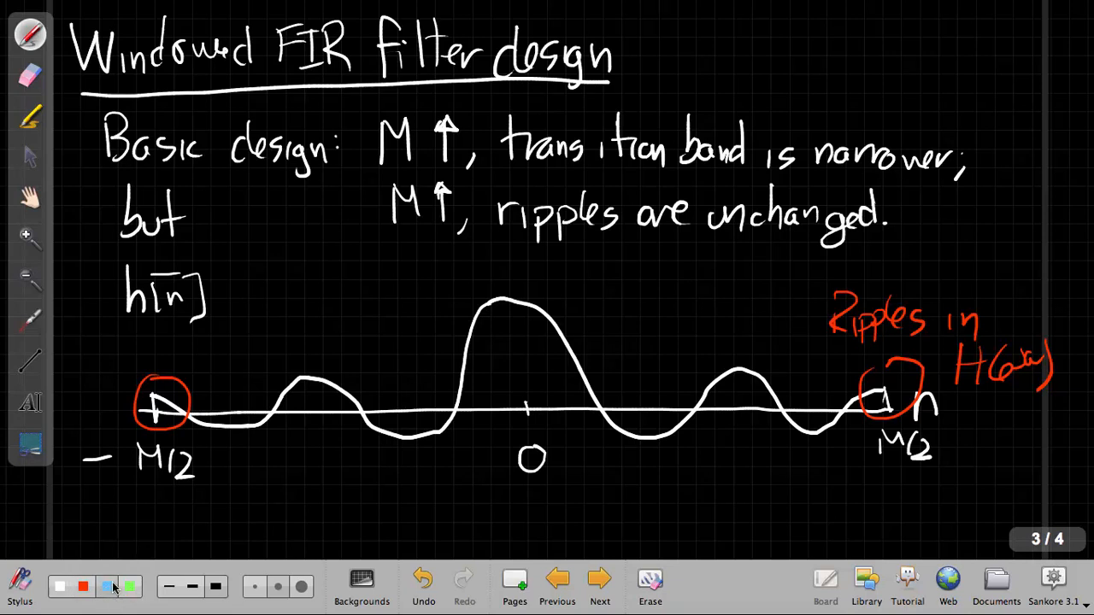
click(31, 199)
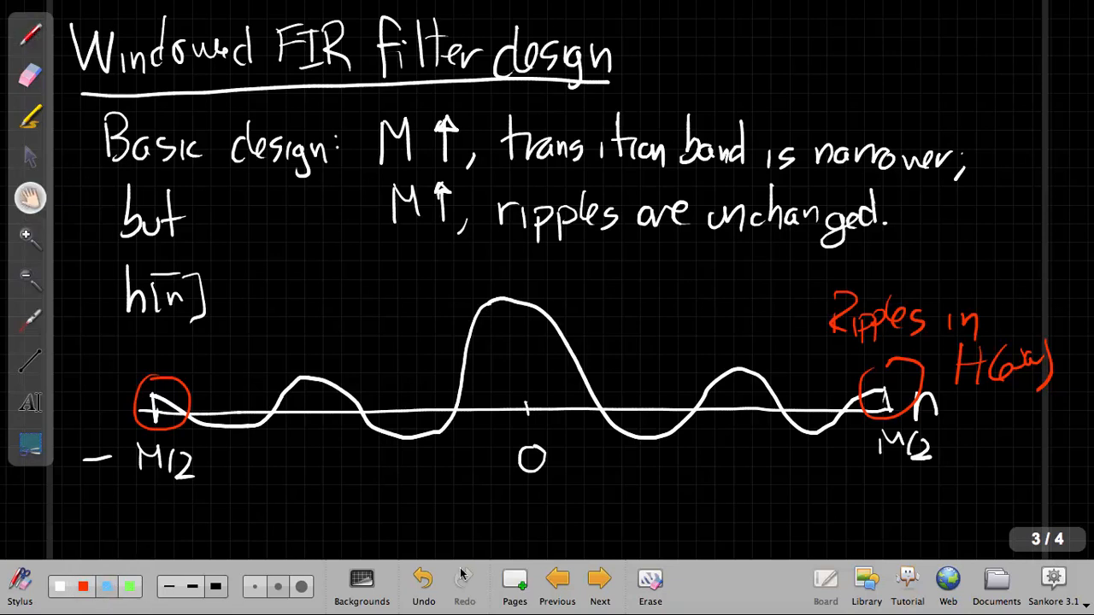
Draw a bell-shaped window curve on an n axis below the ⊗ sign and label it Hamming.
scroll(down, 3)
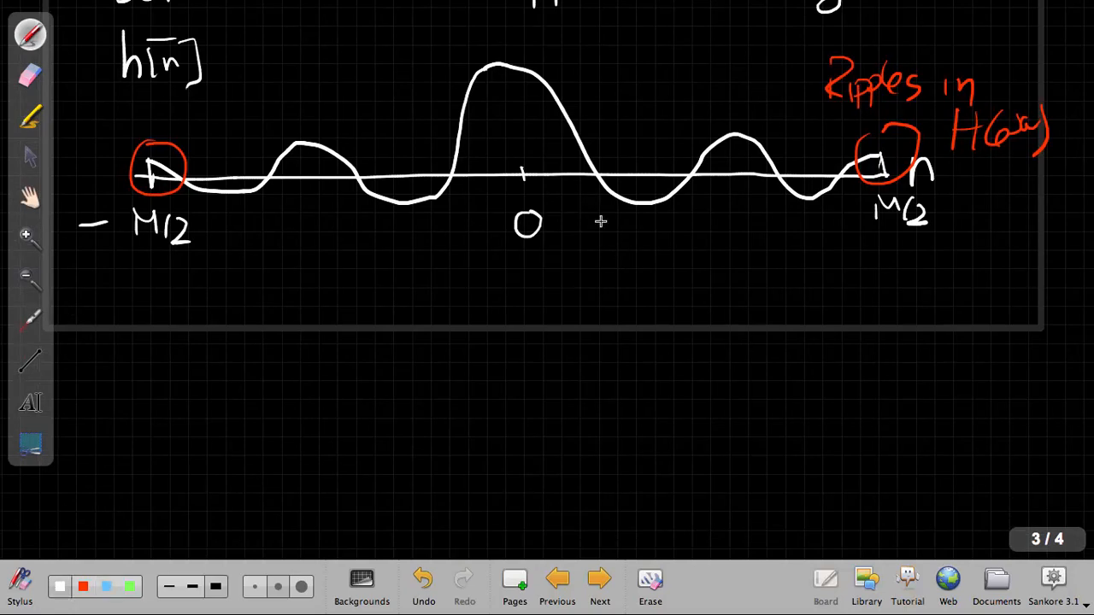
drag(527, 265, 530, 323)
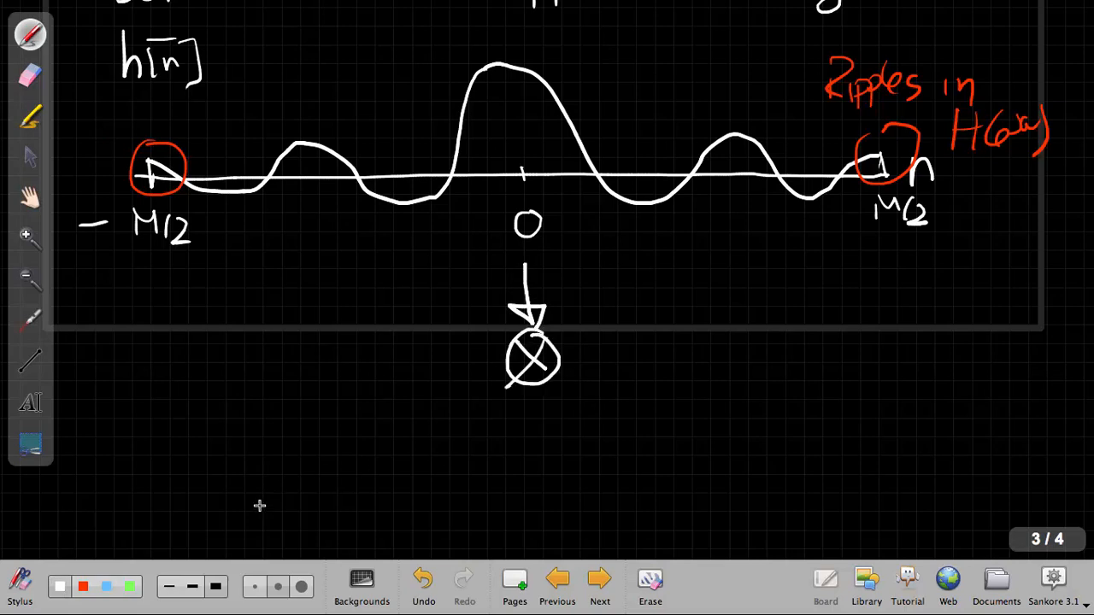
drag(154, 520, 506, 513)
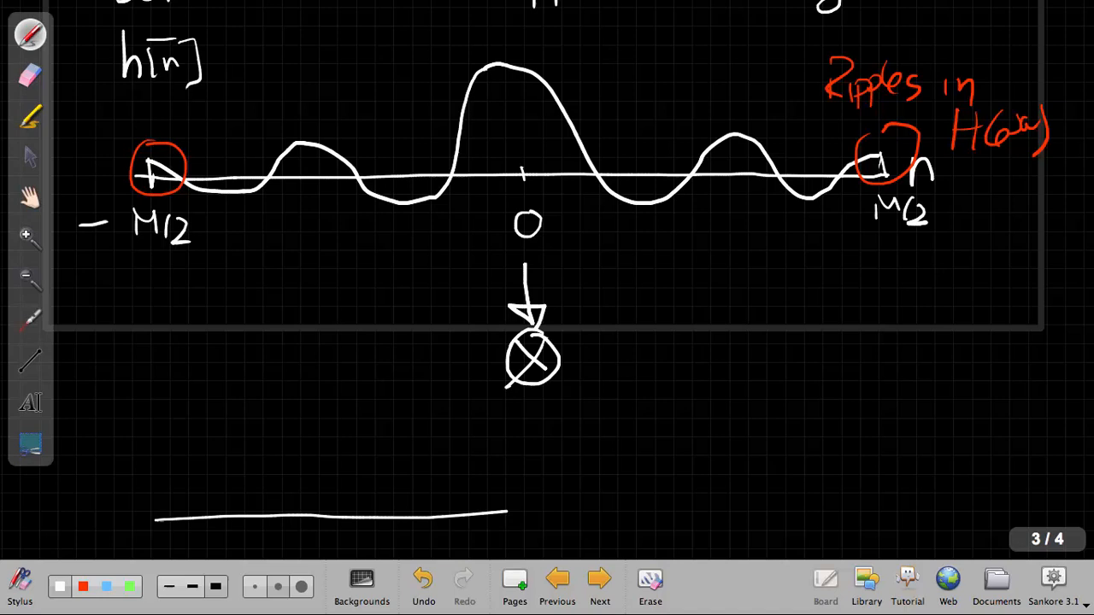
drag(506, 513, 923, 530)
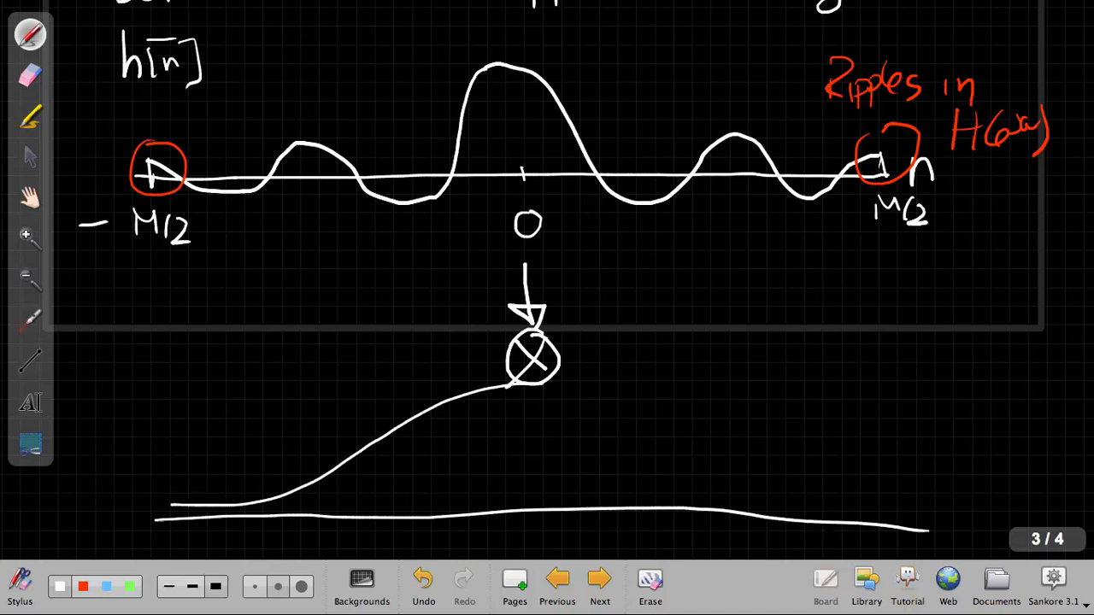
drag(533, 380, 923, 527)
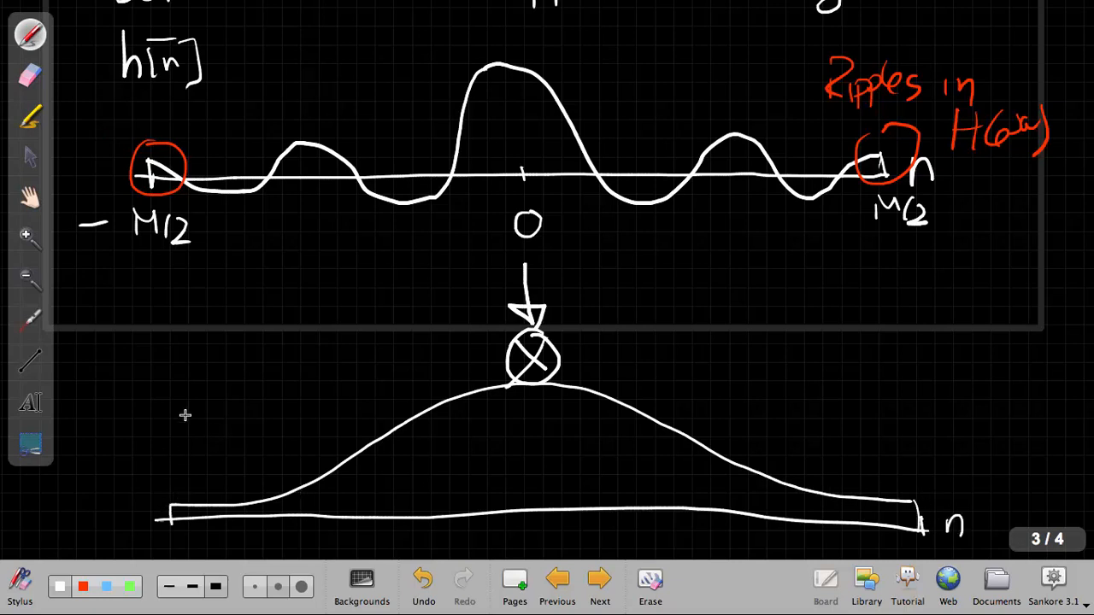
text(Han)
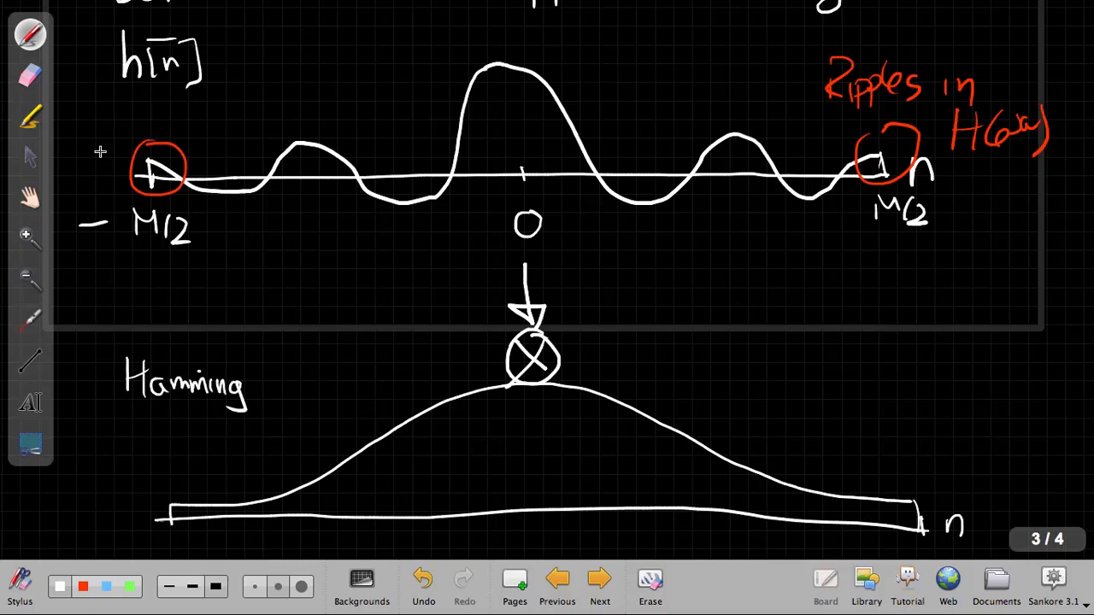
Mark the window ends −M/2 and M/2 and draw arrows through ⊗ producing h1[n].
click(29, 199)
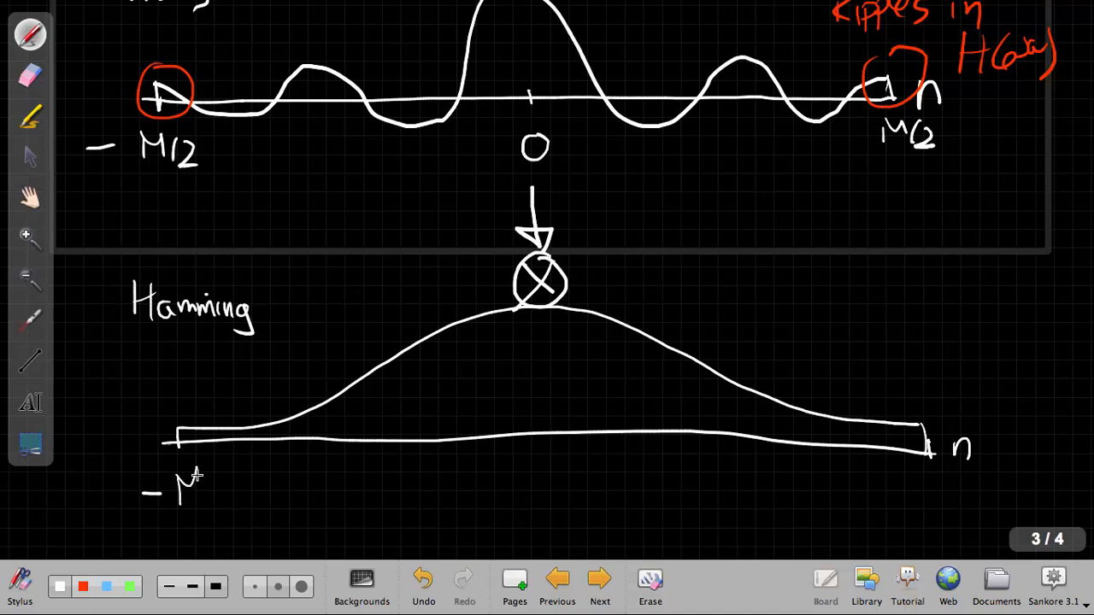
text(M/2)
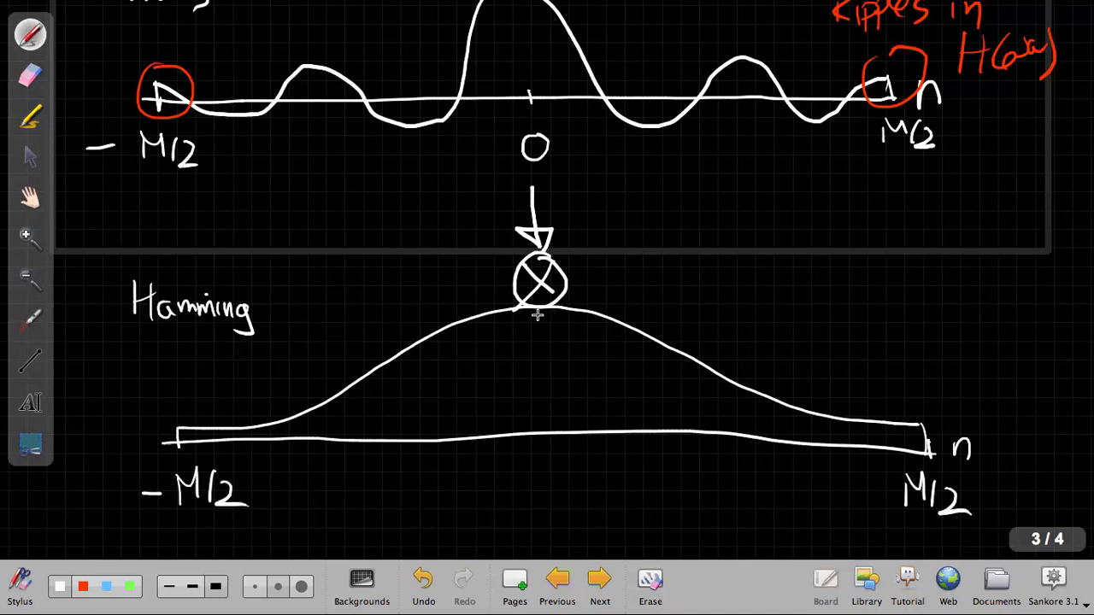
drag(561, 273, 701, 270)
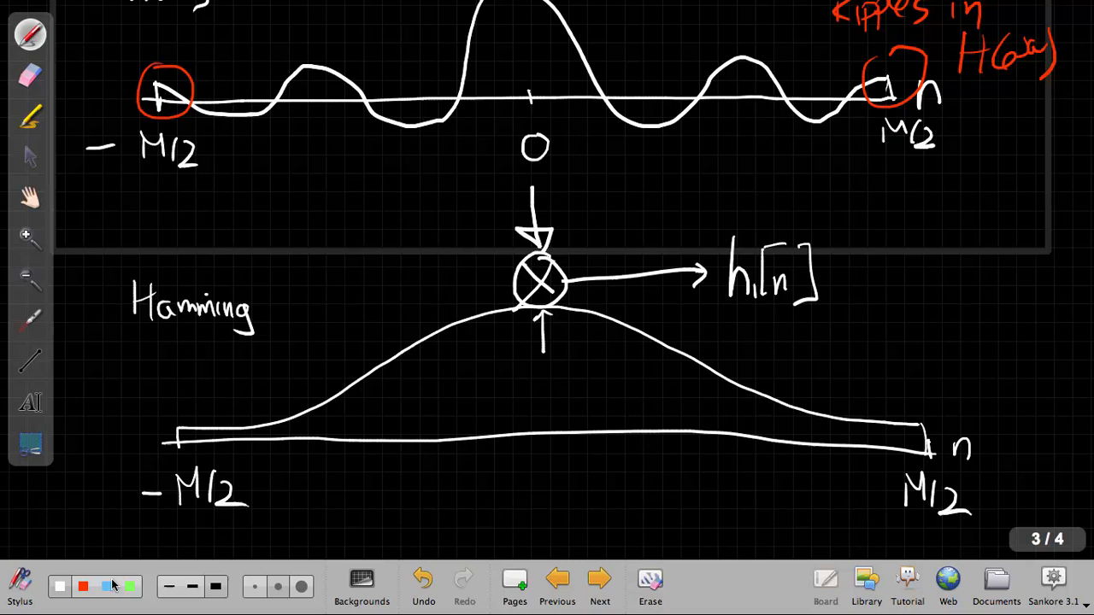
Add a blue dashed rectangular outline to the window with peak 1 and edge value 0.08.
click(106, 586)
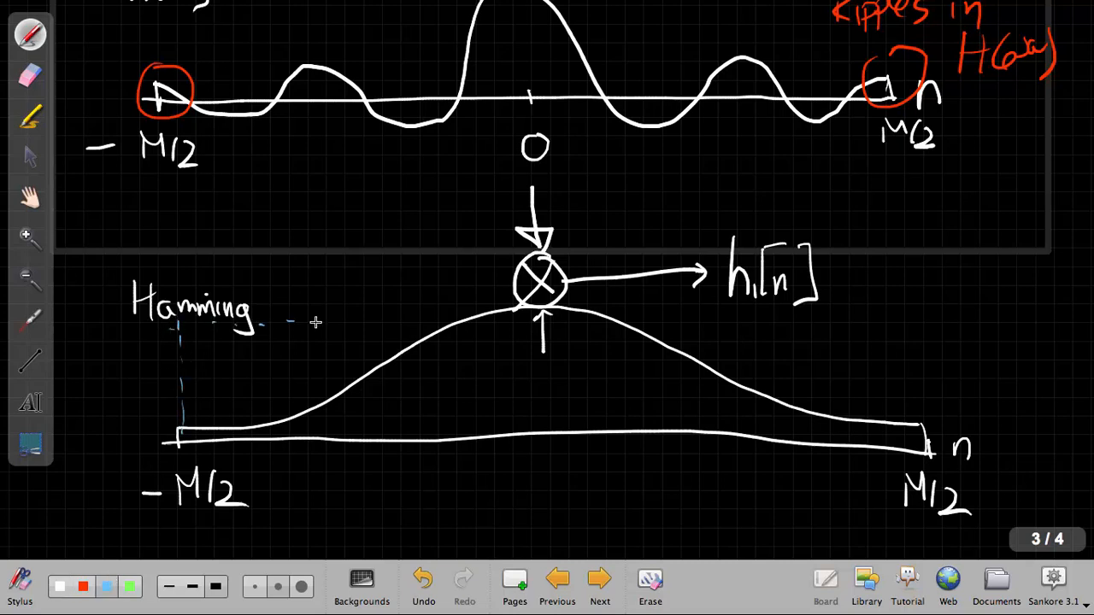
drag(316, 322, 786, 320)
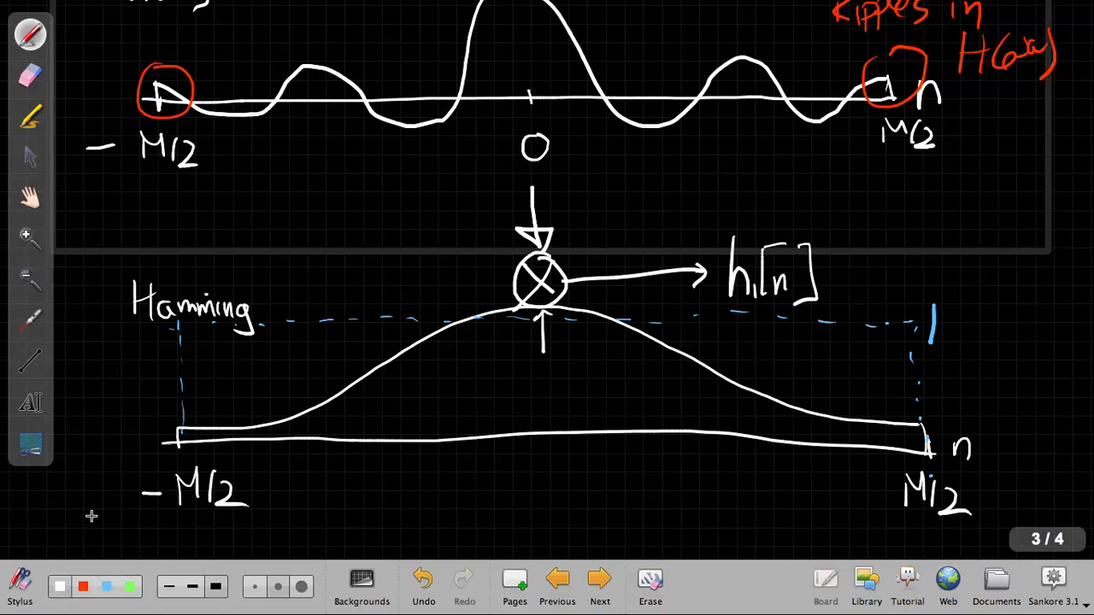
mouse_move(88, 414)
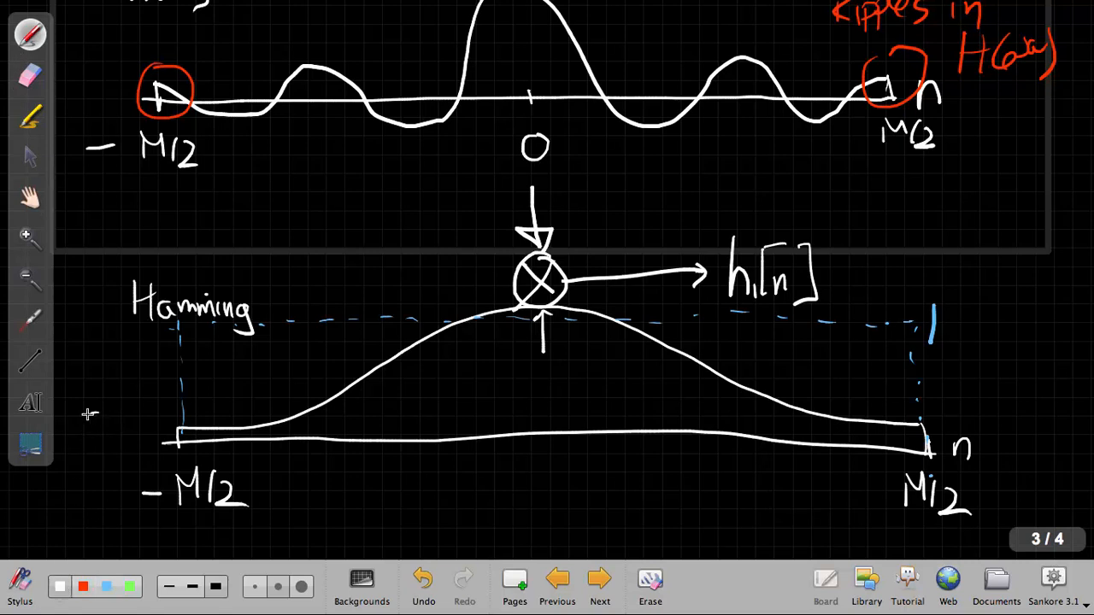
text(0.08)
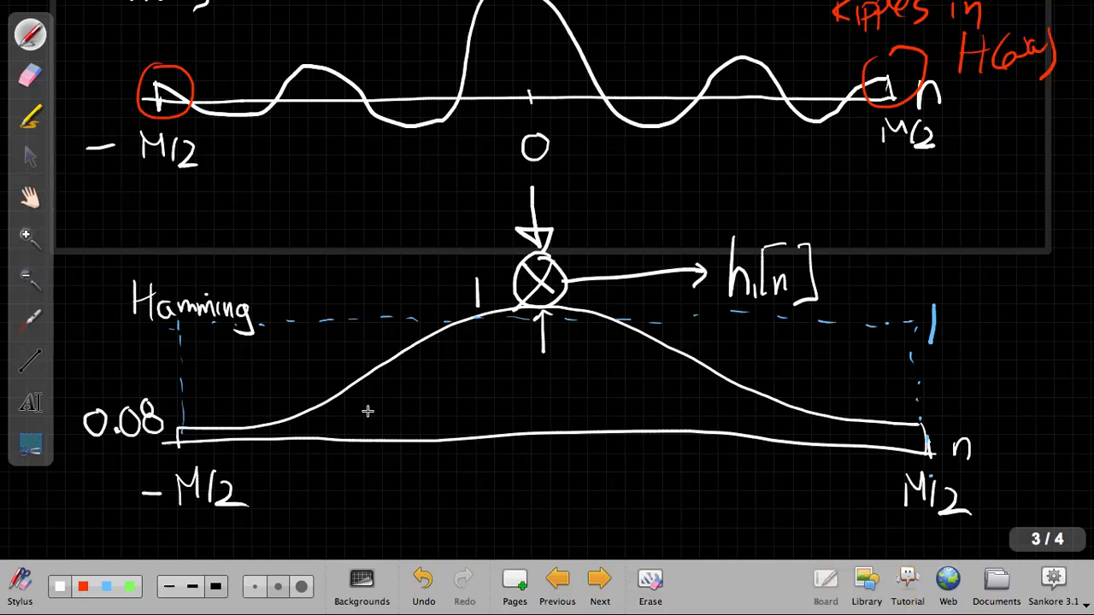
mouse_move(623, 373)
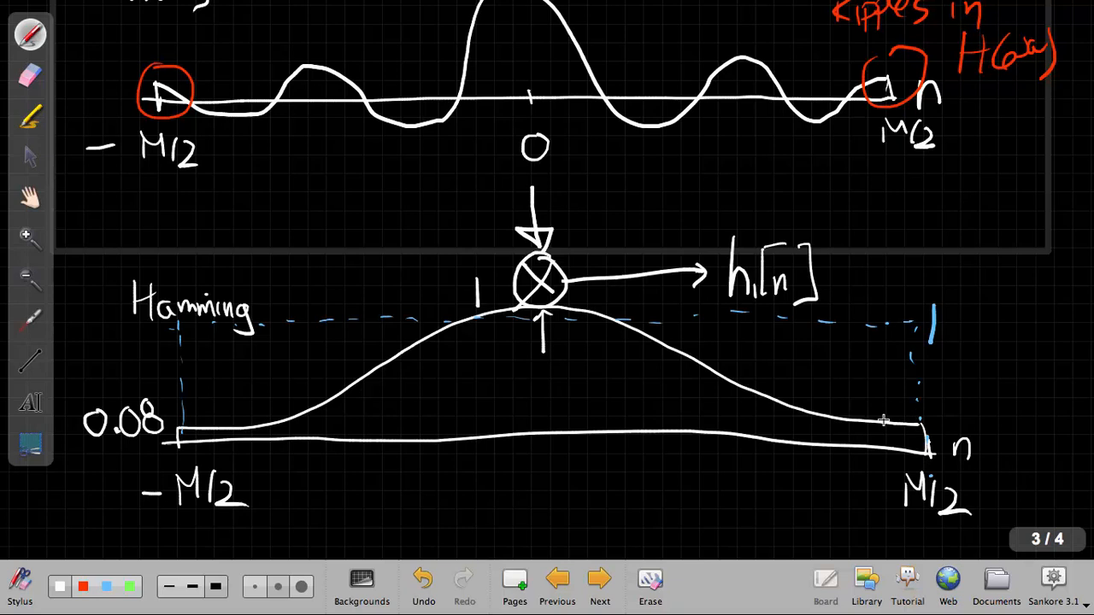
mouse_move(496, 451)
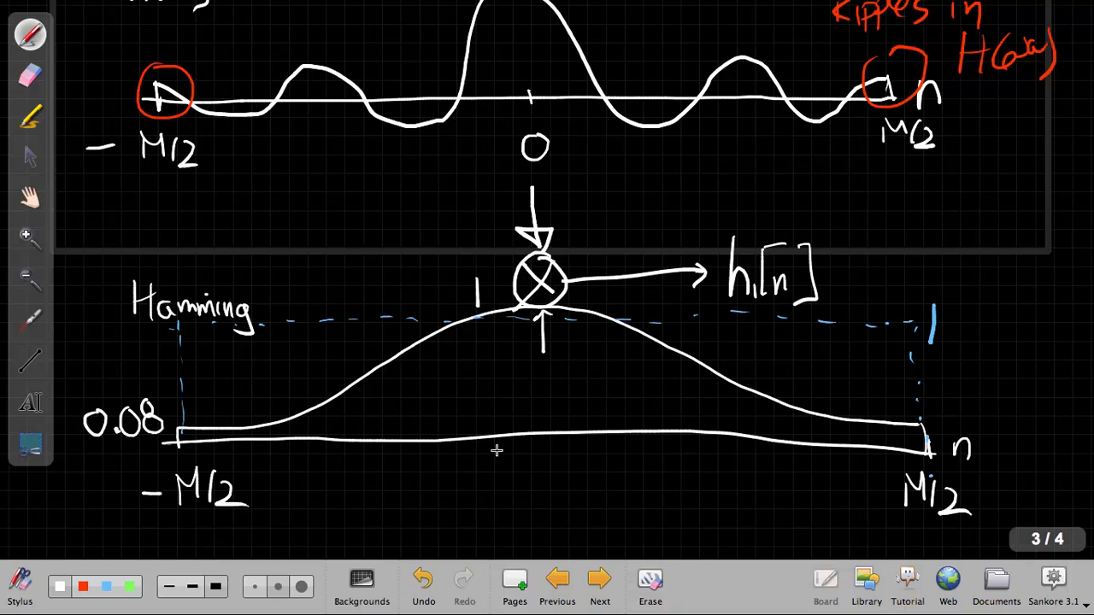
mouse_move(366, 503)
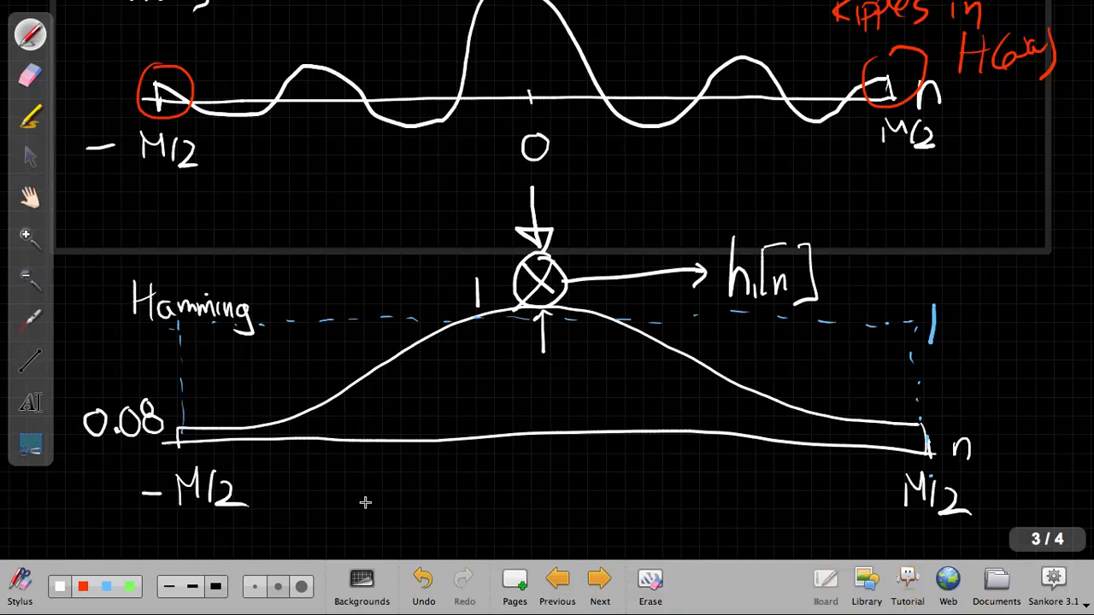
Write the piecewise Hamming formula w[n] = 0.54 + 0.46cos(…) with its brace and |n| > case.
text(WT)
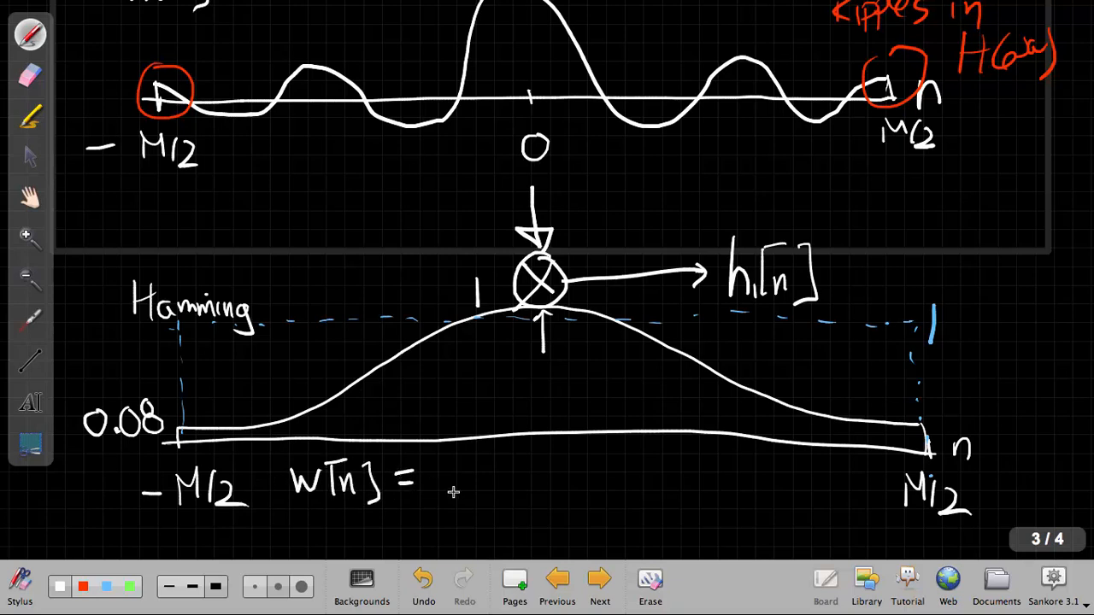
mouse_move(465, 448)
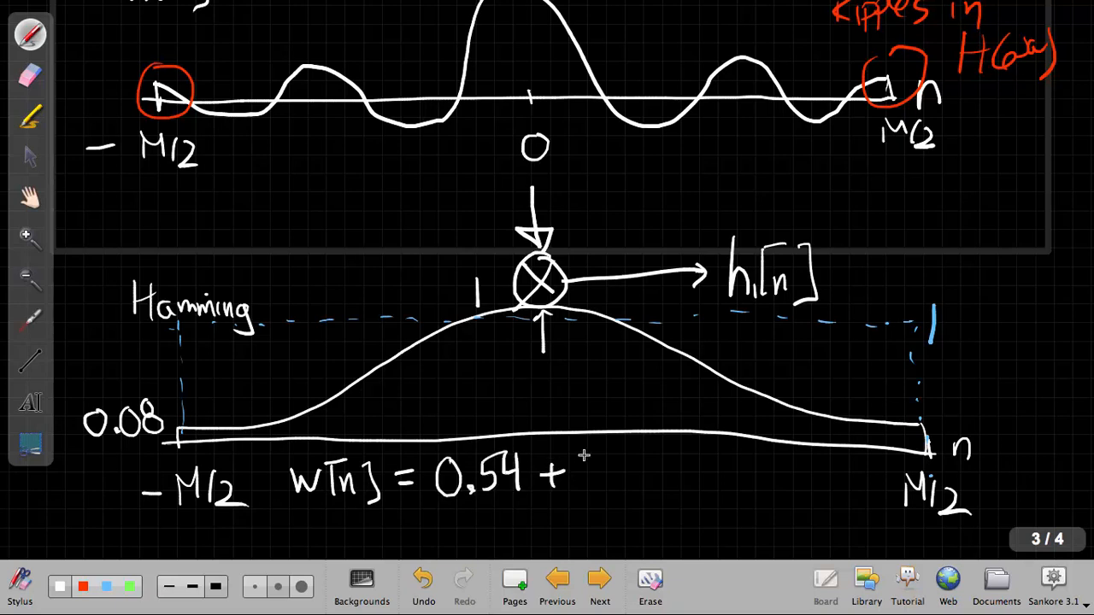
text(0.46 cos(nπ/(M/2)
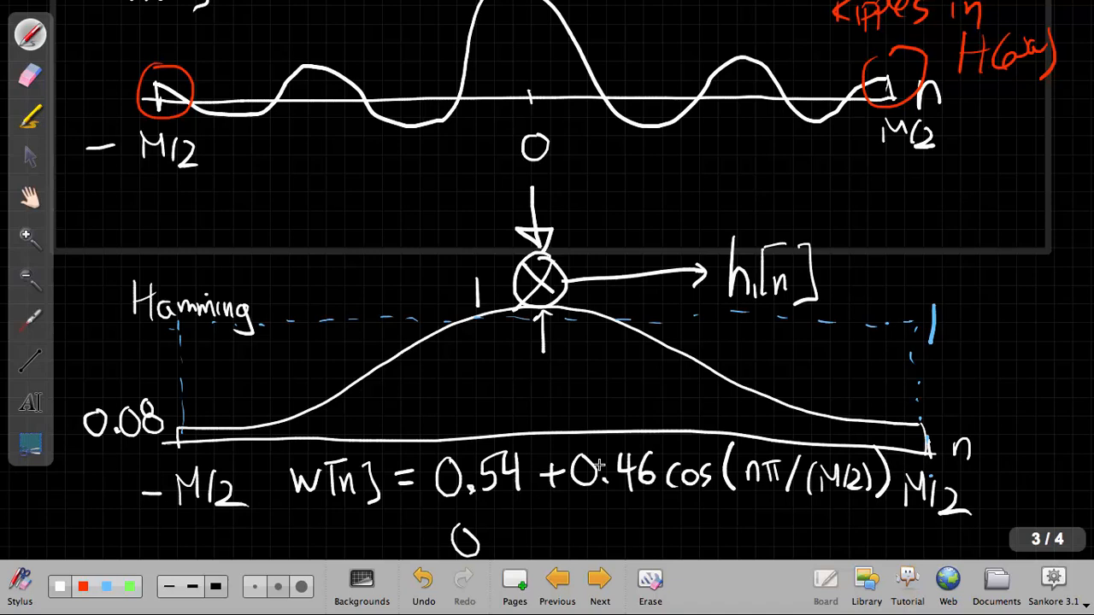
drag(427, 458, 423, 547)
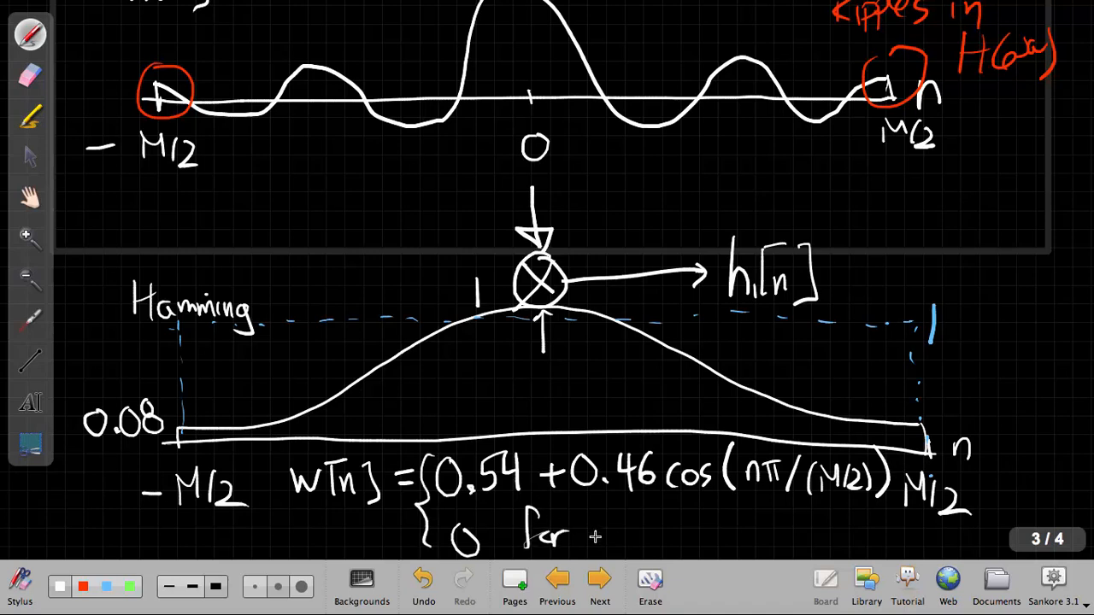
text(n|>)
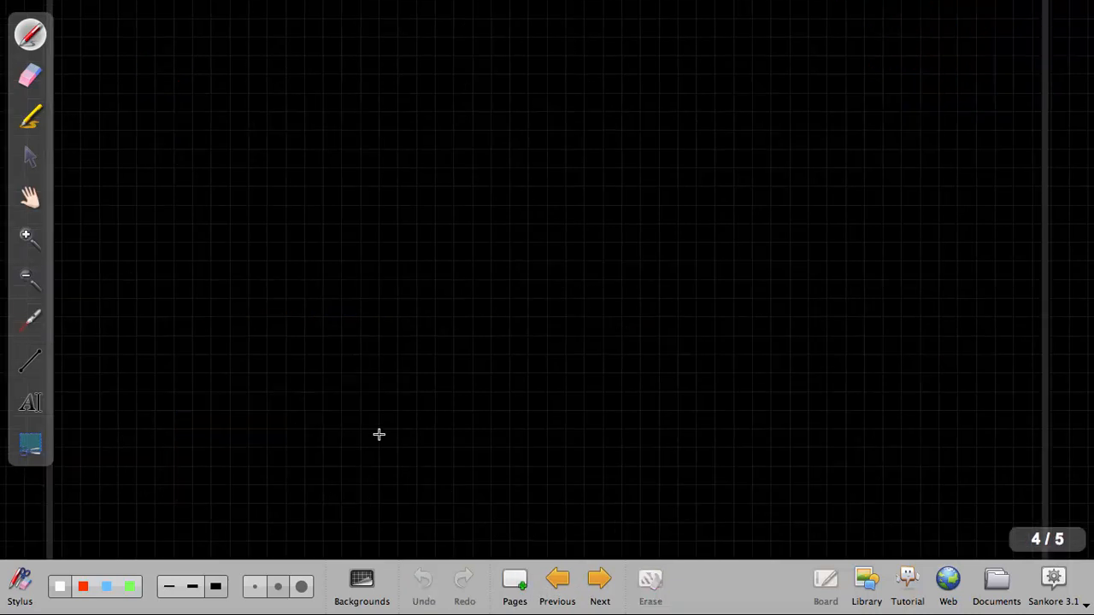
Write 'New step ②' and the product equation h[n] = h_id[n] w[n].
drag(94, 38, 94, 77)
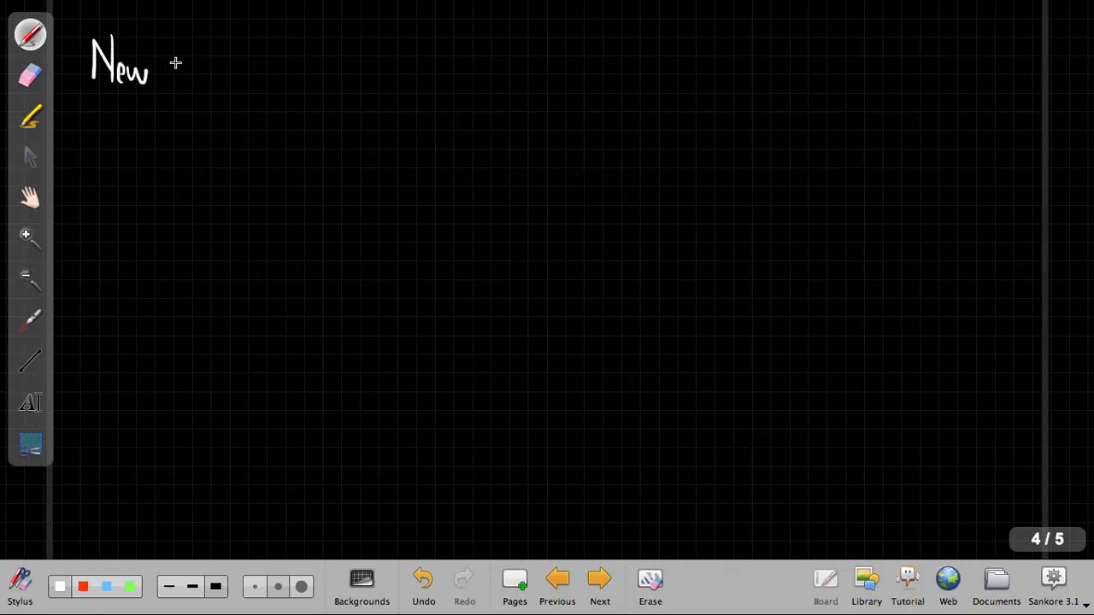
drag(167, 77, 222, 82)
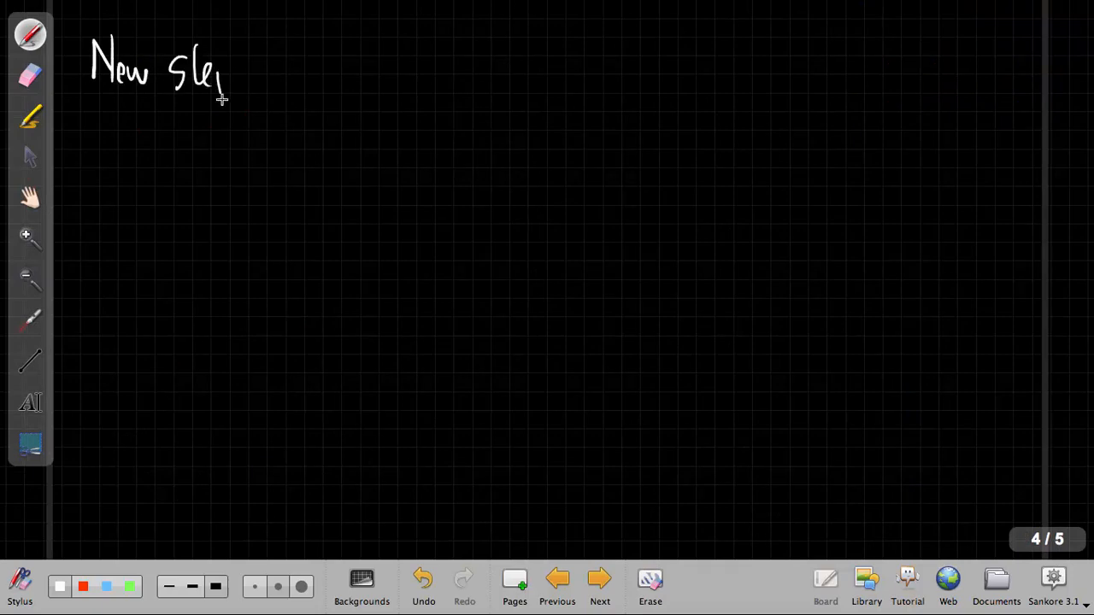
drag(225, 82, 260, 65)
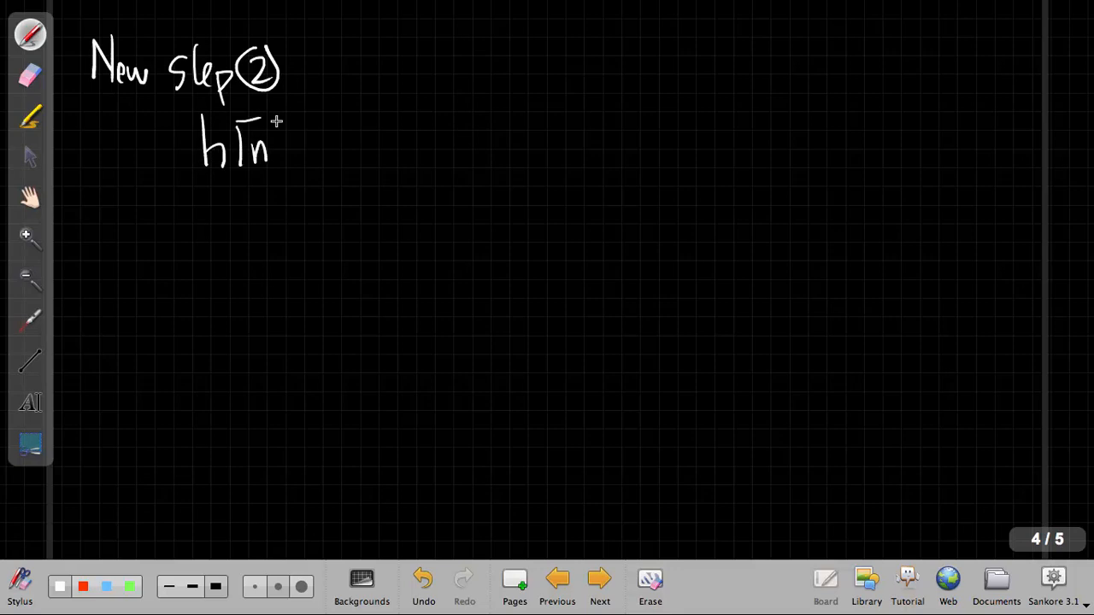
drag(277, 117, 294, 162)
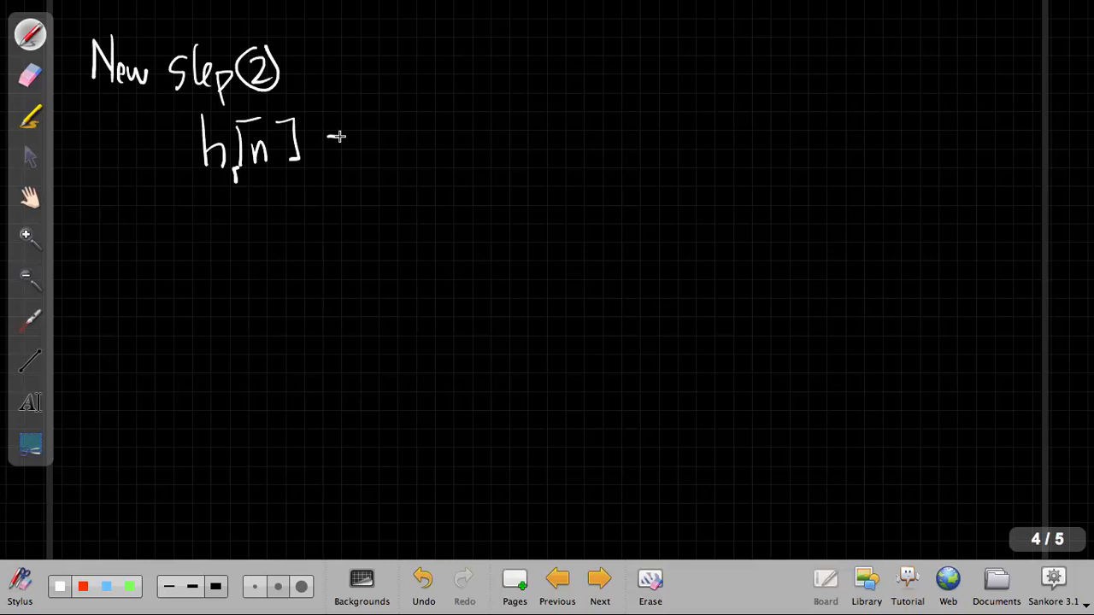
drag(334, 145, 431, 162)
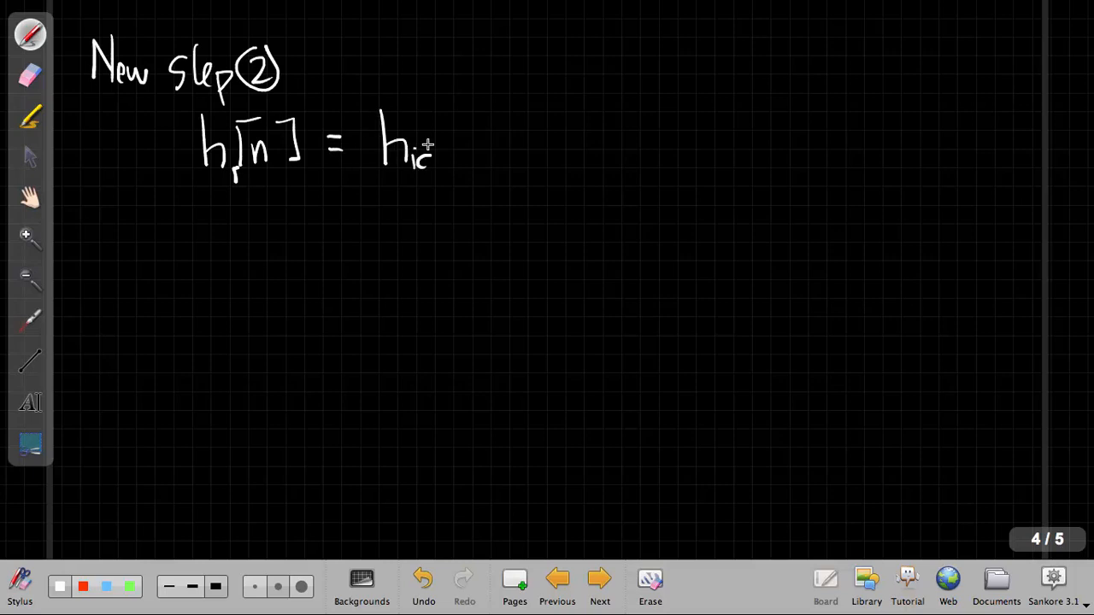
drag(448, 162, 495, 123)
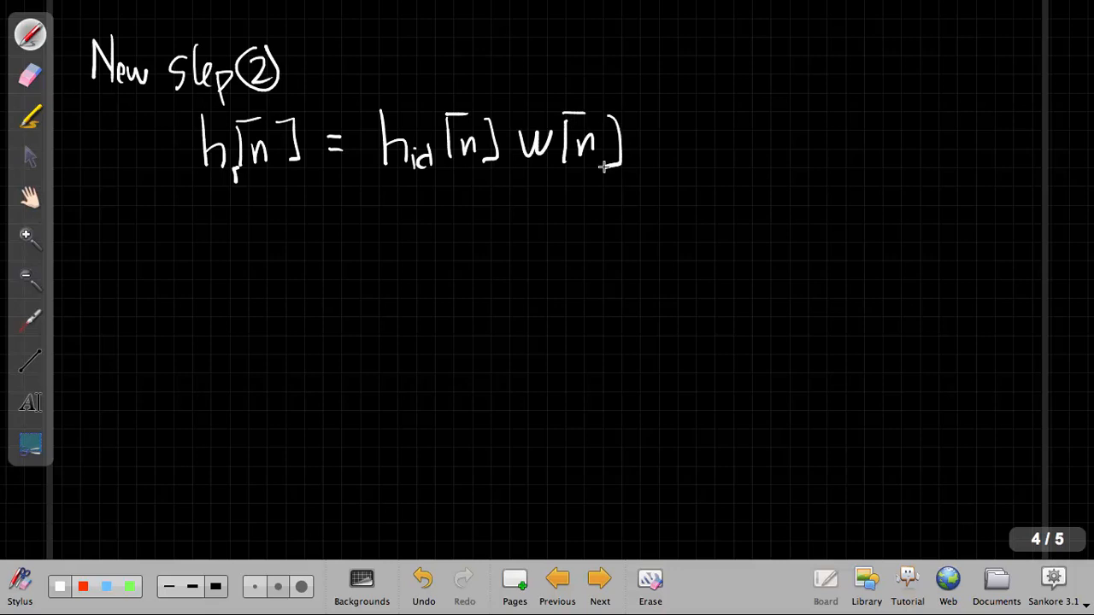
Begin w[n] = {0.54 + 0.46 cos(nπ/(M/2)) with its brace on the next line.
drag(196, 231, 273, 243)
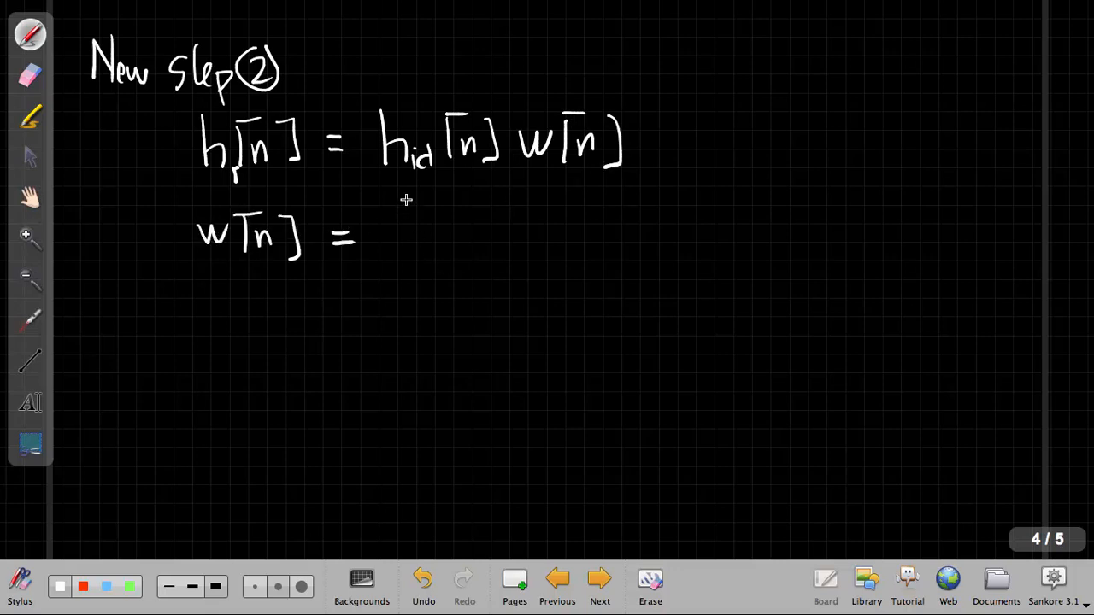
drag(402, 205, 397, 338)
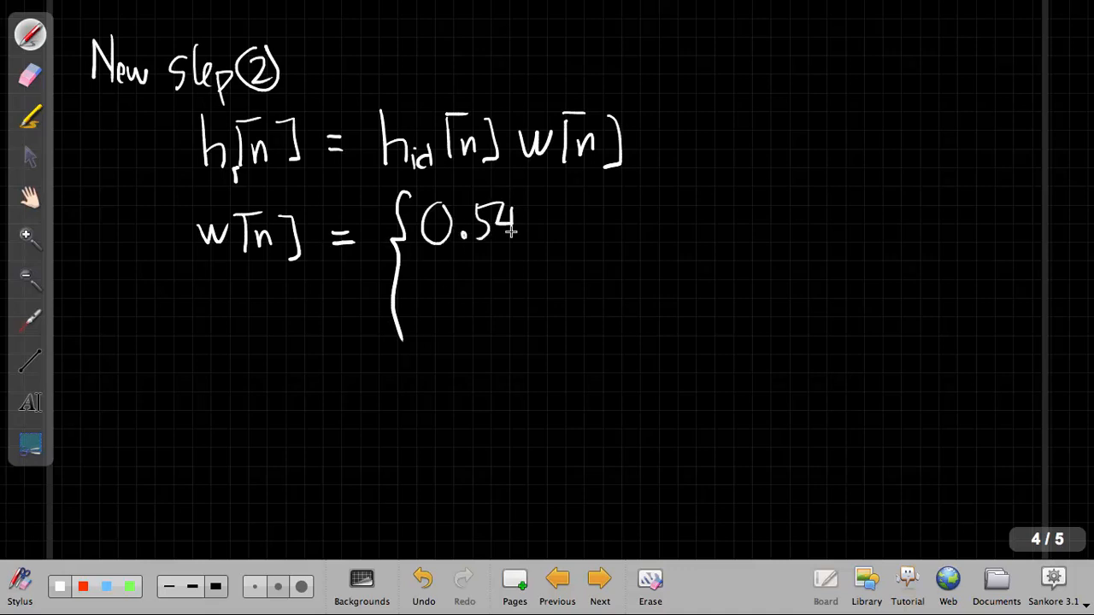
drag(539, 222, 624, 222)
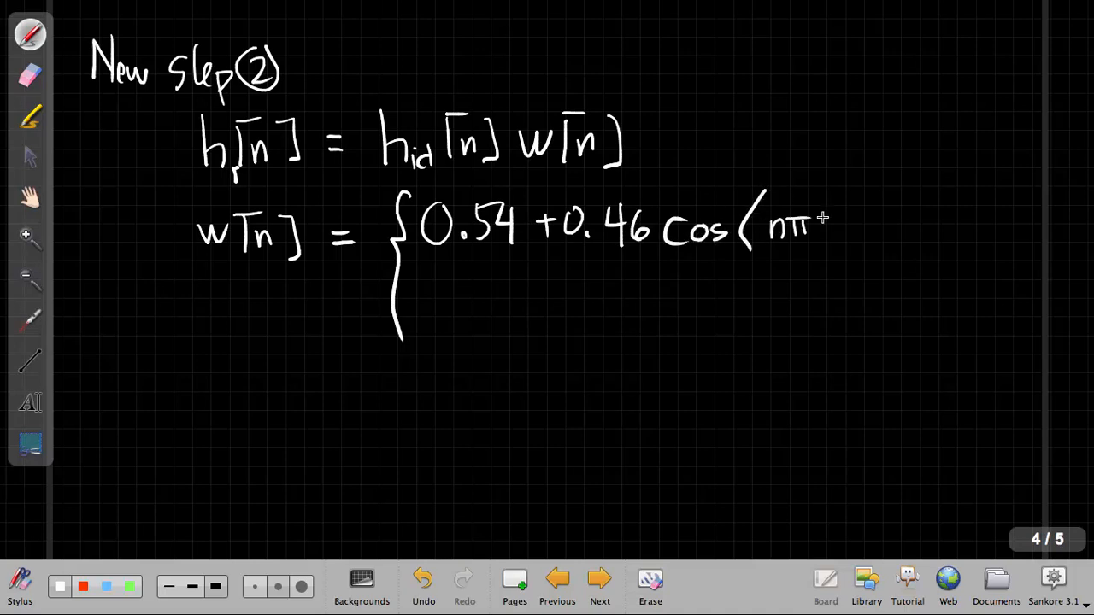
drag(817, 225, 906, 235)
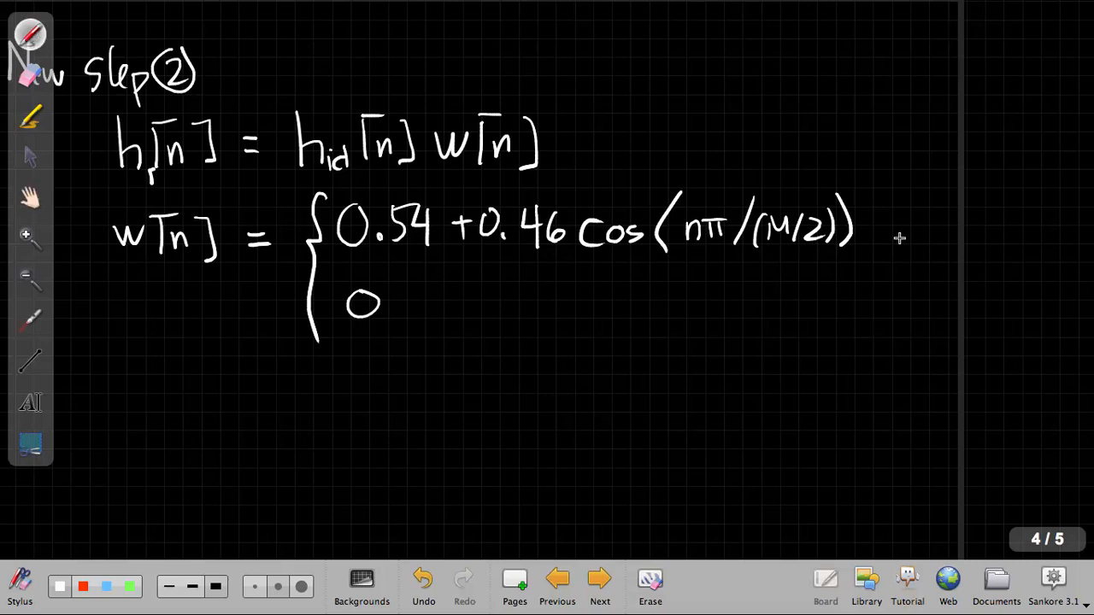
Write the lower bound −M/2 ≤ n ≤ beside the cosine term, undoing a stray stroke.
drag(880, 231, 920, 230)
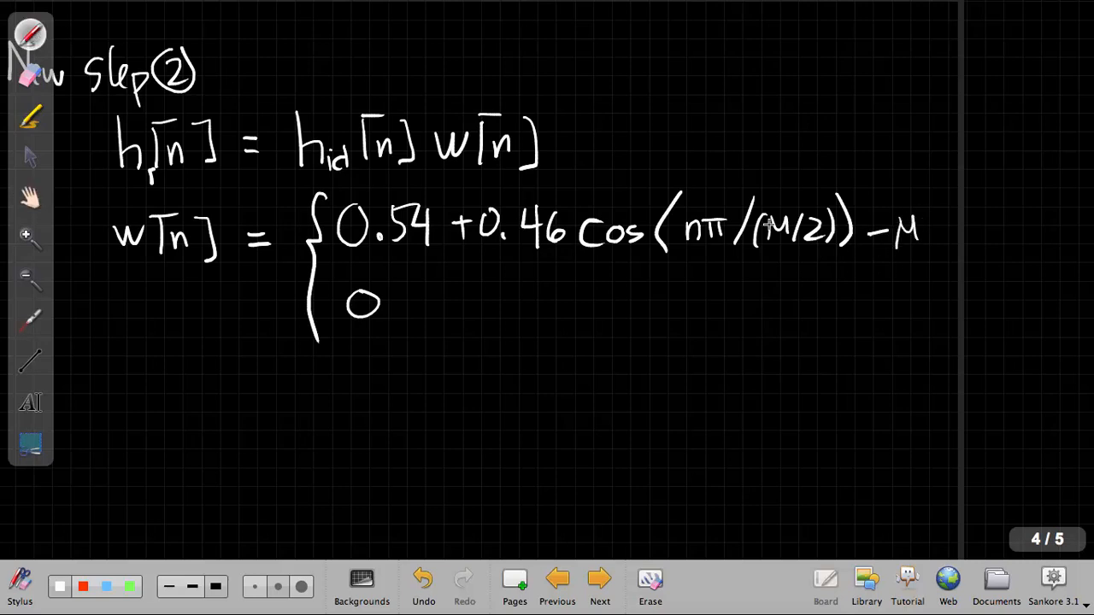
mouse_move(410, 590)
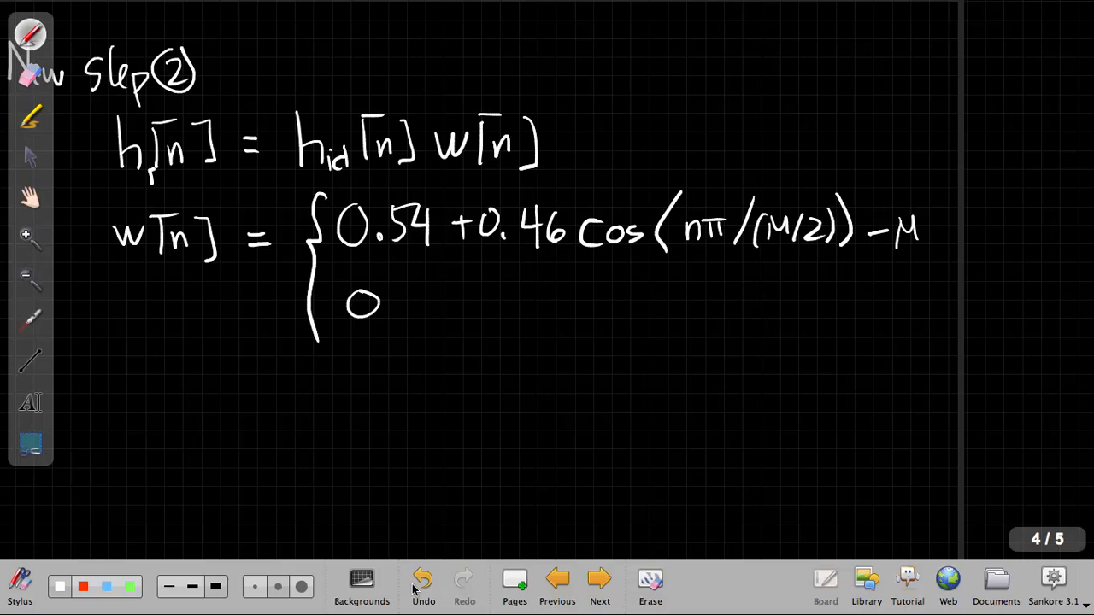
click(424, 585)
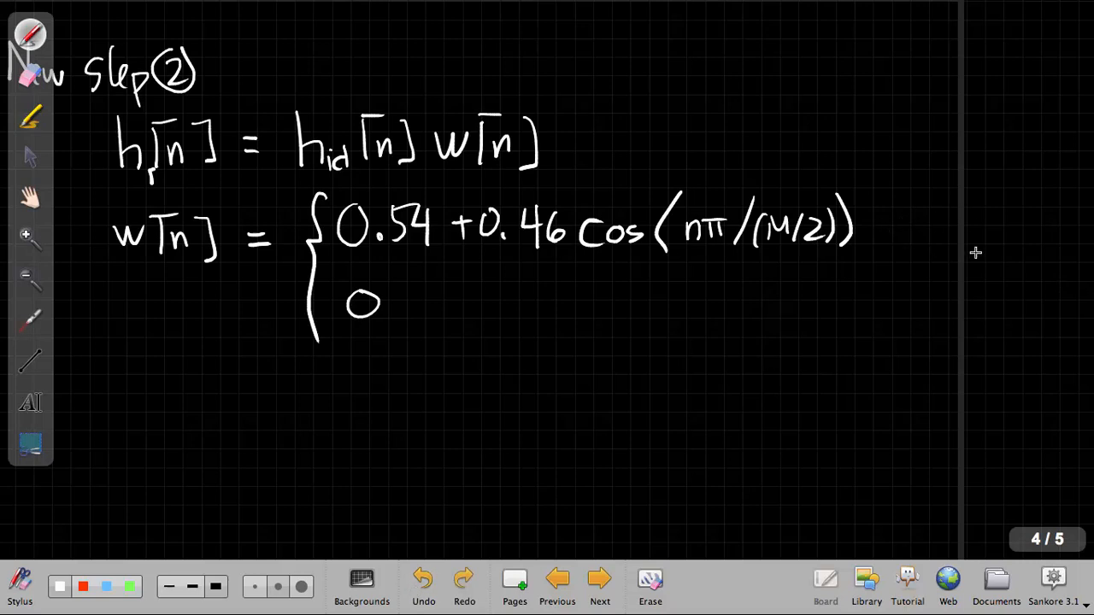
drag(940, 225, 988, 235)
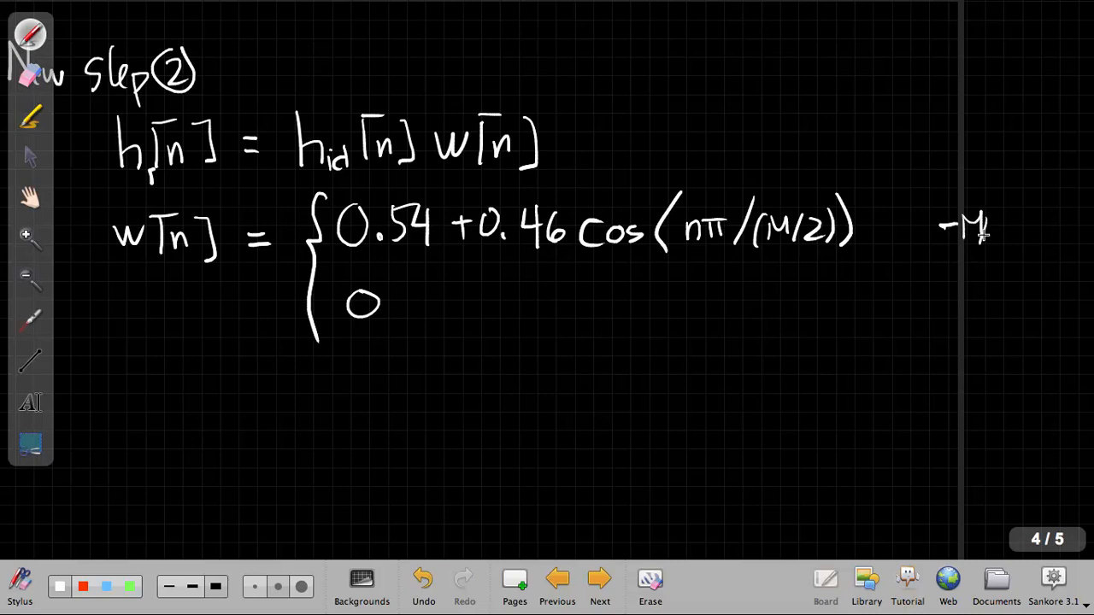
drag(992, 230, 1034, 243)
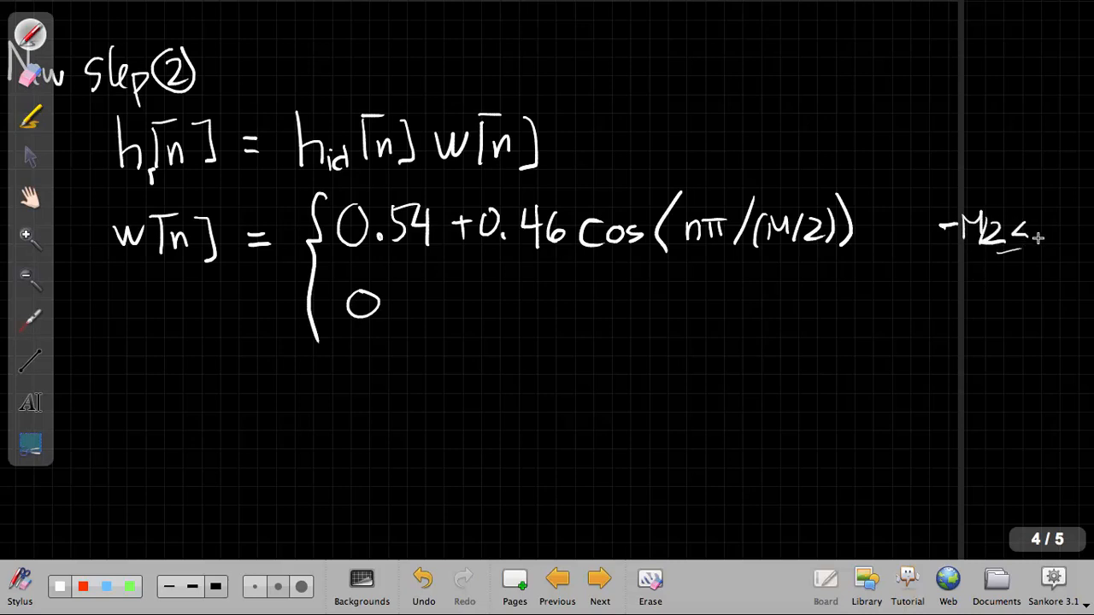
drag(1035, 239, 1076, 239)
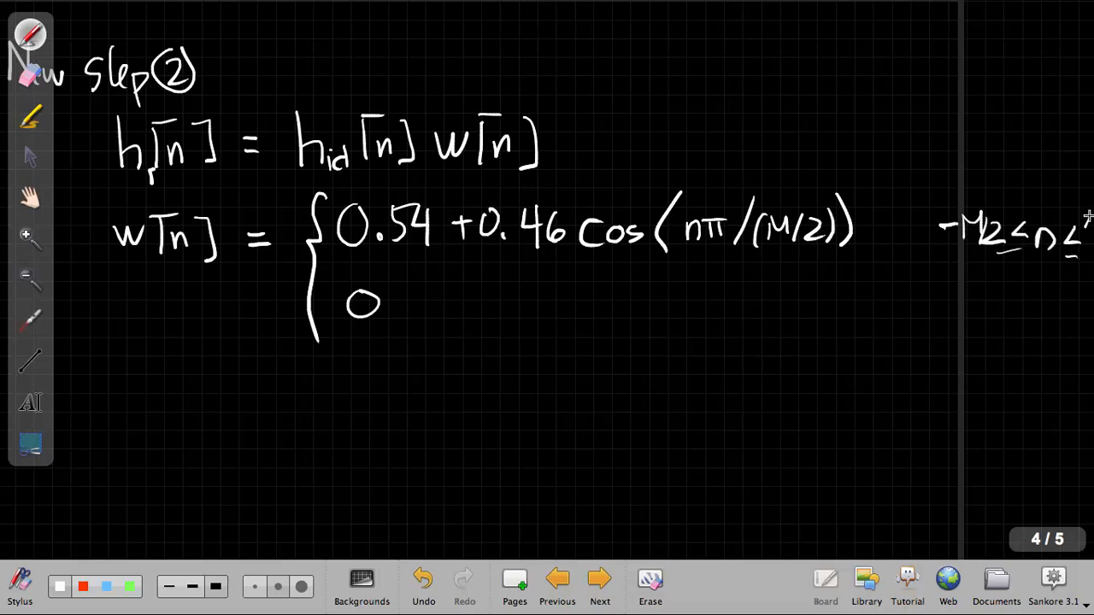
mouse_move(6, 188)
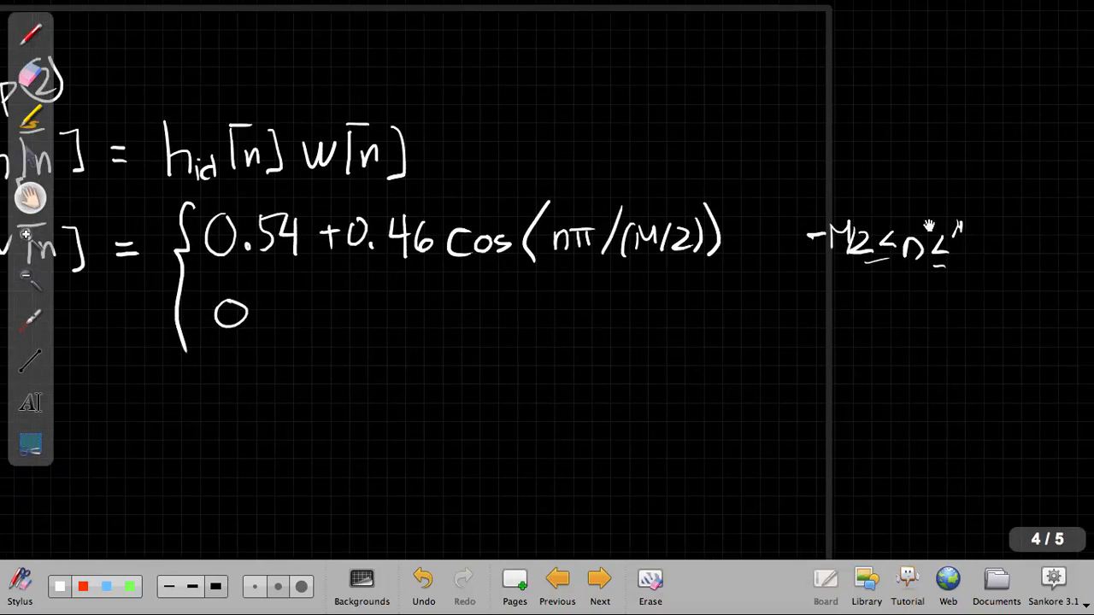
Finish the range with upper bound M/2 and begin |n| > for the zero case.
click(30, 34)
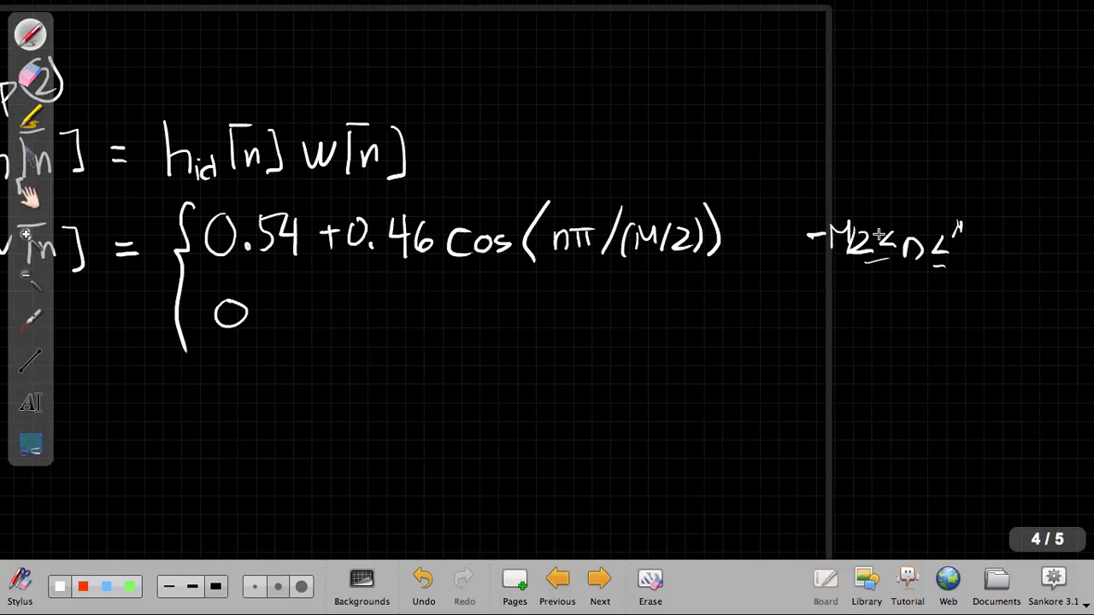
drag(958, 248, 1009, 222)
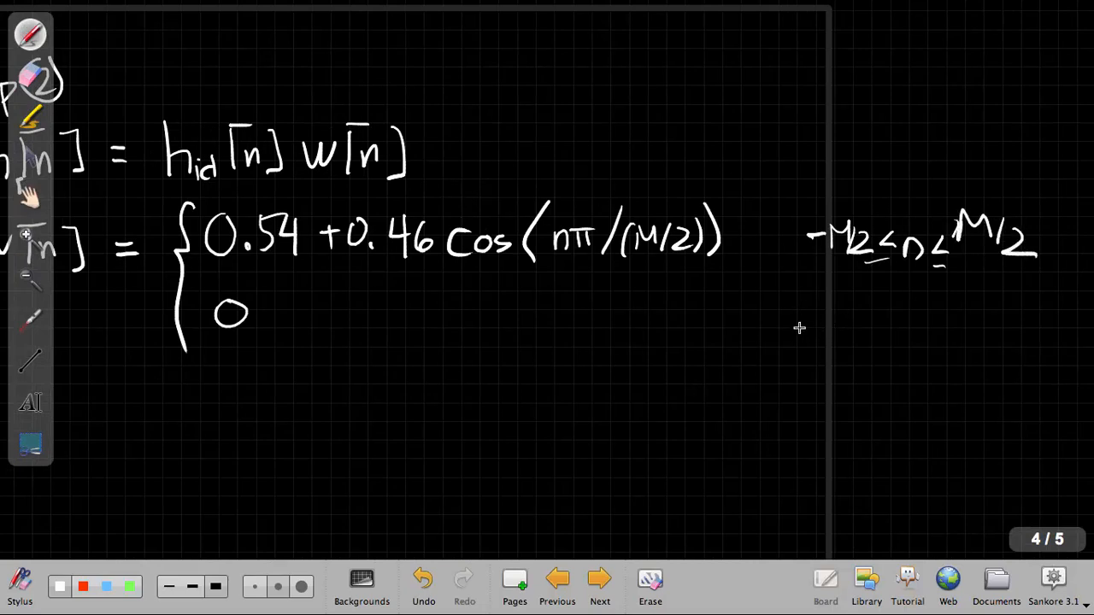
drag(804, 334, 906, 333)
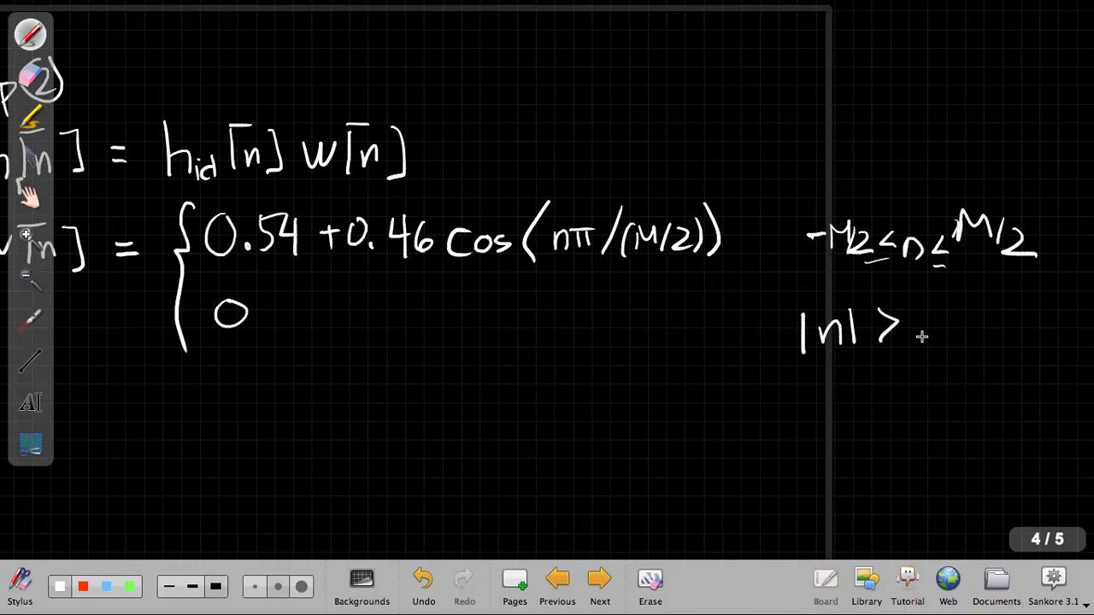
drag(920, 334, 995, 334)
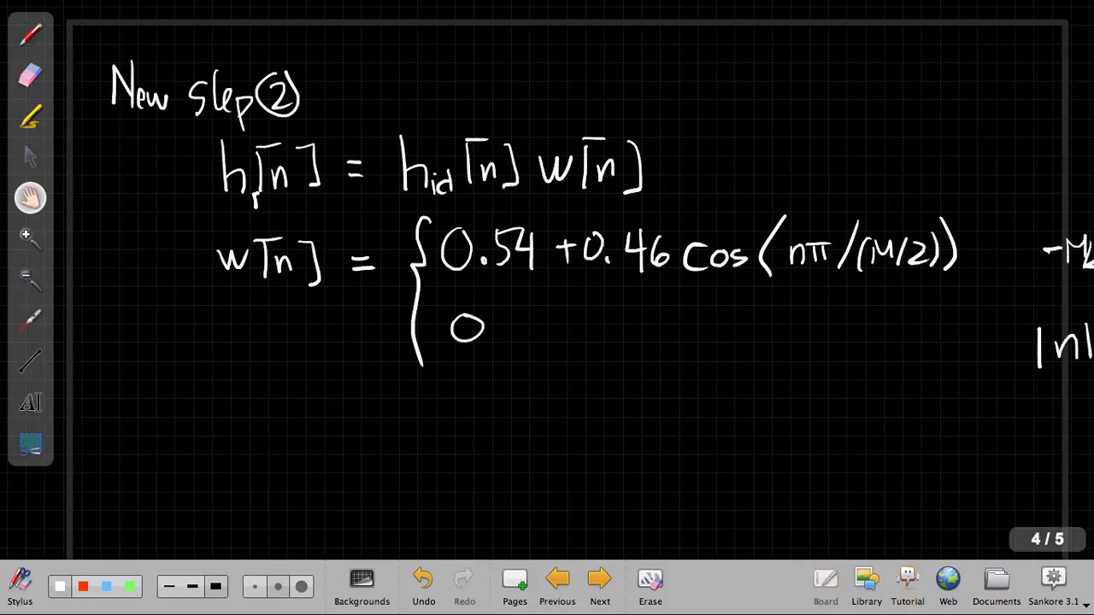
mouse_move(643, 74)
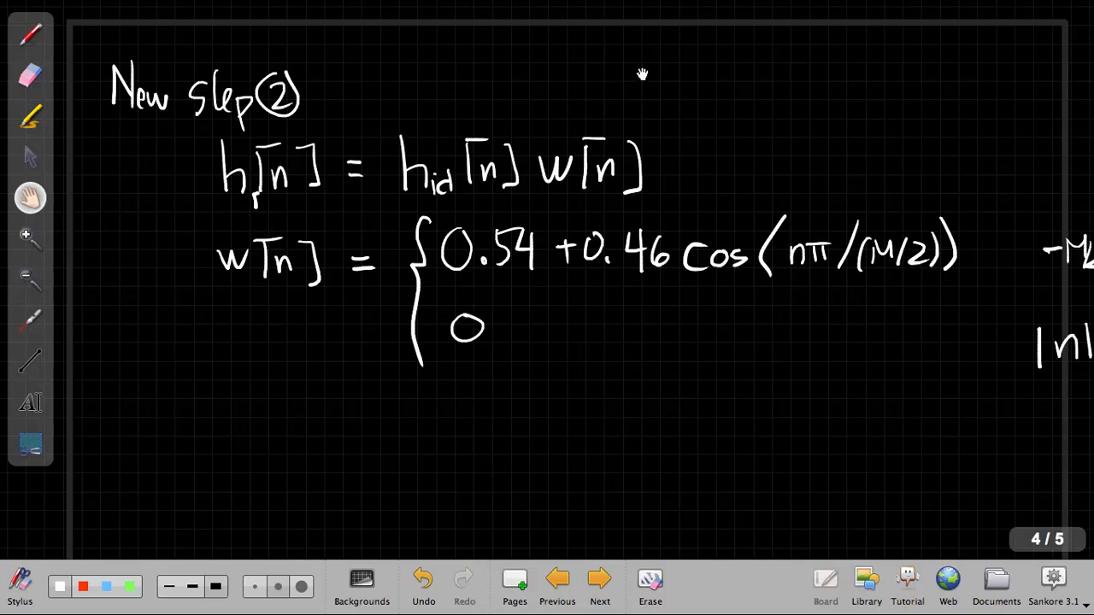
Add a new blank fifth page after the windowed FIR notes and go to it.
scroll(down, 3)
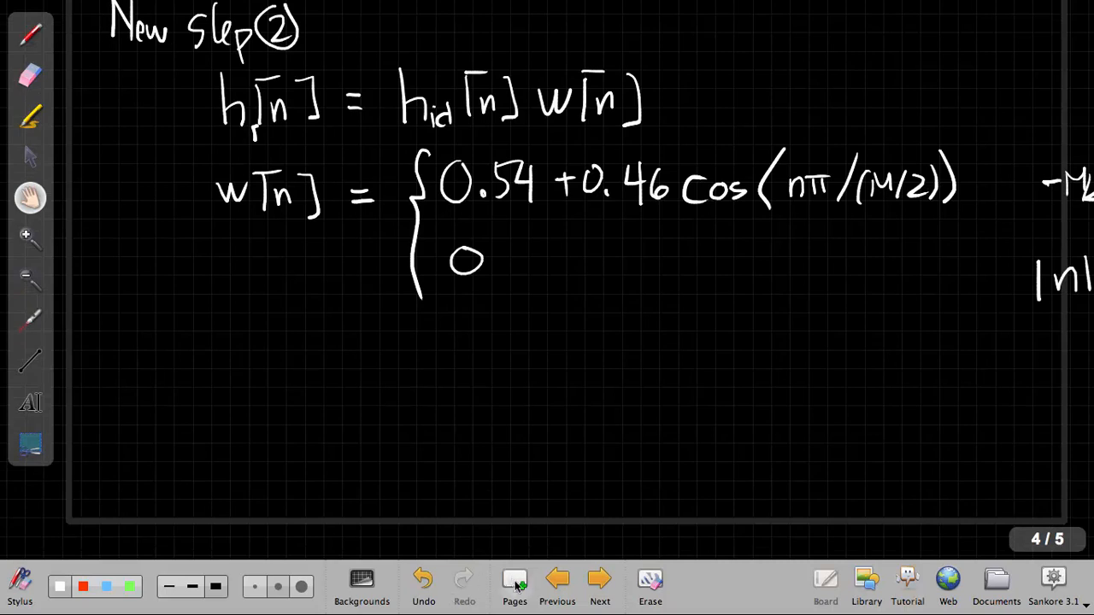
click(515, 579)
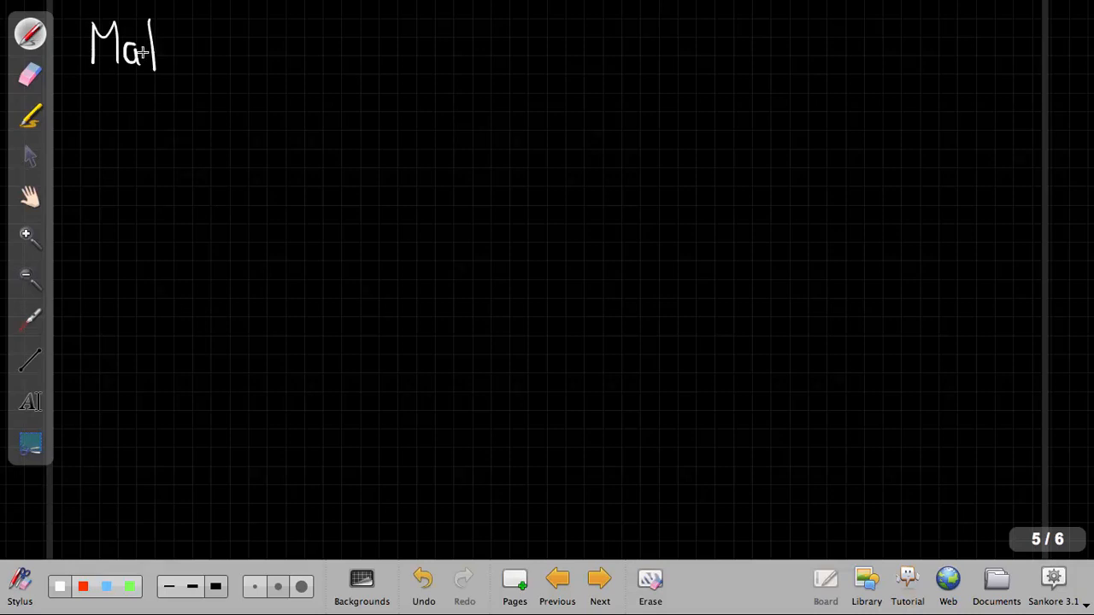
Write and underline the 'Matlab' heading, then write h = fir1(M, α); undoing one stray stroke.
drag(158, 48, 209, 65)
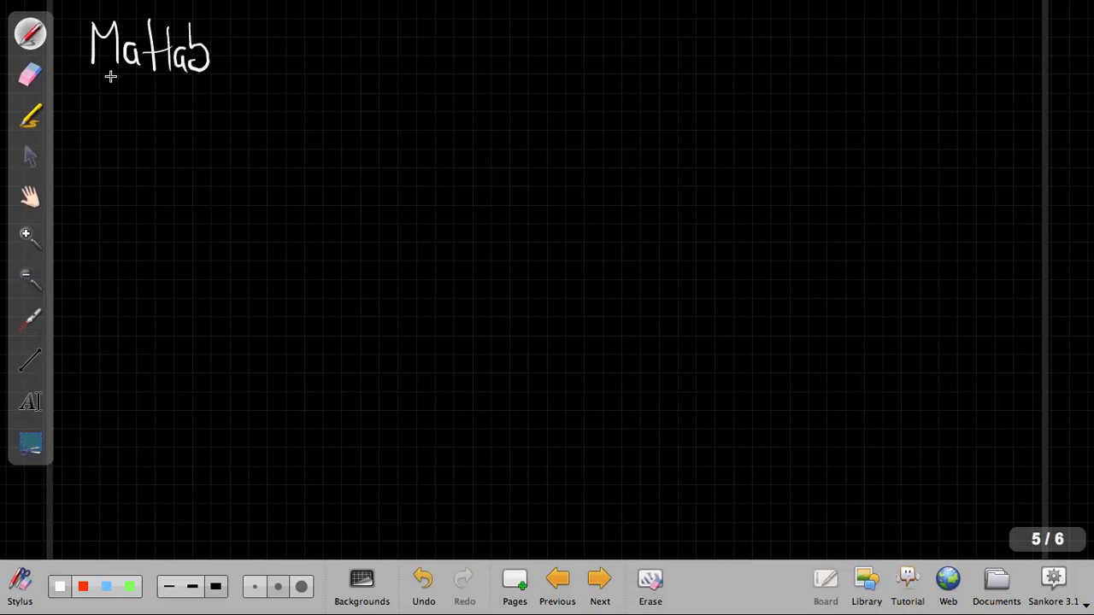
drag(89, 80, 224, 78)
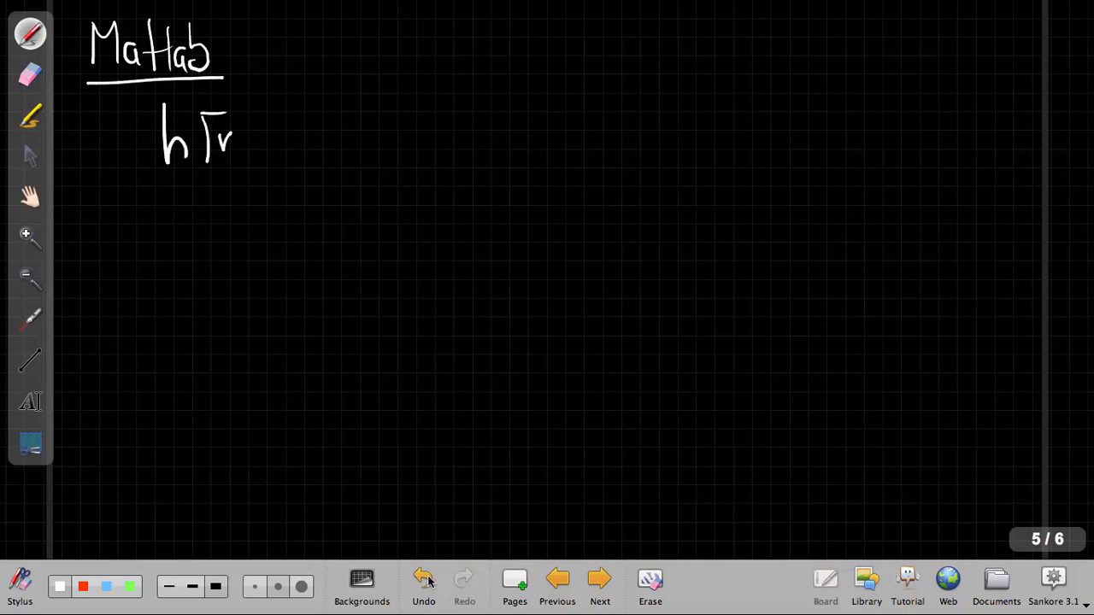
click(424, 580)
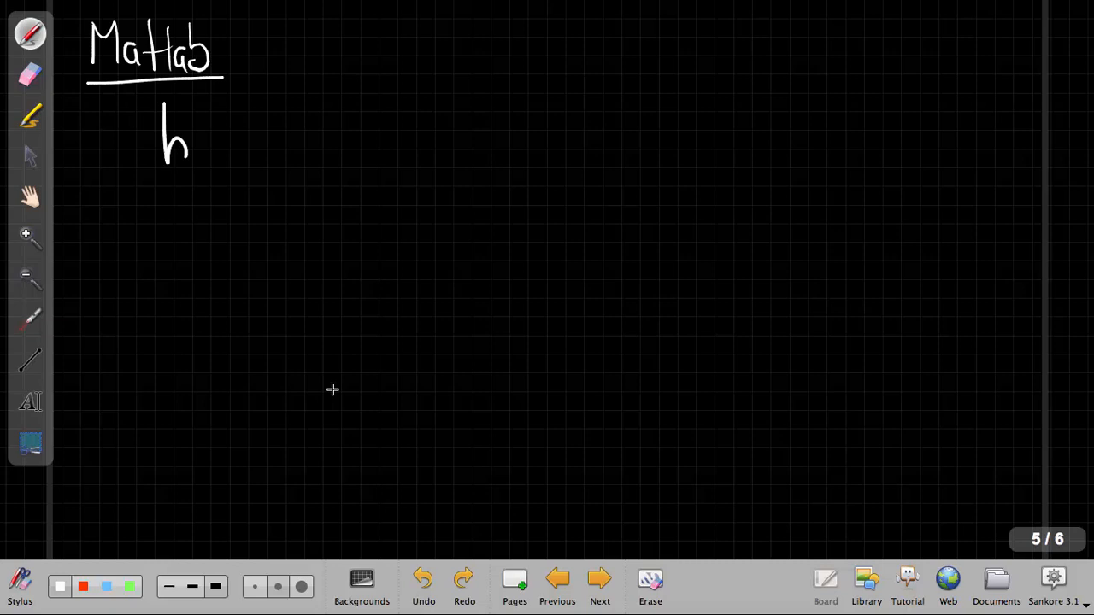
drag(214, 137, 239, 137)
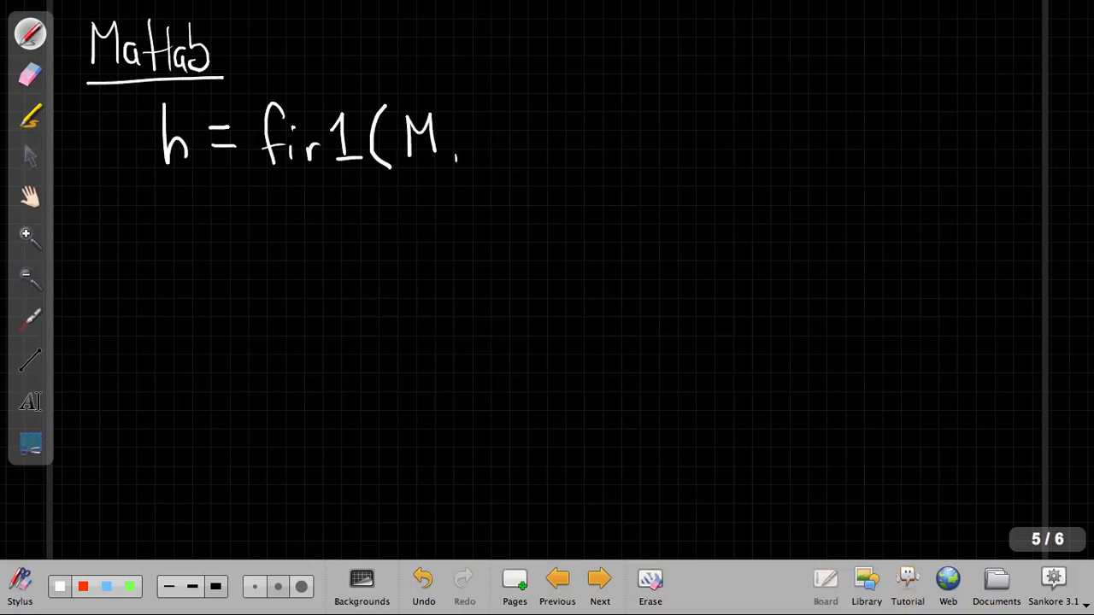
drag(478, 137, 530, 153)
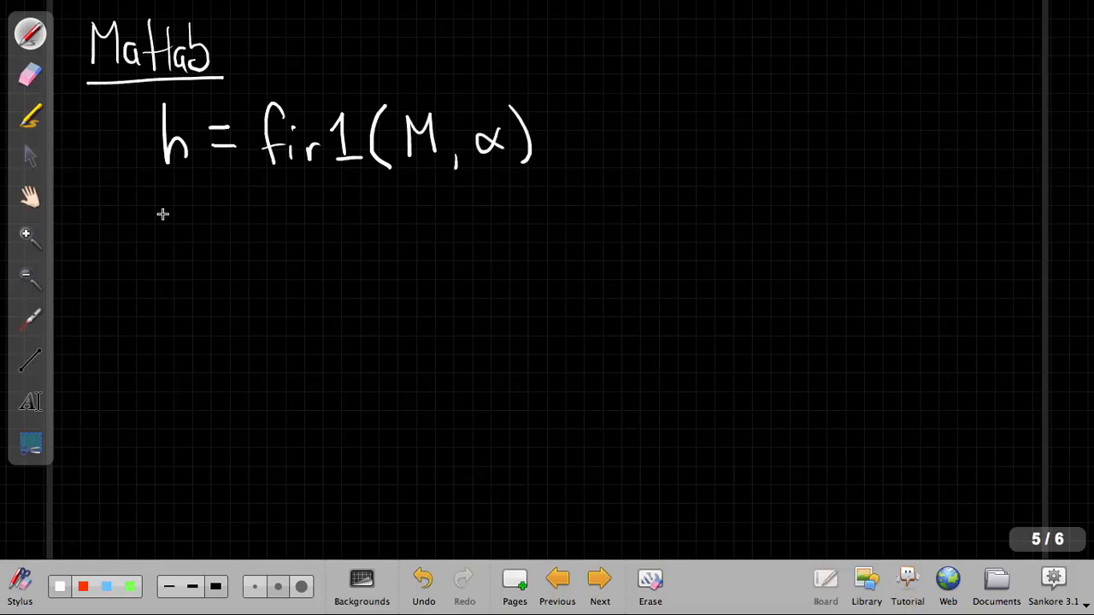
Note that it defines h[n] for 0 ≤ n ≤ M, i.e. (M+1 pts long).
drag(162, 219, 270, 231)
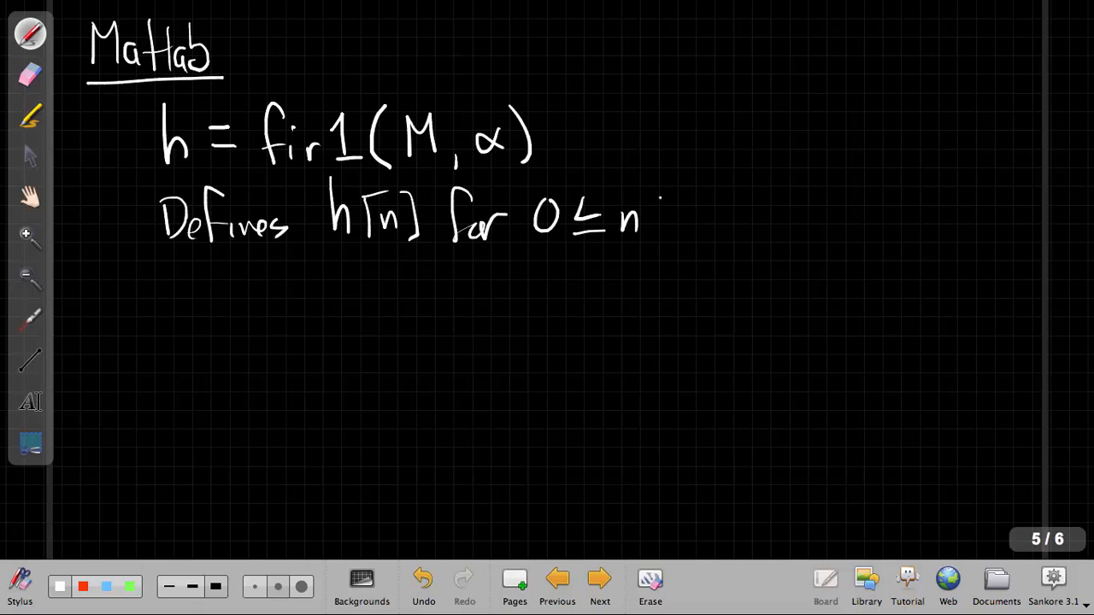
drag(658, 214, 731, 214)
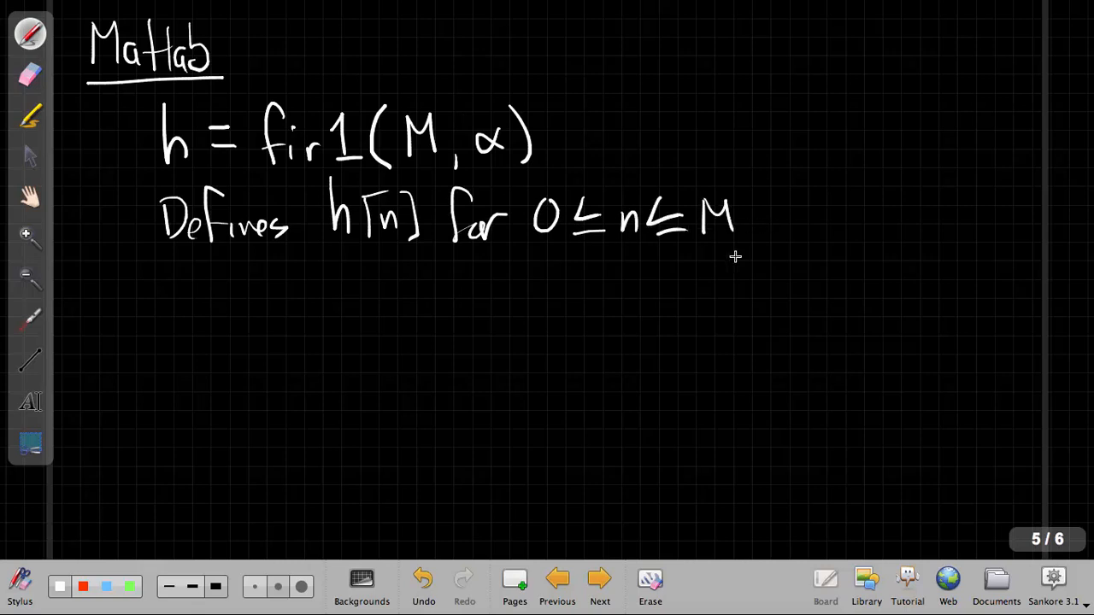
mouse_move(790, 205)
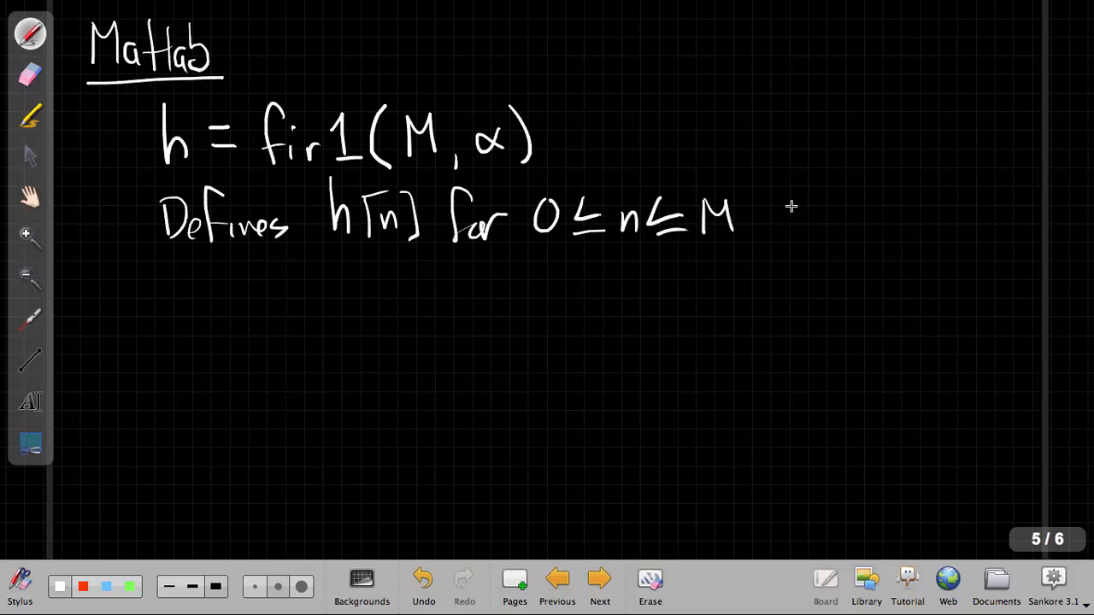
drag(795, 214, 863, 213)
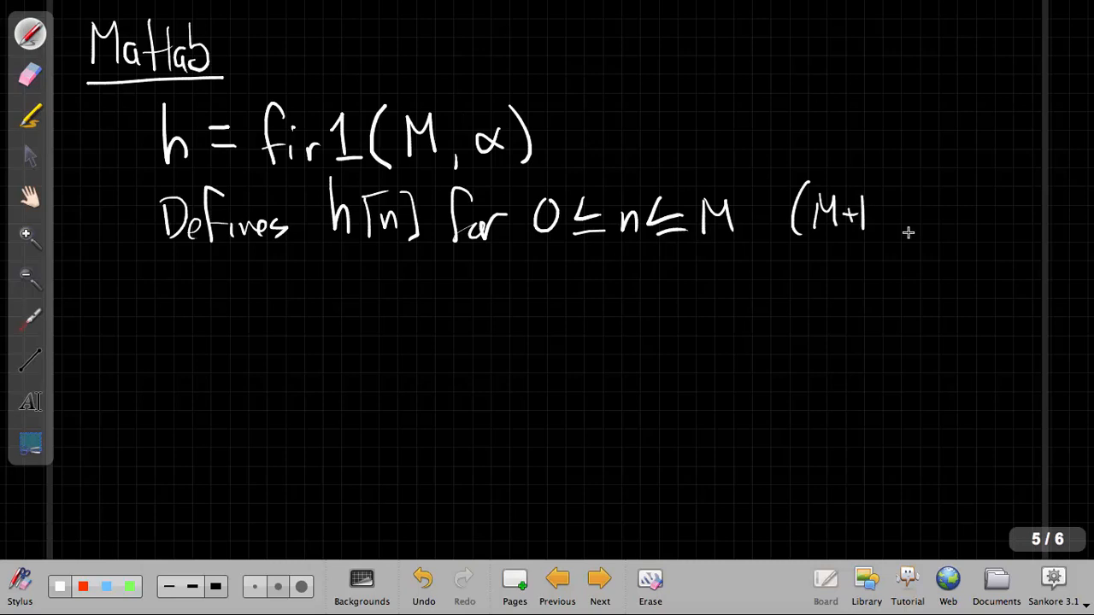
drag(880, 219, 978, 222)
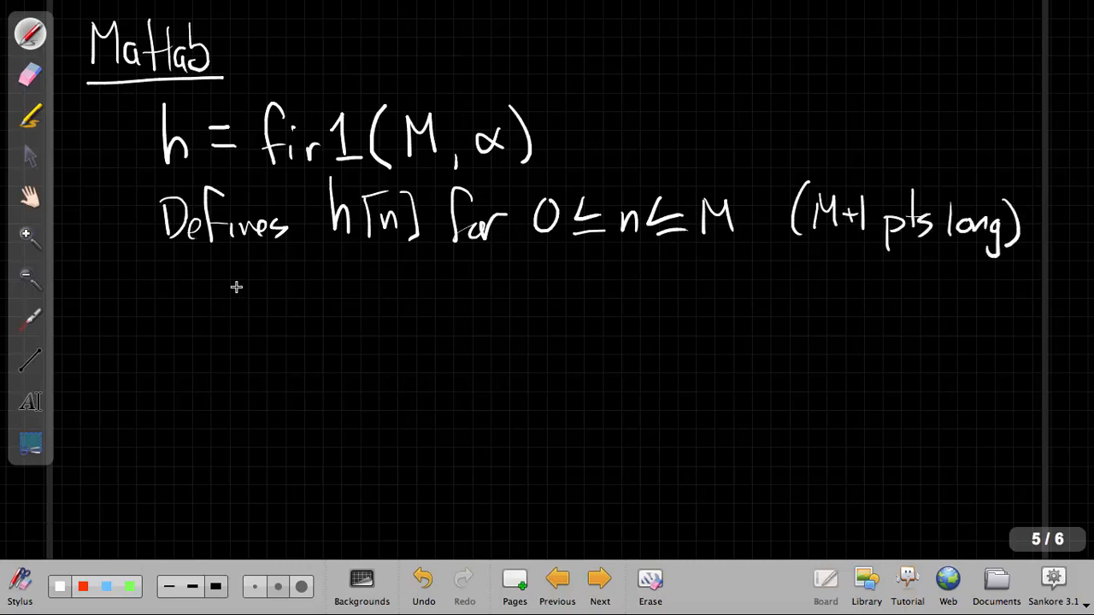
Add the line: cutoff frequency ω0 = απ;.
drag(218, 290, 316, 308)
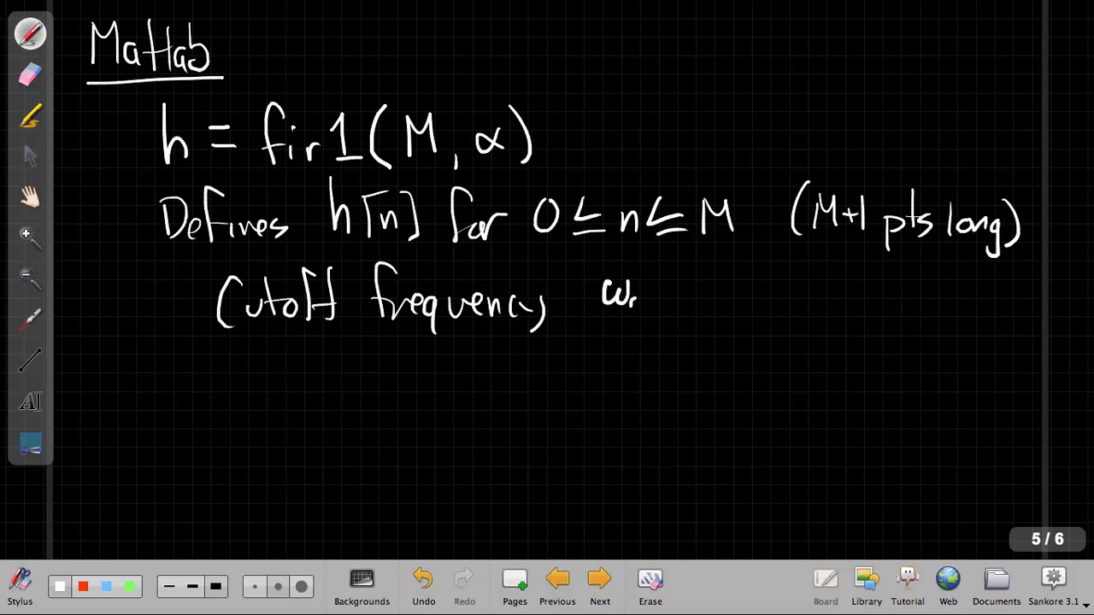
drag(666, 294, 769, 294)
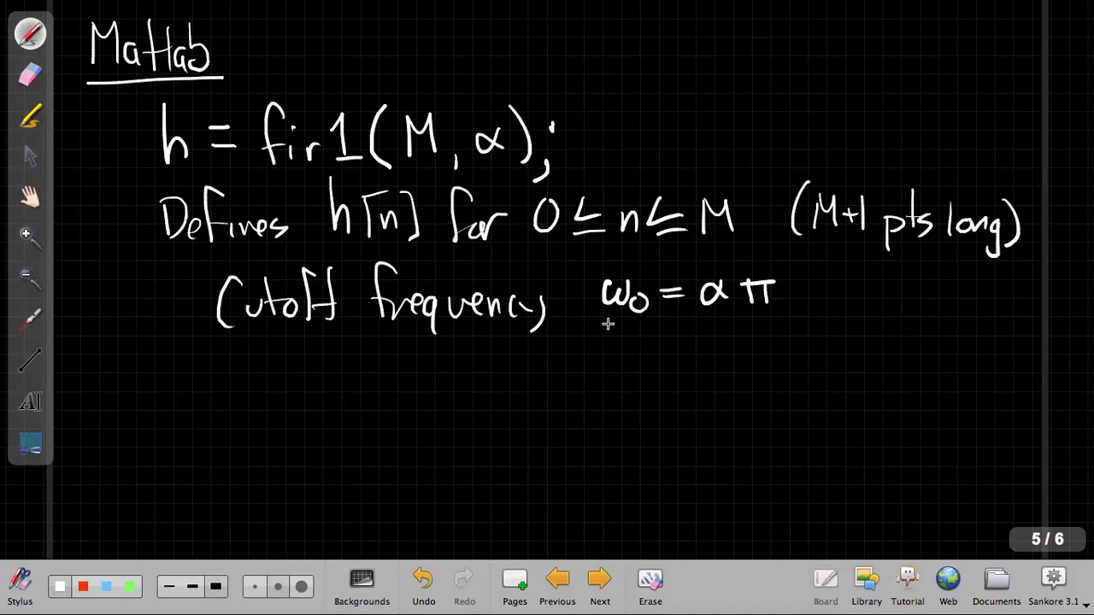
mouse_move(752, 311)
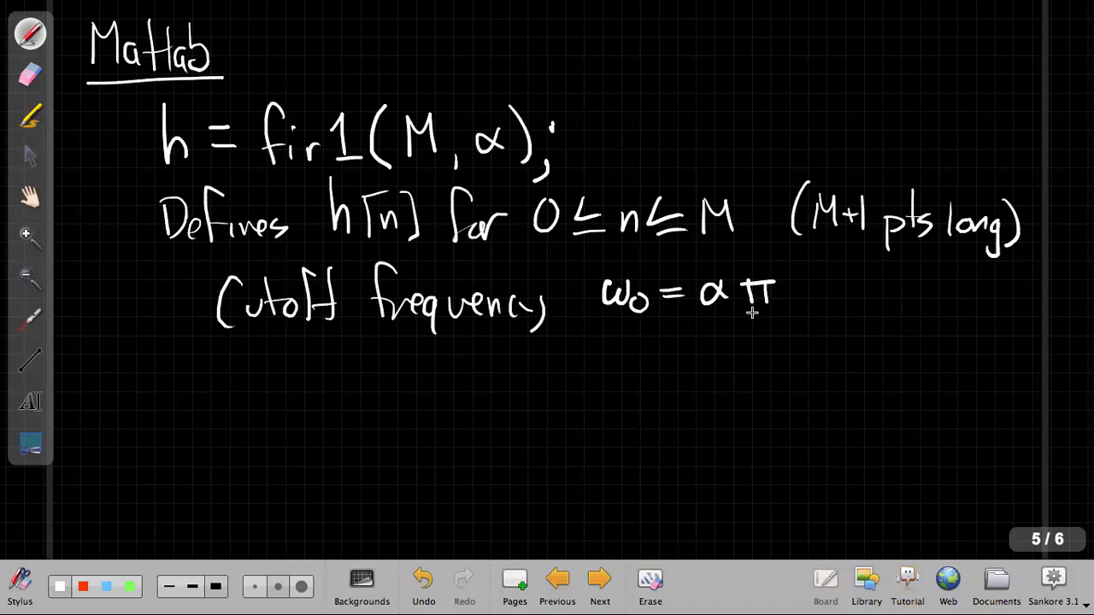
mouse_move(727, 322)
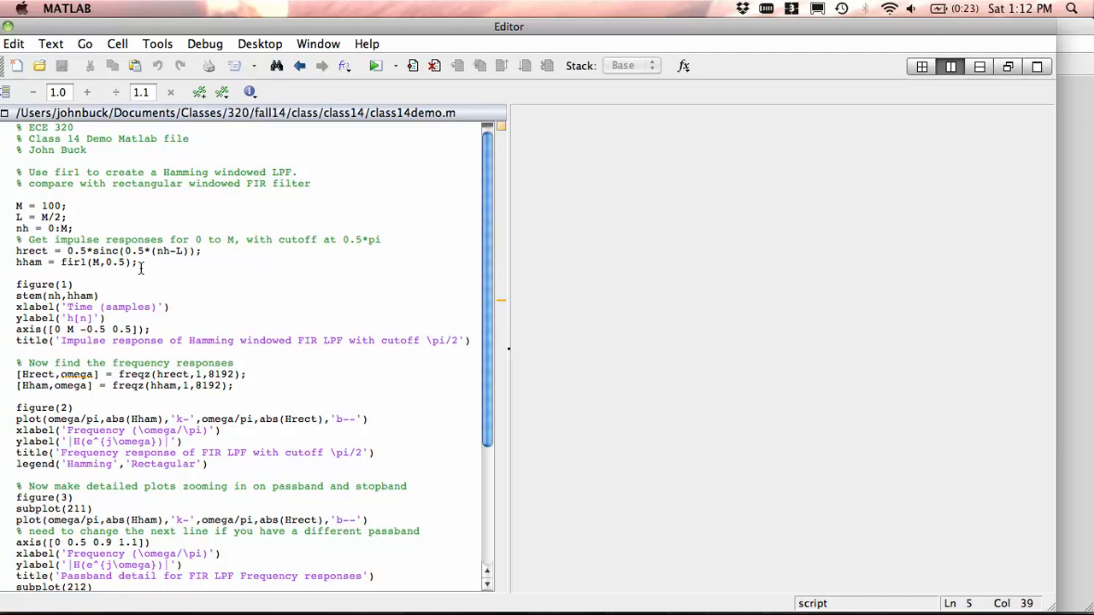
mouse_move(144, 267)
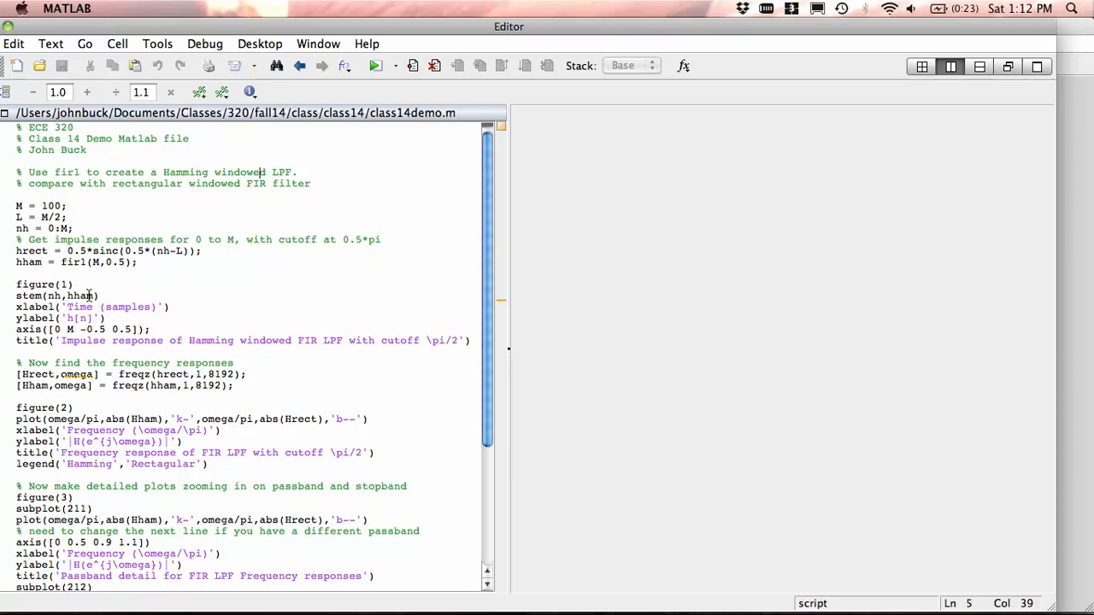
With class14demo.m in the MATLAB editor, bring up the Window menu of open figures.
click(317, 44)
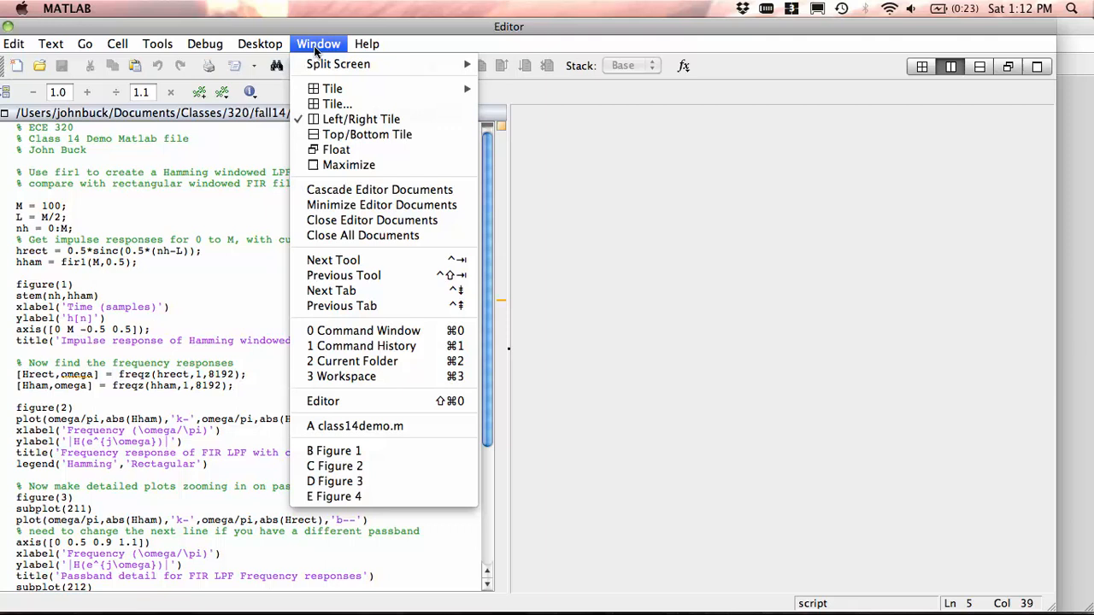
Show Figure 1, the Hamming windowed FIR low-pass impulse response, then list the open windows.
click(334, 451)
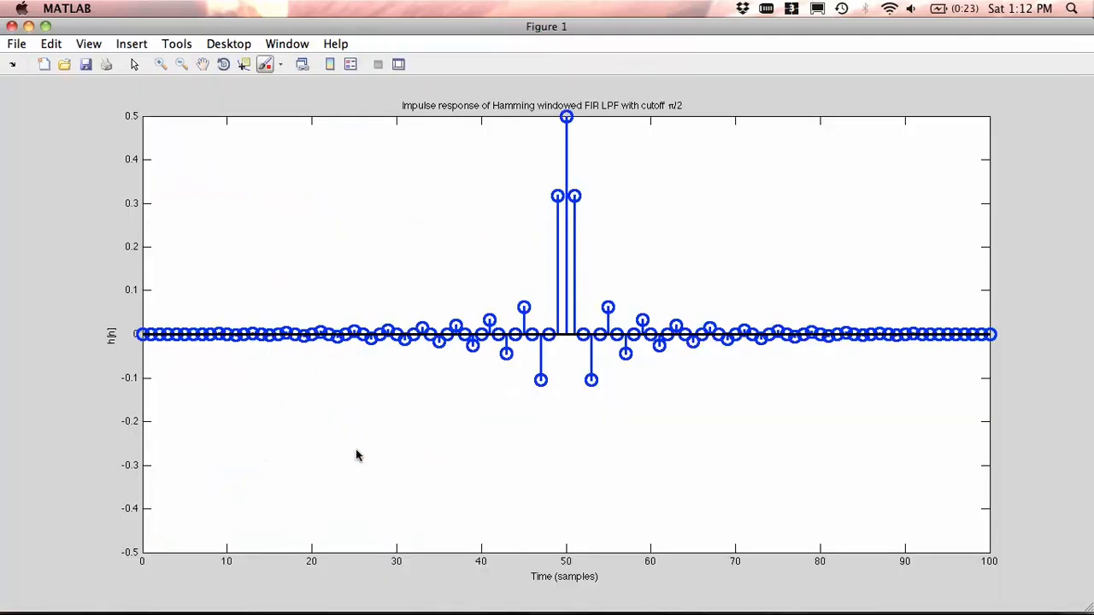
mouse_move(362, 374)
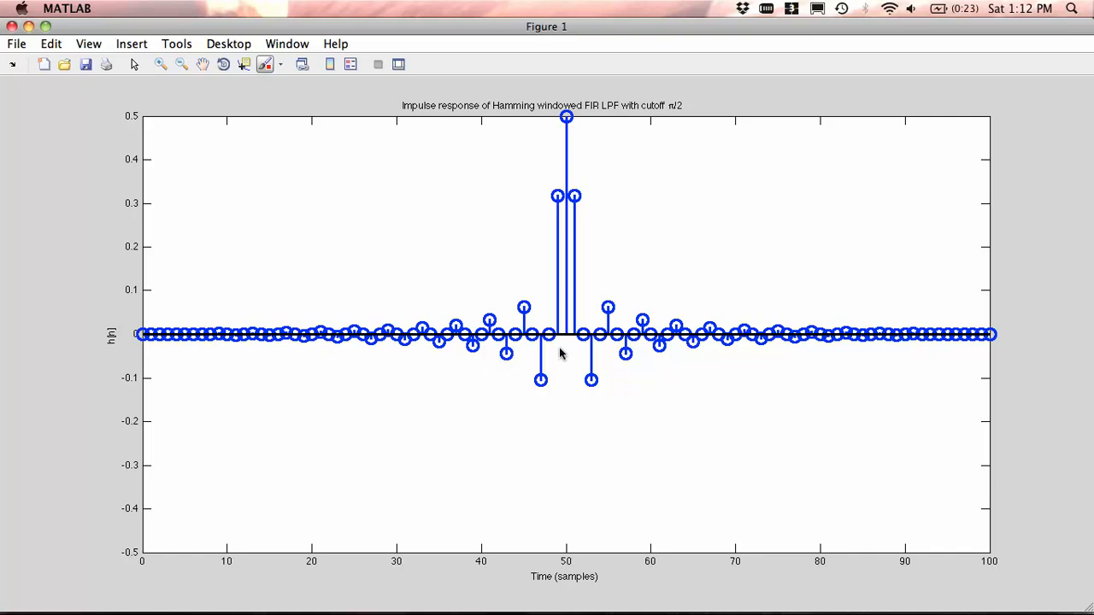
mouse_move(945, 327)
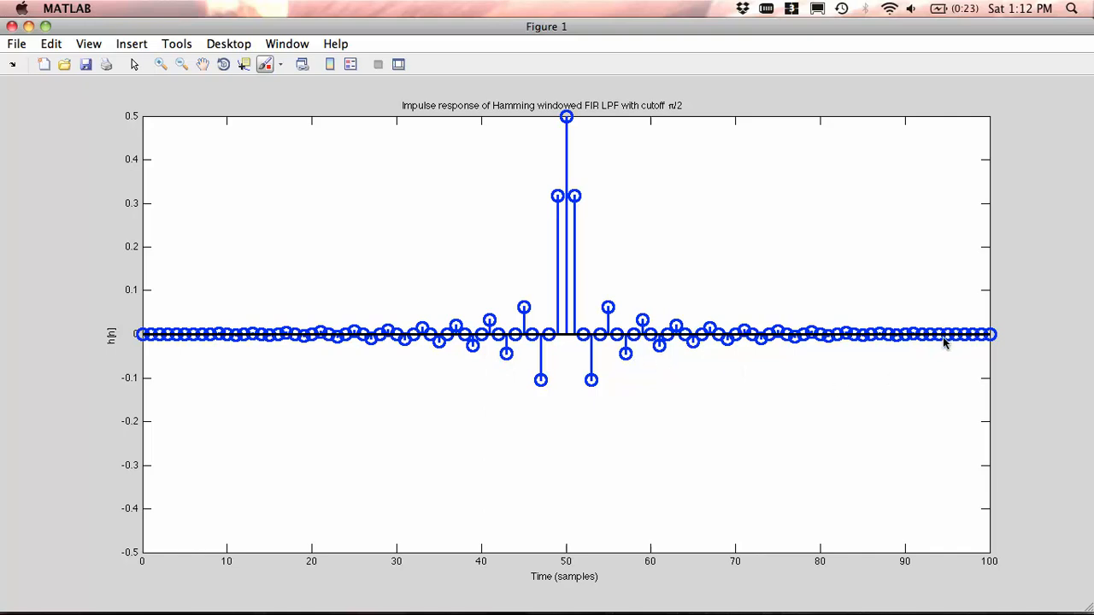
mouse_move(752, 321)
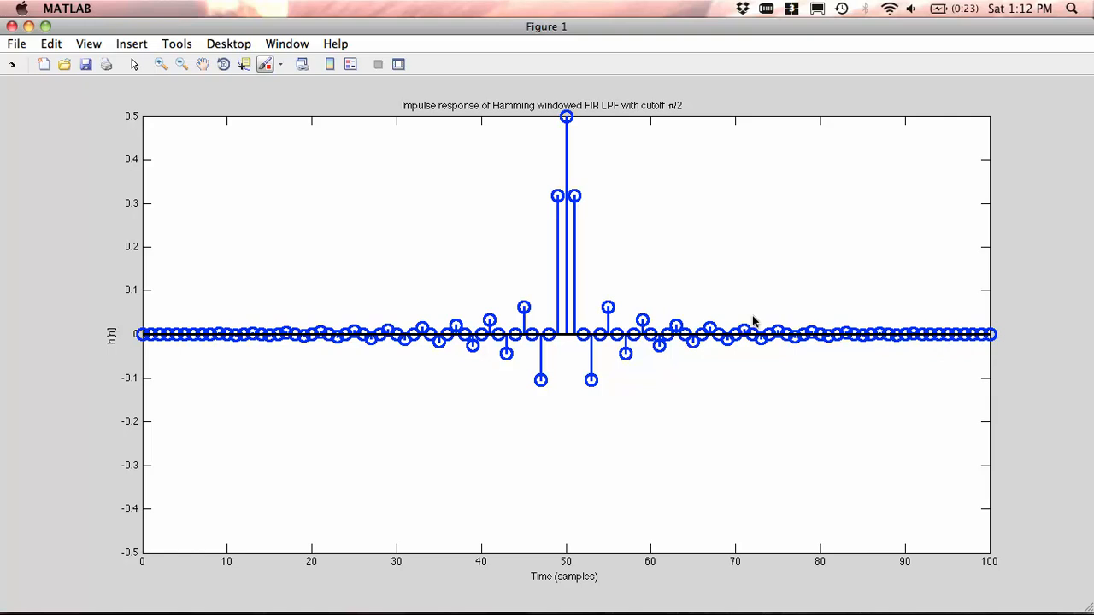
mouse_move(558, 284)
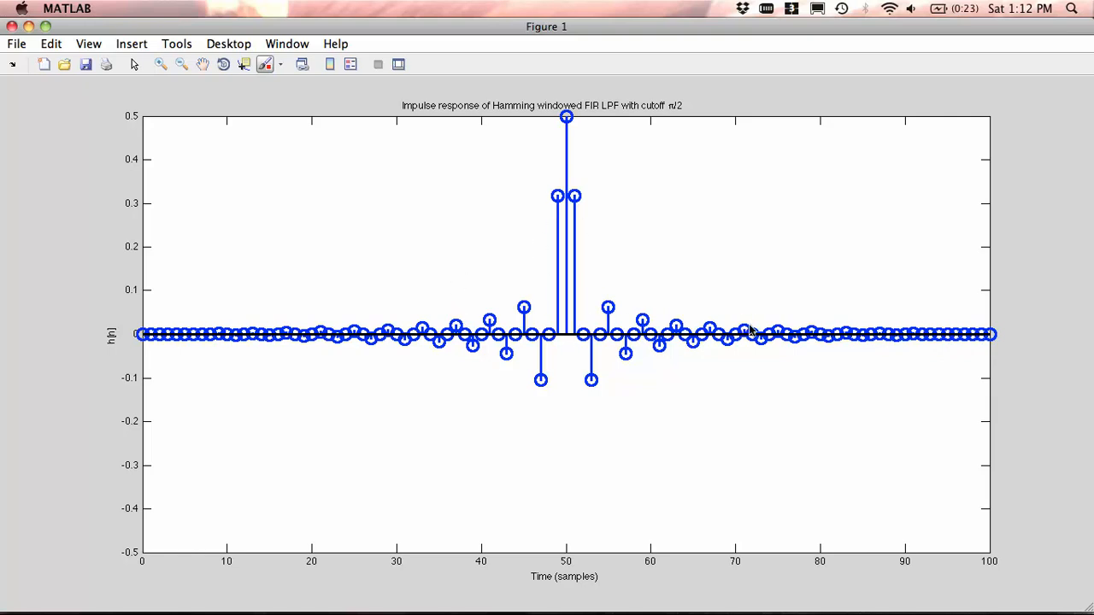
mouse_move(777, 313)
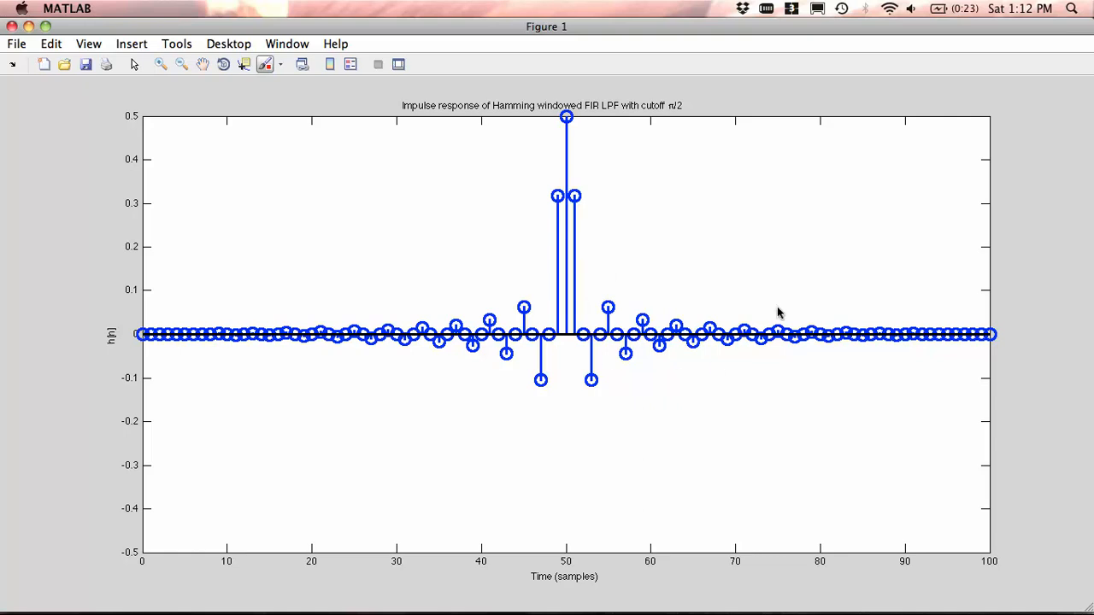
mouse_move(915, 342)
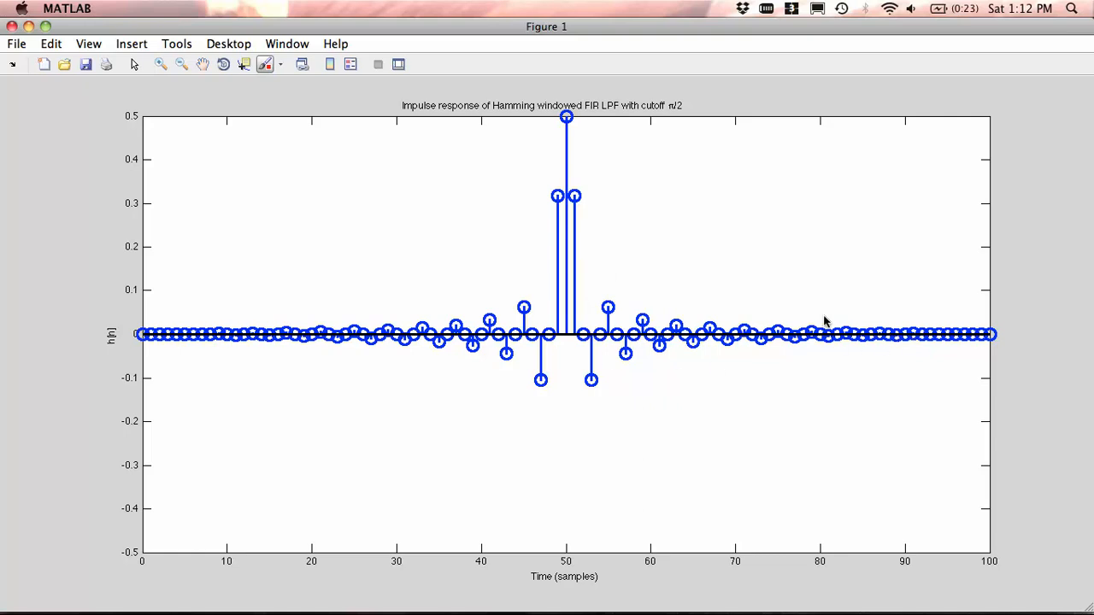
mouse_move(287, 44)
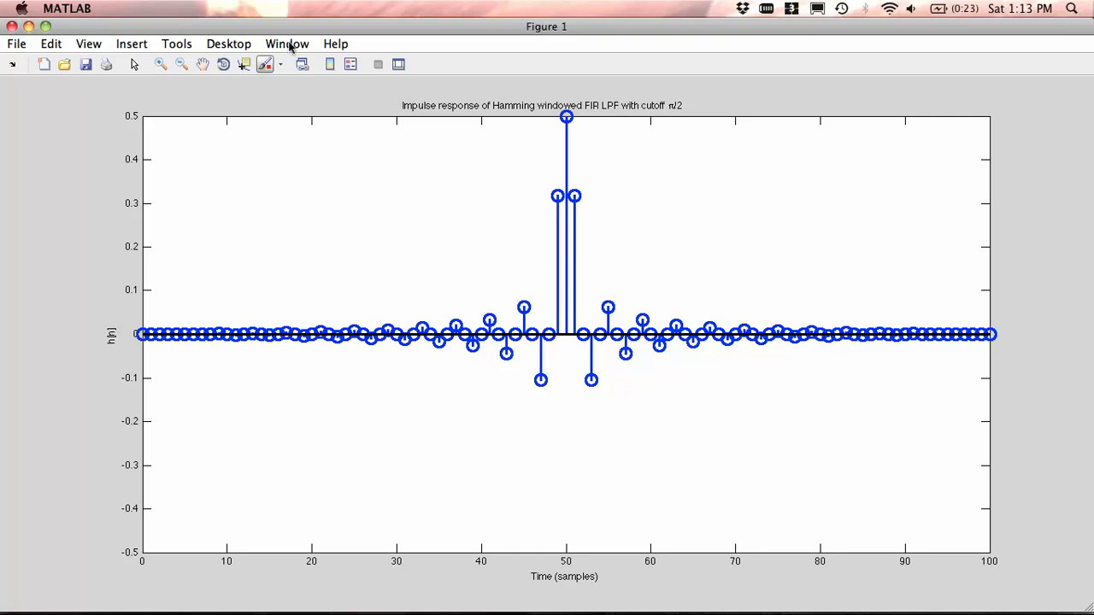
click(287, 45)
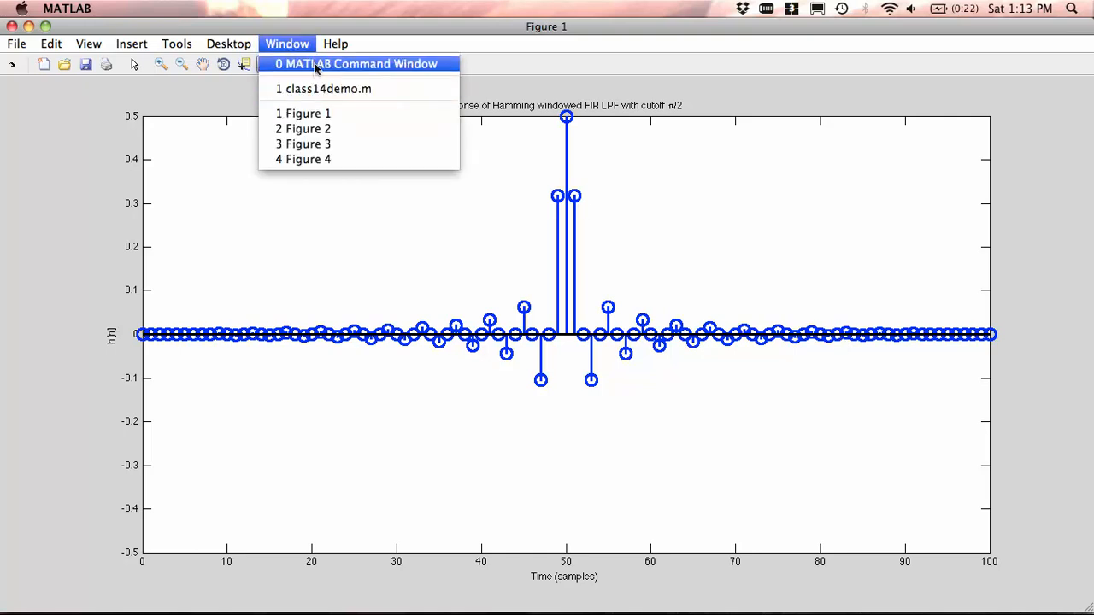
mouse_move(323, 89)
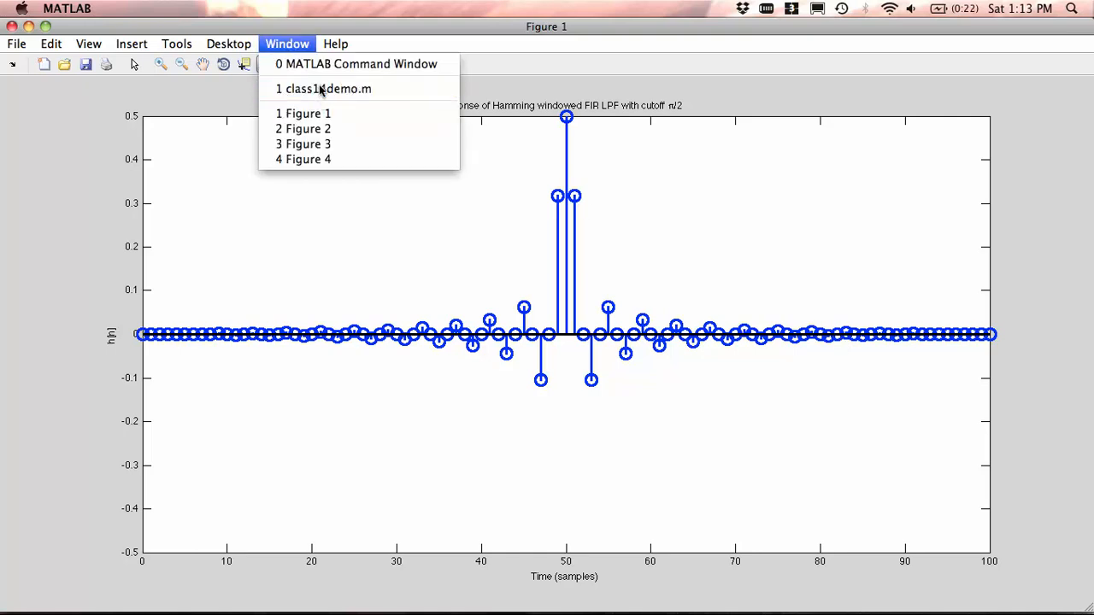
Return to class14demo.m and its [Hham,omega] = freqz(hham,1,8192); line, then list the open windows.
click(328, 89)
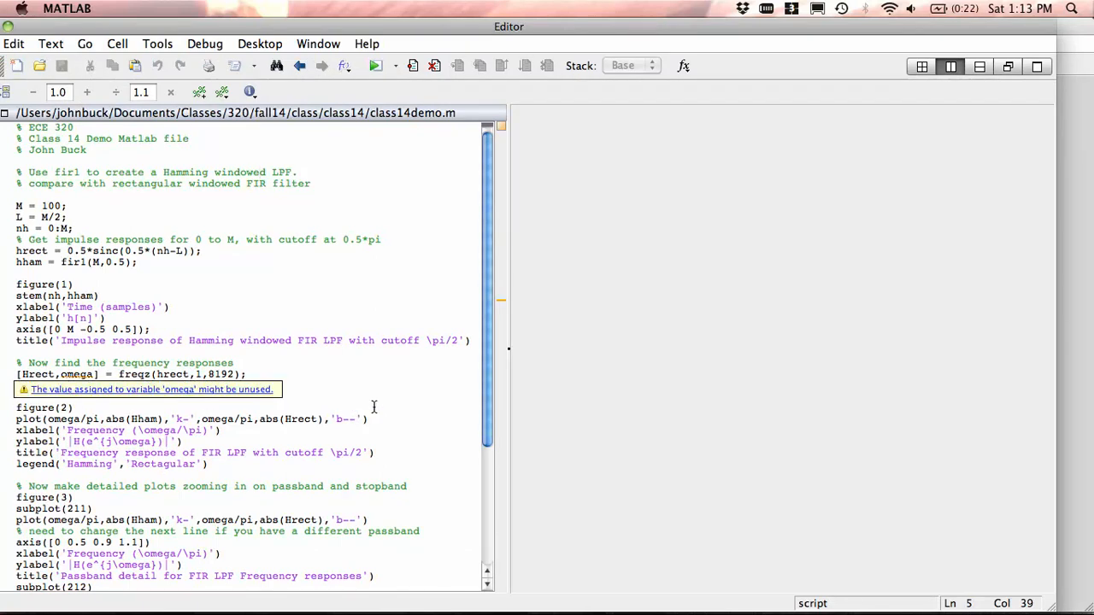
text([Hham,omega] = freqz(hham,1,8192);)
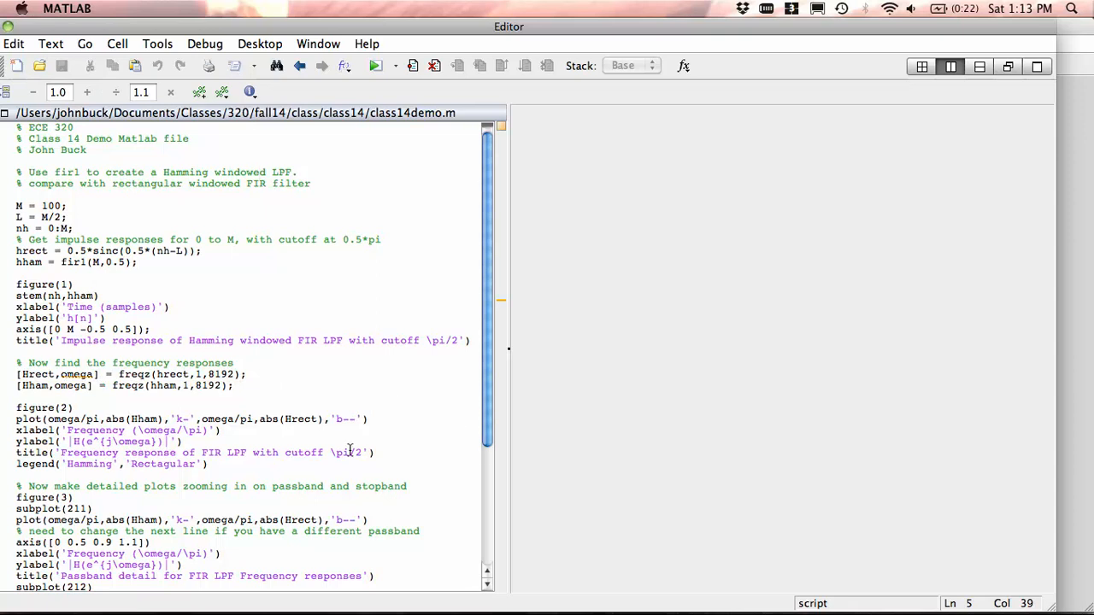
mouse_move(251, 441)
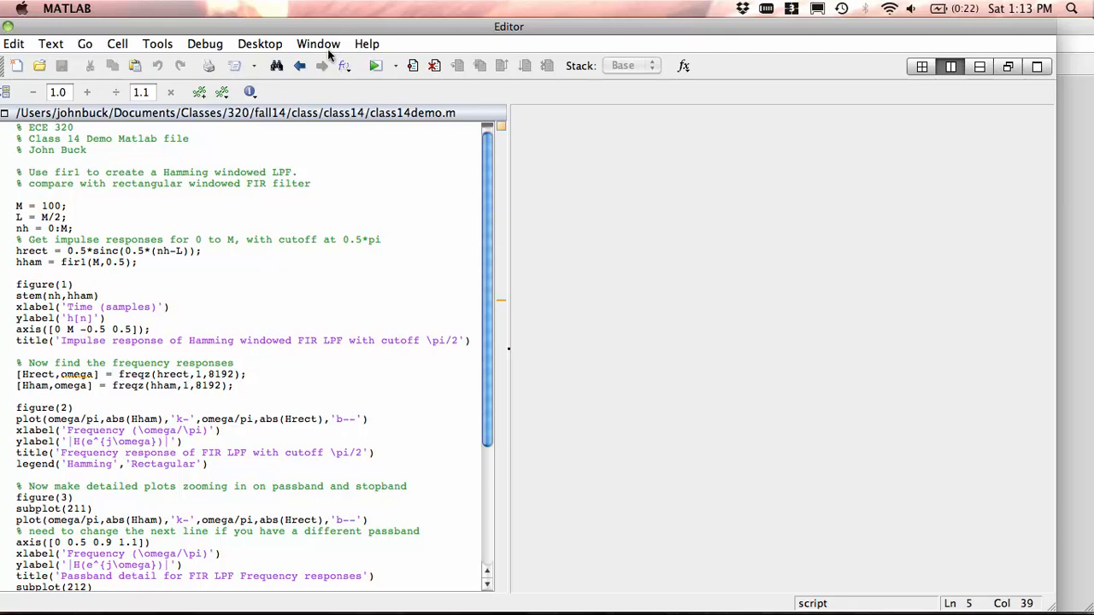
click(318, 44)
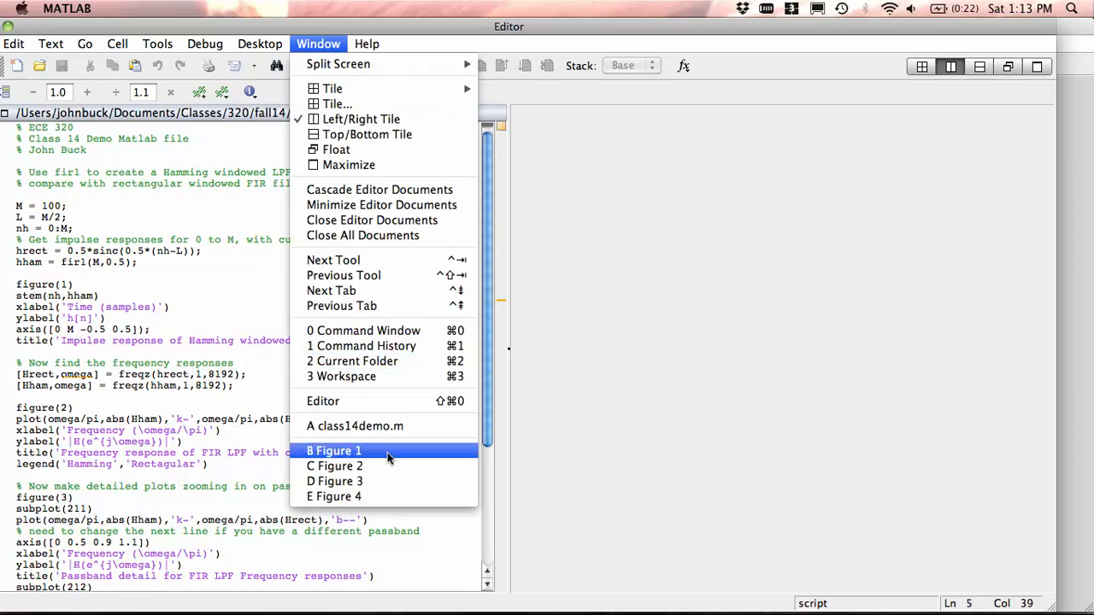
Show Figure 2 overlaying the Hamming and rectangular frequency responses, then list the open windows.
click(335, 465)
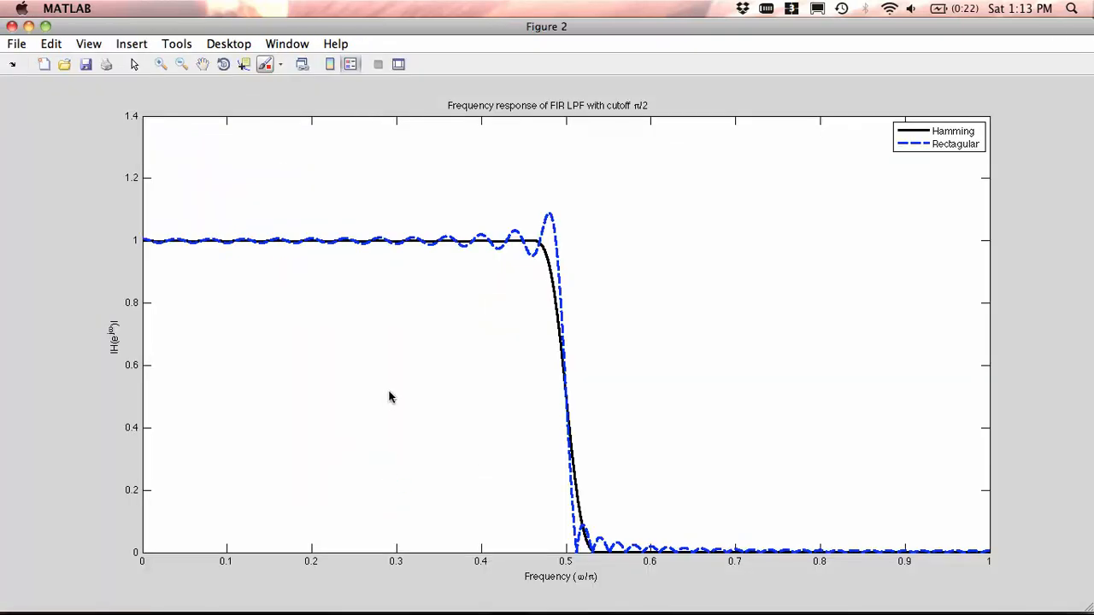
mouse_move(266, 580)
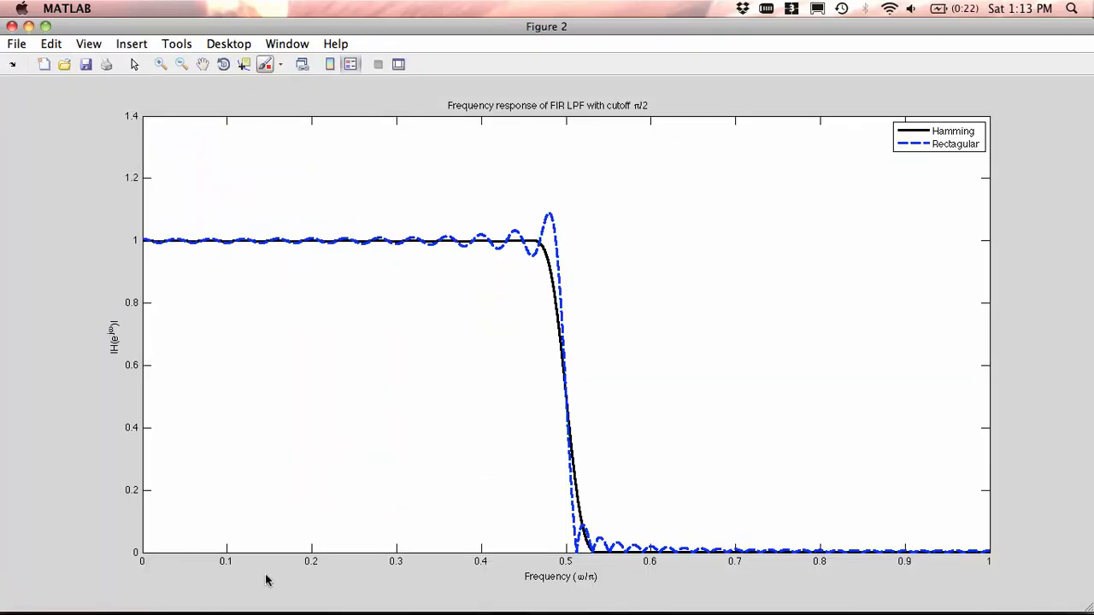
mouse_move(625, 595)
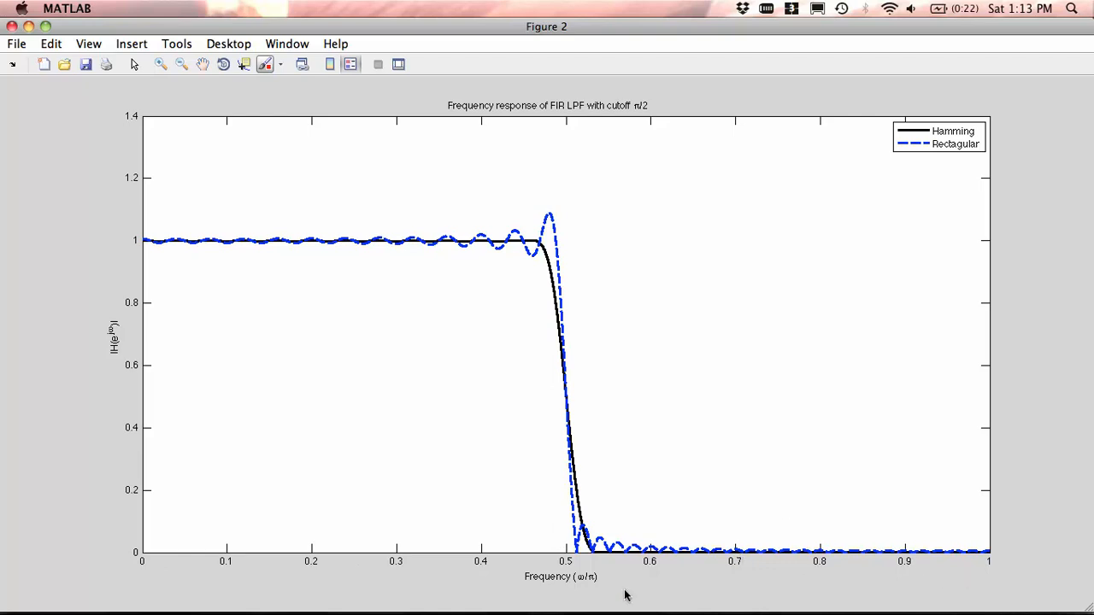
mouse_move(492, 428)
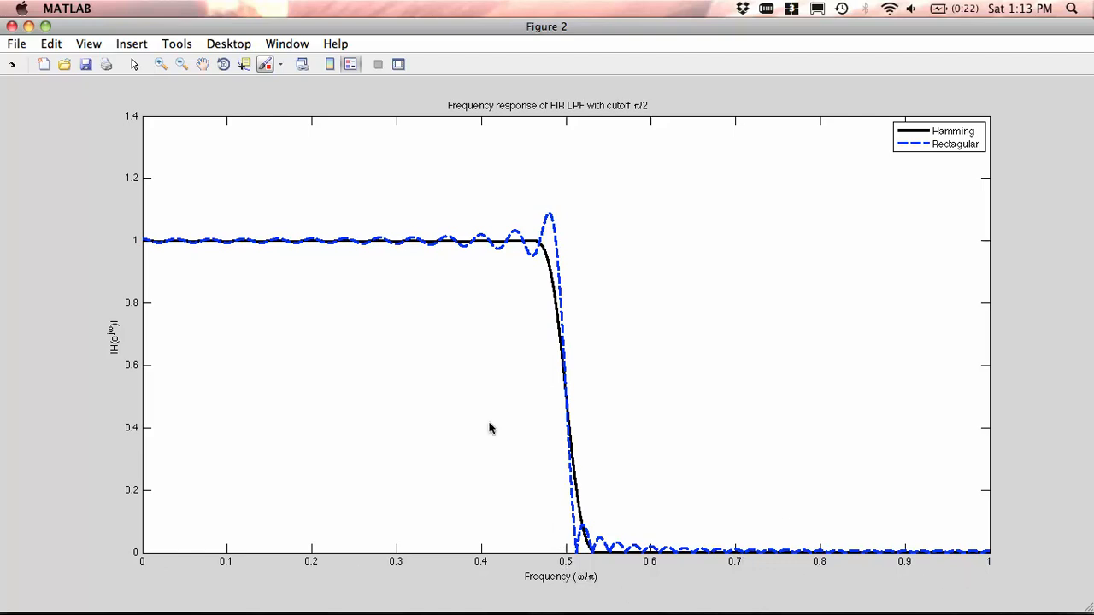
mouse_move(443, 246)
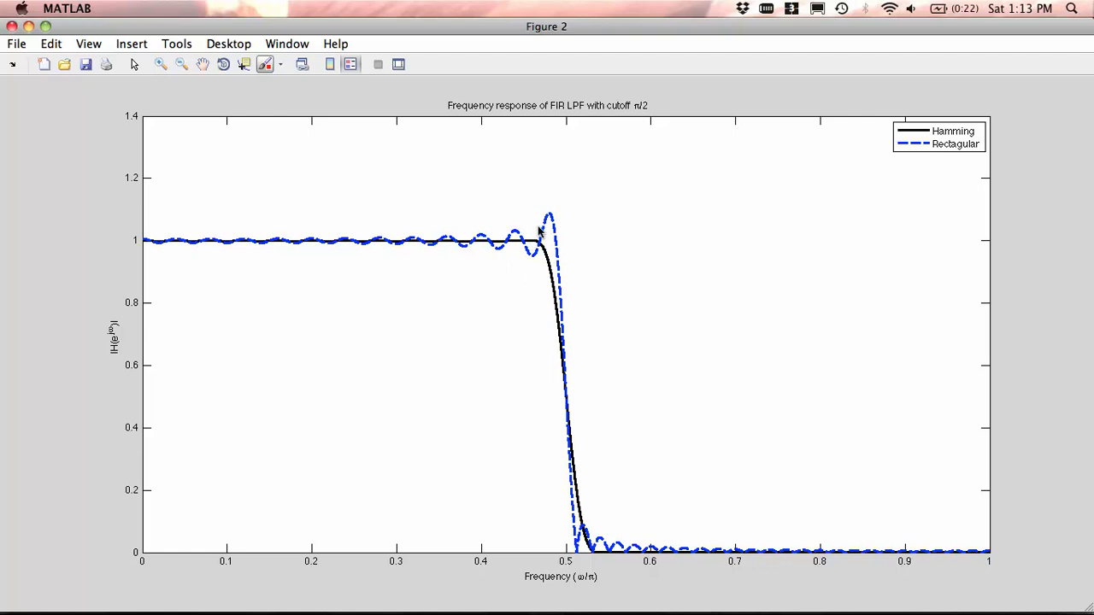
mouse_move(620, 499)
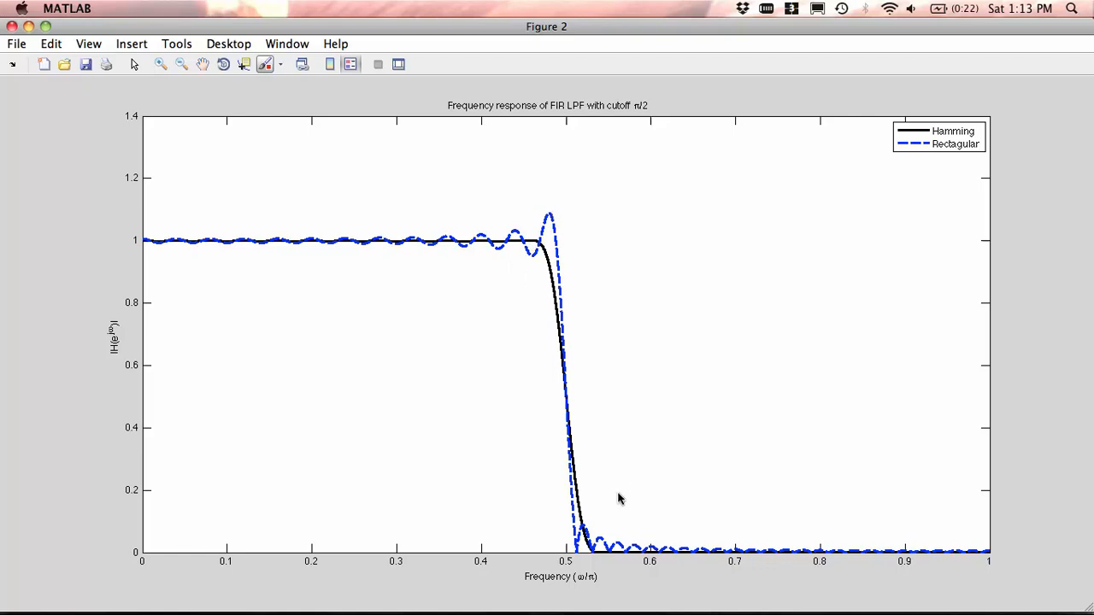
mouse_move(560, 232)
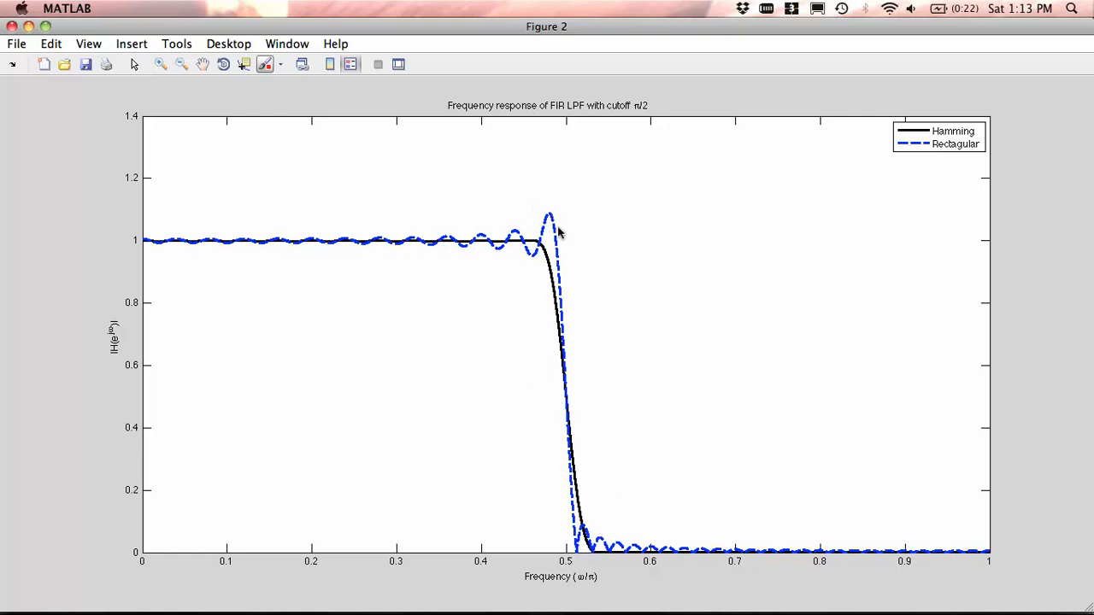
mouse_move(311, 277)
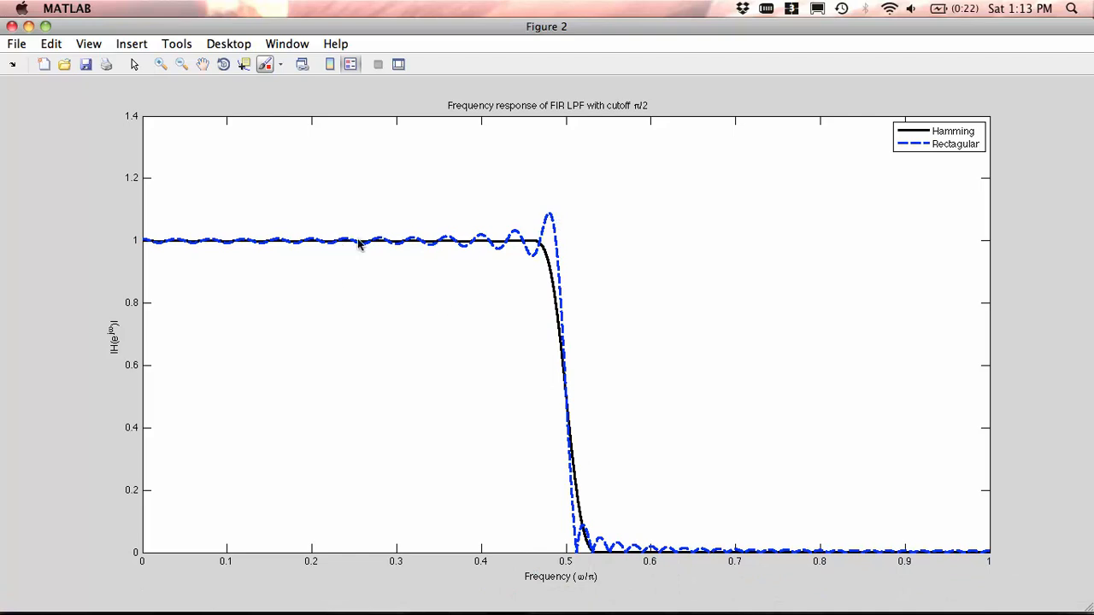
mouse_move(489, 253)
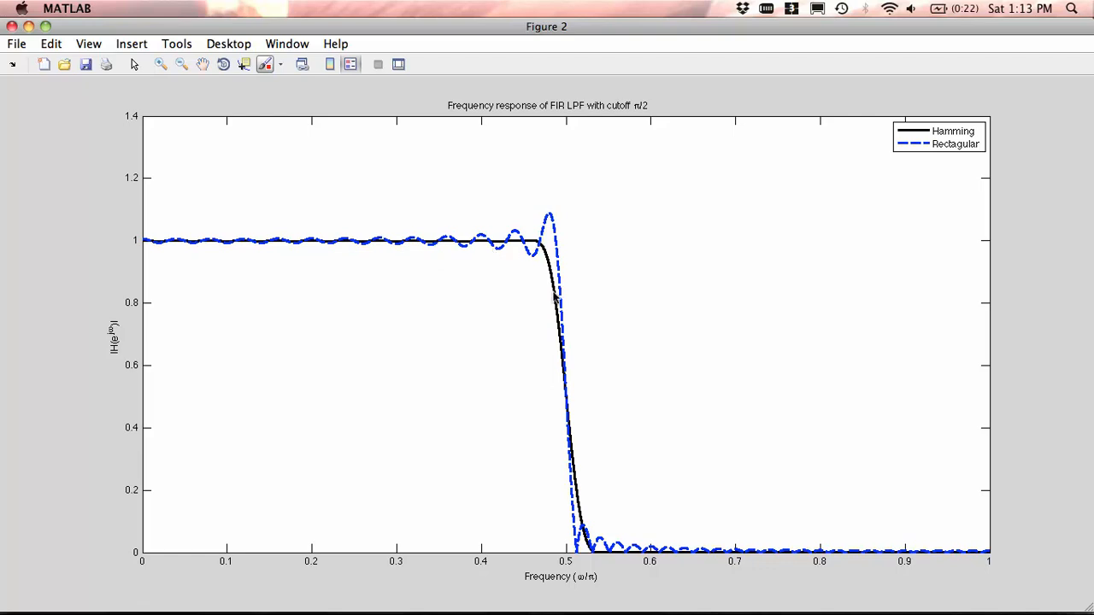
mouse_move(725, 549)
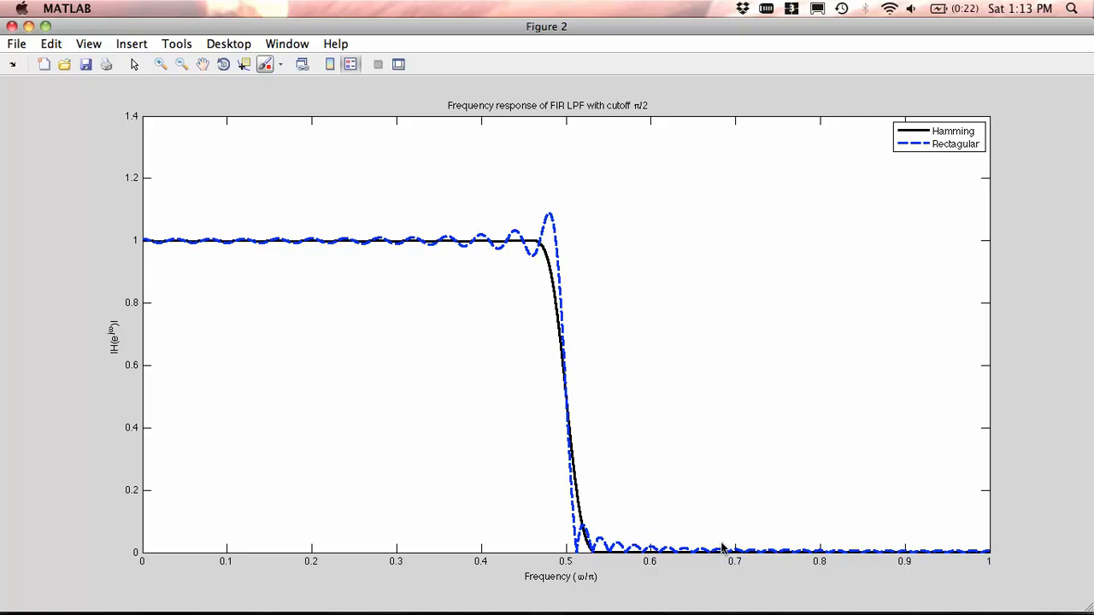
mouse_move(649, 475)
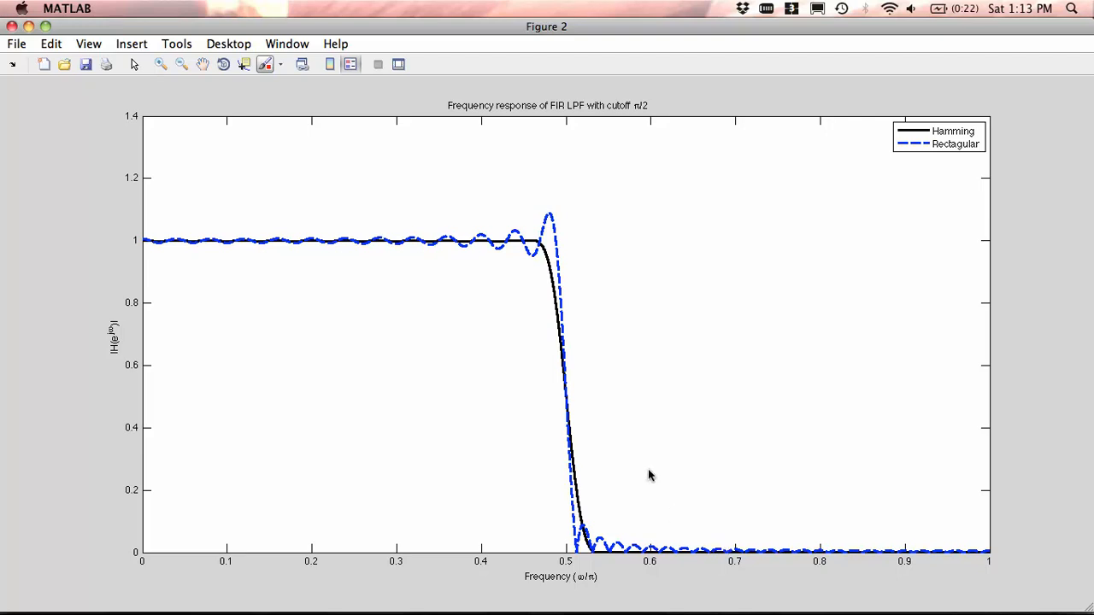
mouse_move(529, 253)
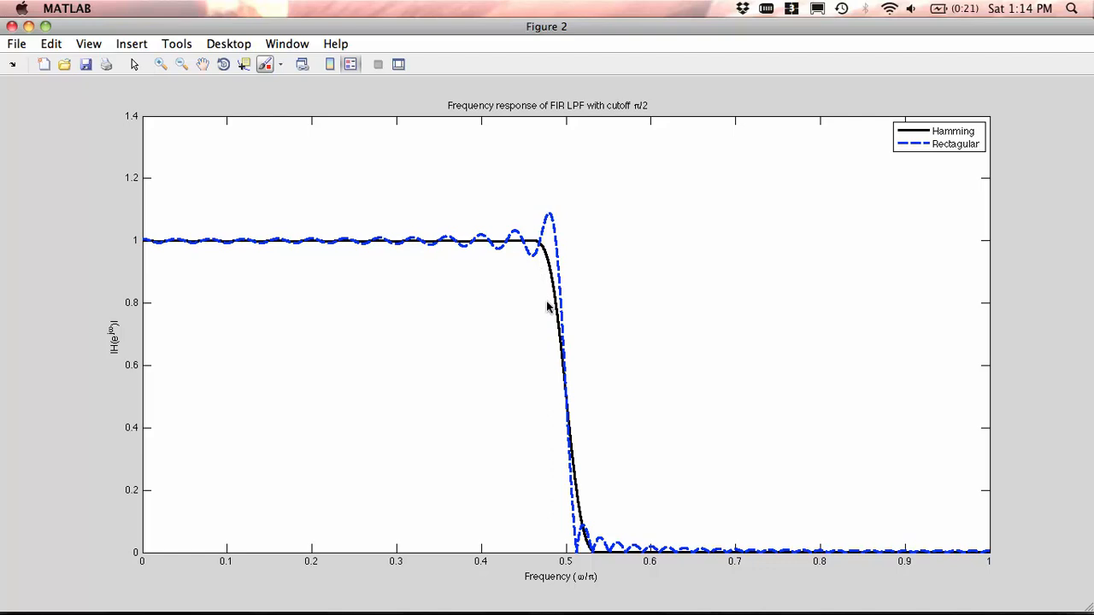
mouse_move(553, 253)
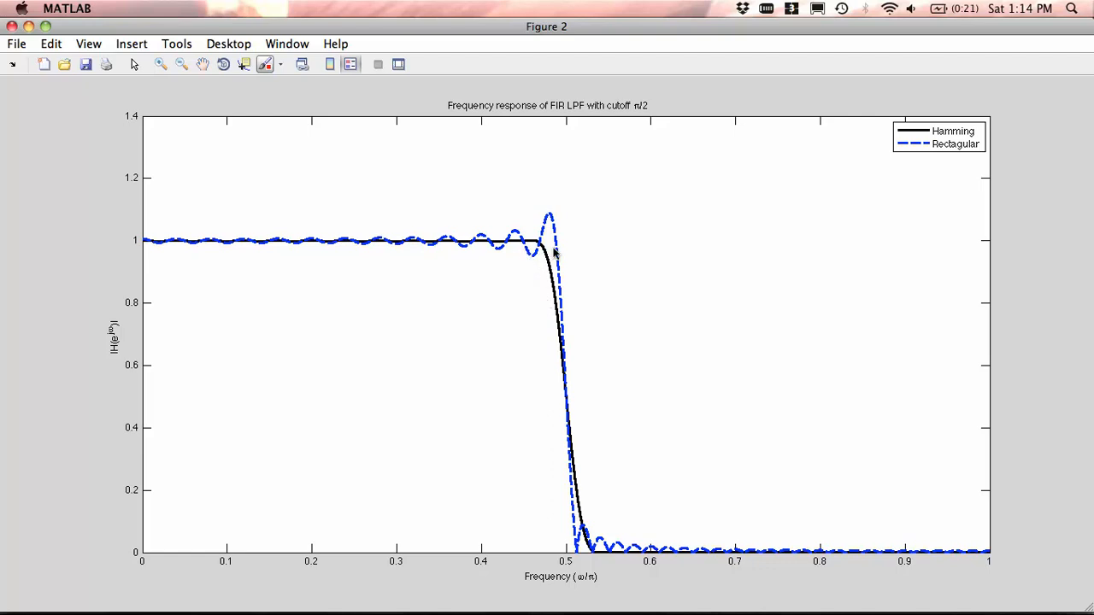
mouse_move(551, 265)
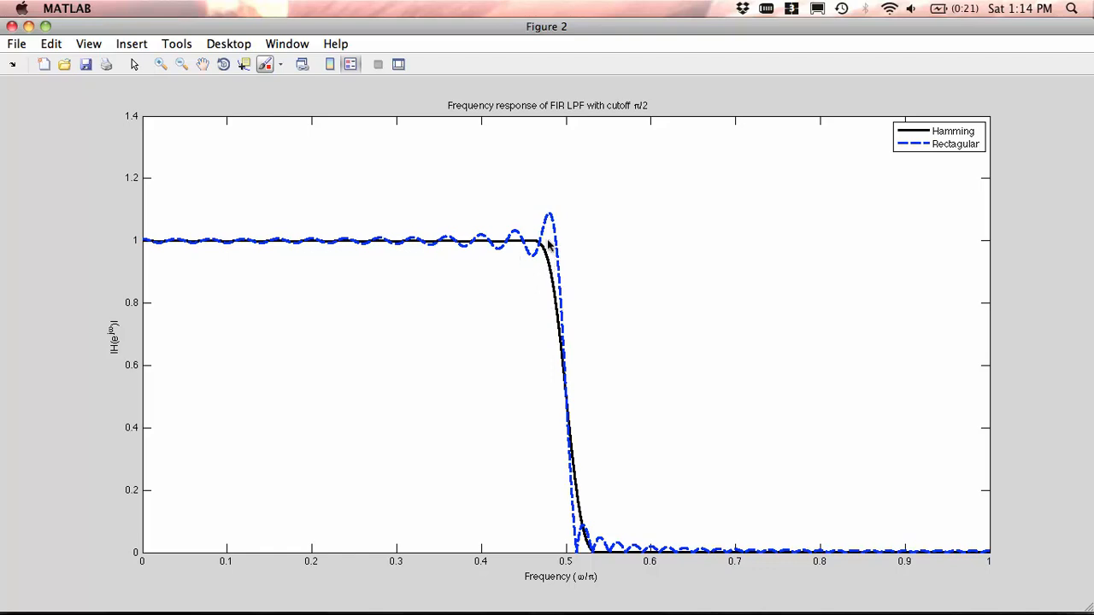
mouse_move(527, 249)
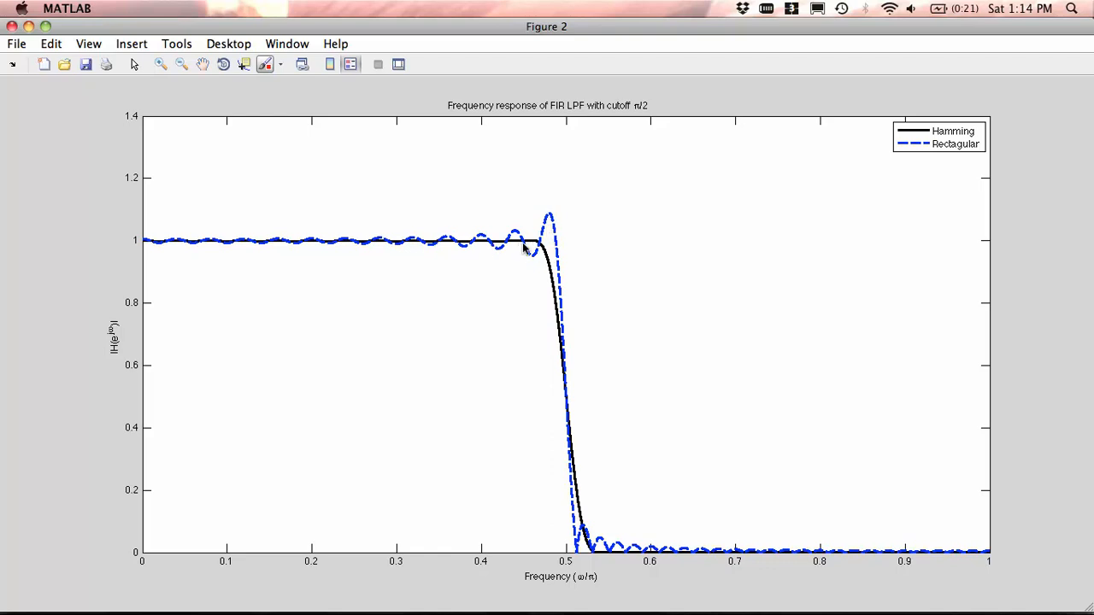
mouse_move(619, 550)
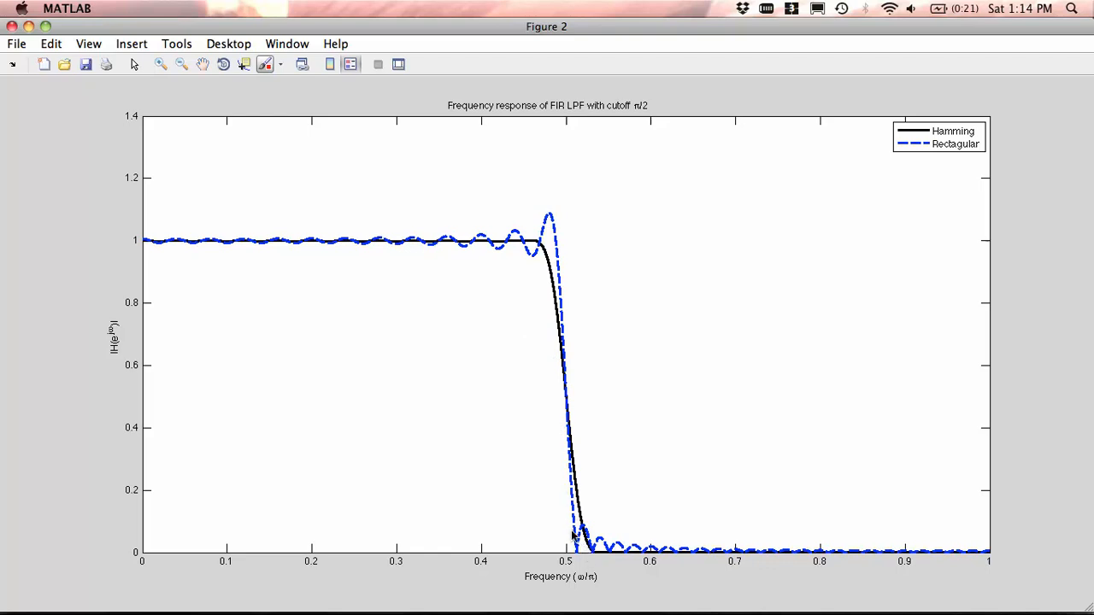
mouse_move(590, 547)
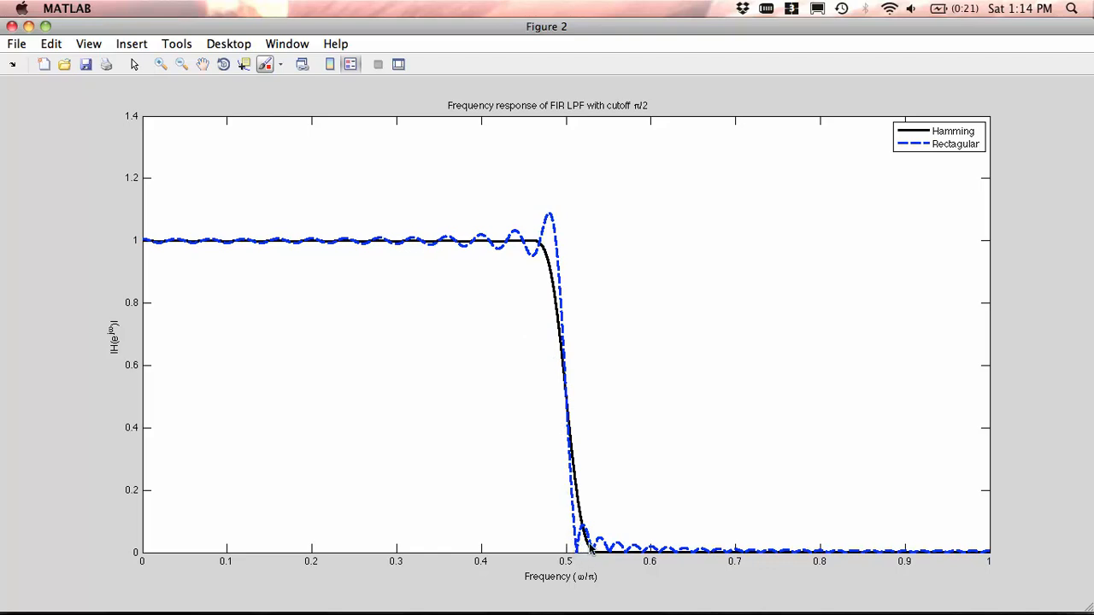
mouse_move(533, 246)
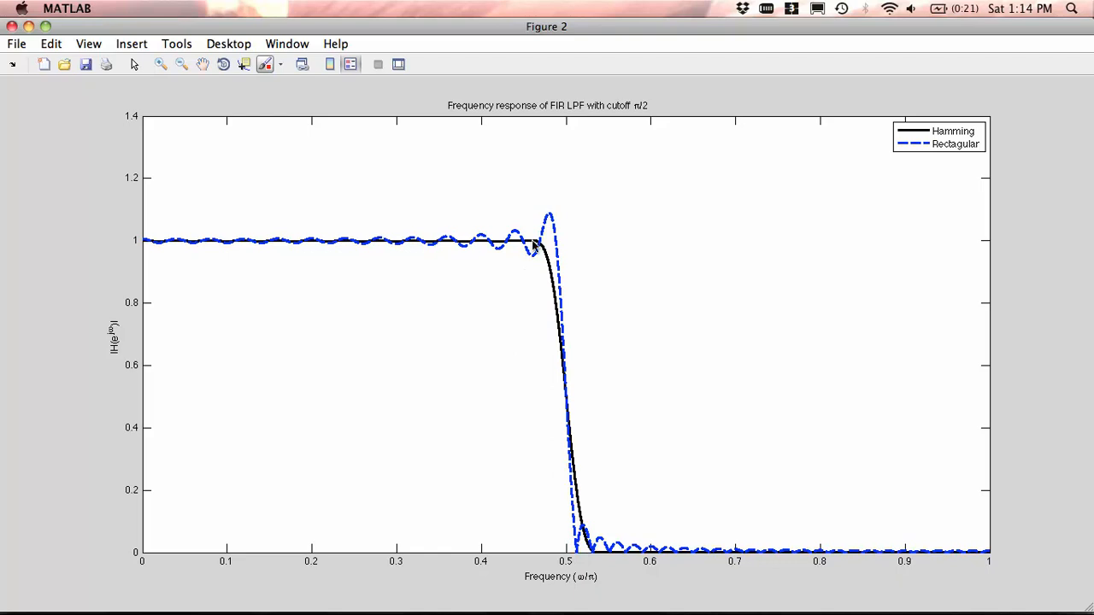
mouse_move(540, 301)
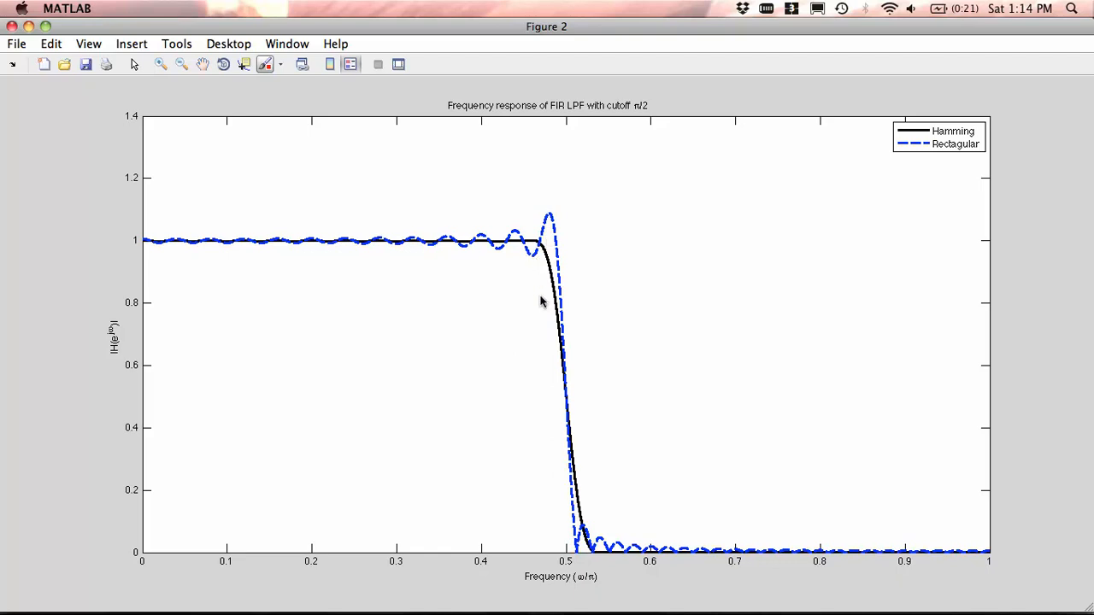
click(287, 45)
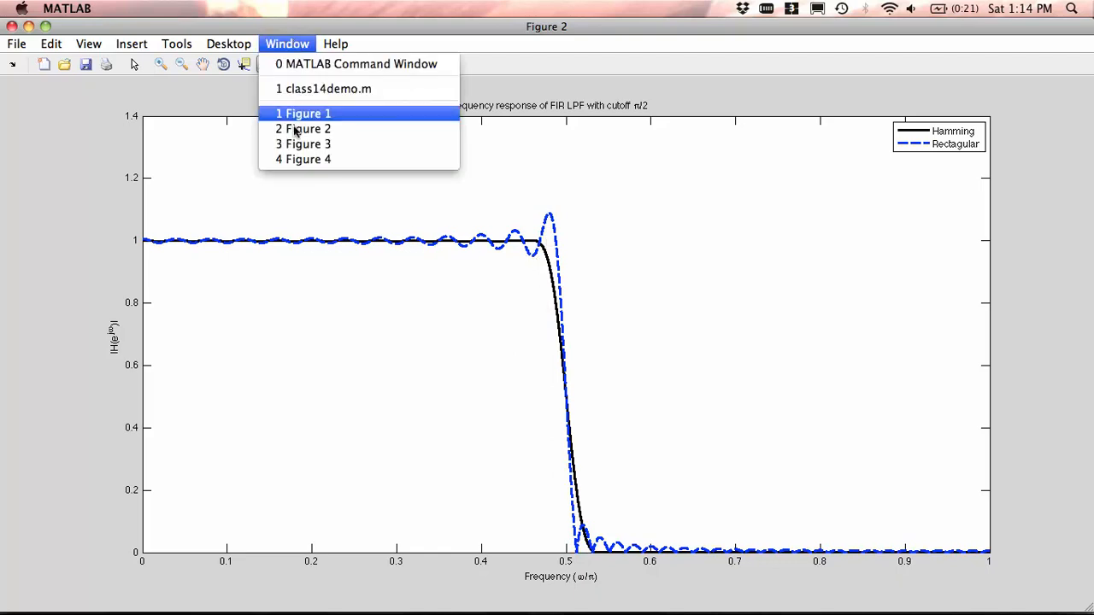
mouse_move(301, 144)
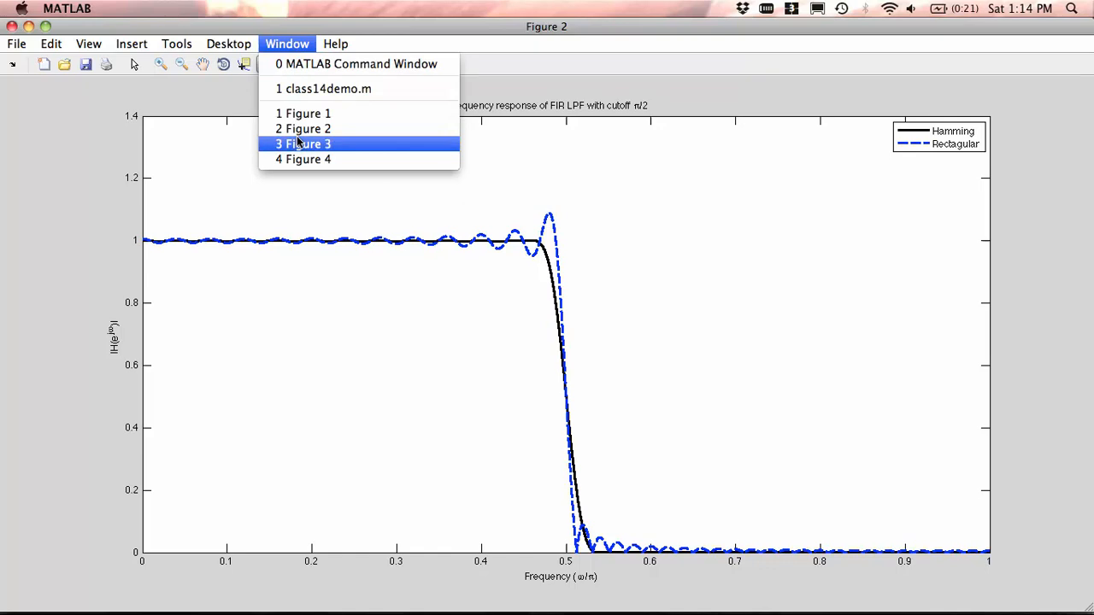
Switch to Figure 3 with the passband and stopband detail of both filters.
click(309, 144)
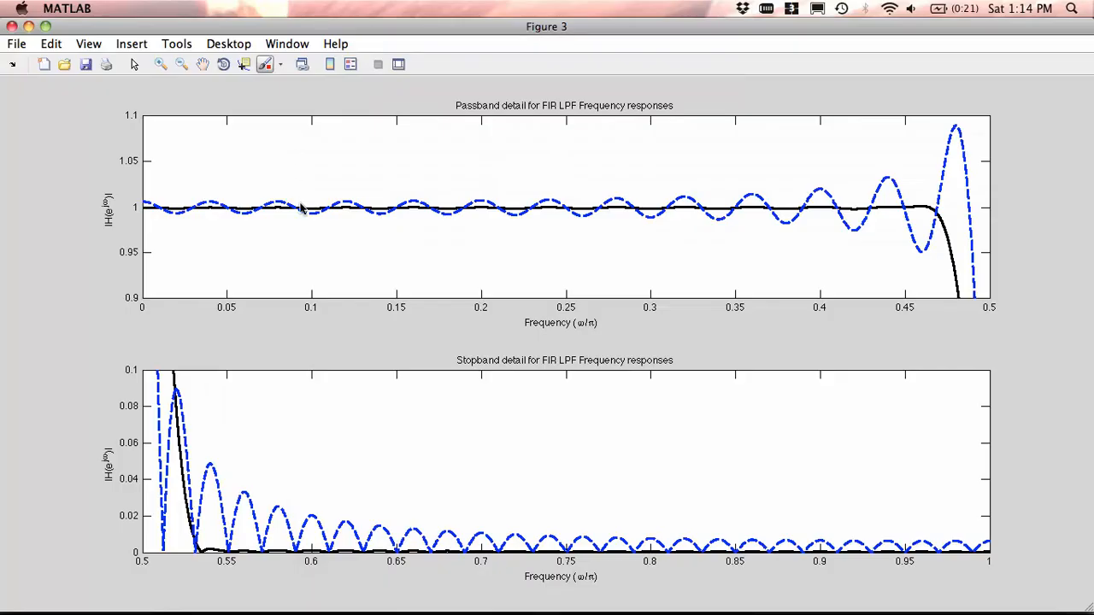
mouse_move(154, 214)
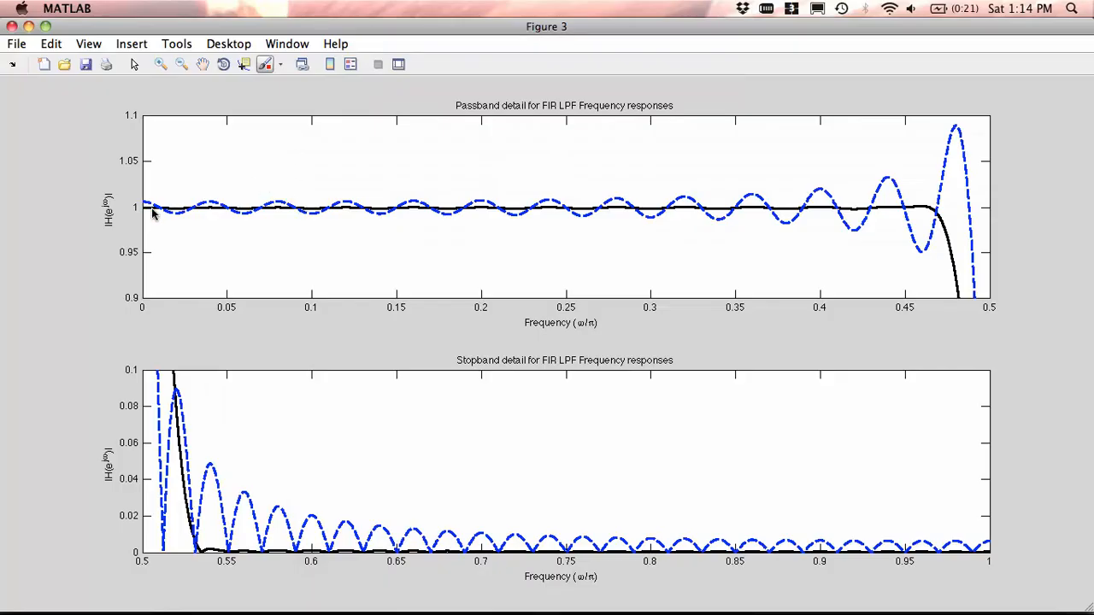
mouse_move(766, 201)
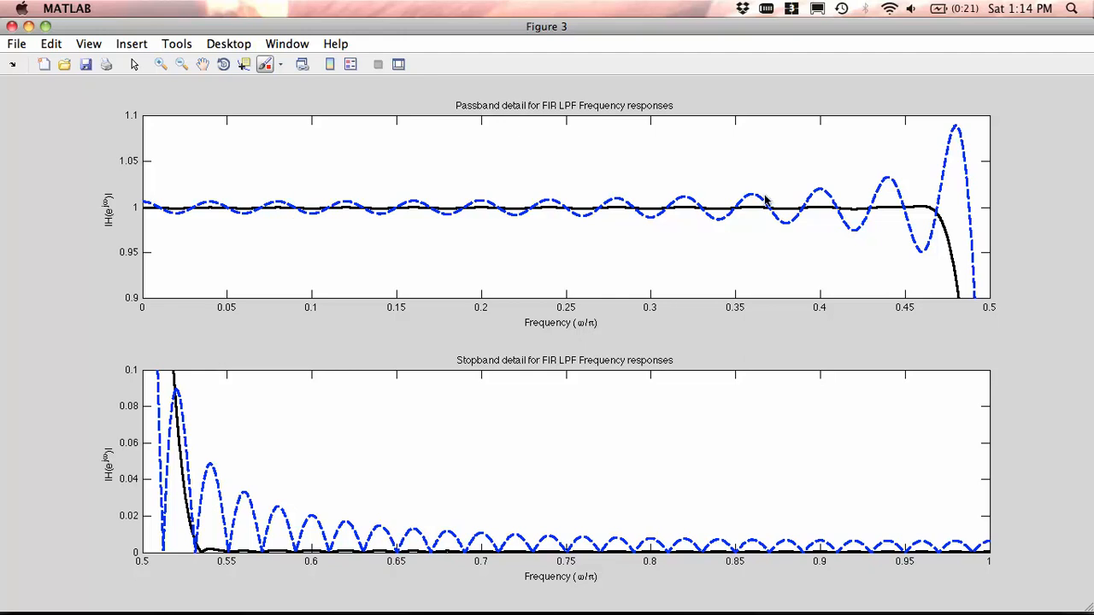
mouse_move(922, 215)
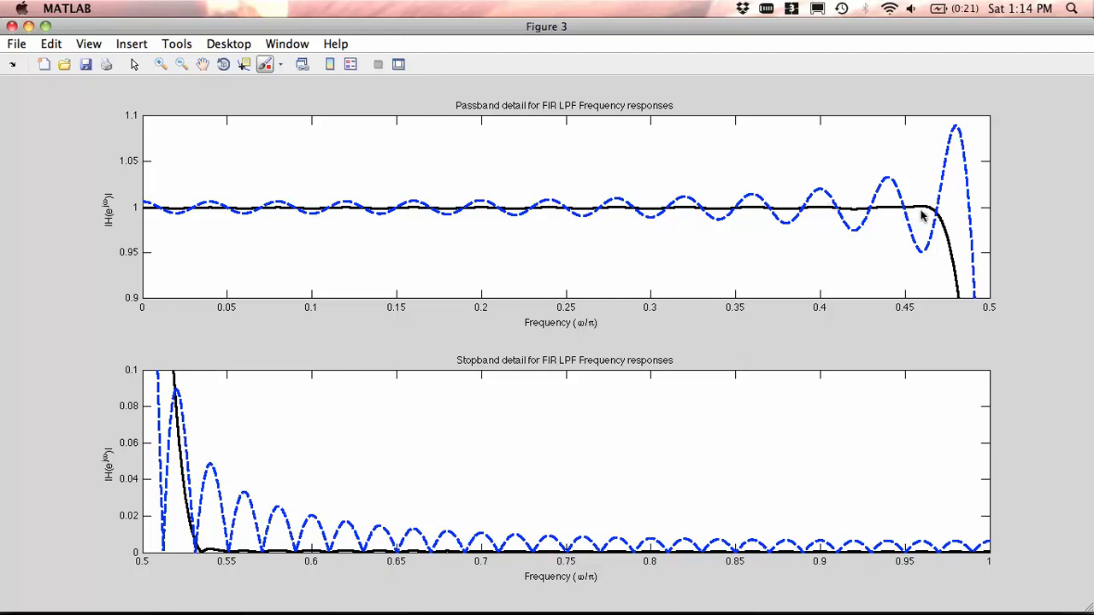
mouse_move(914, 219)
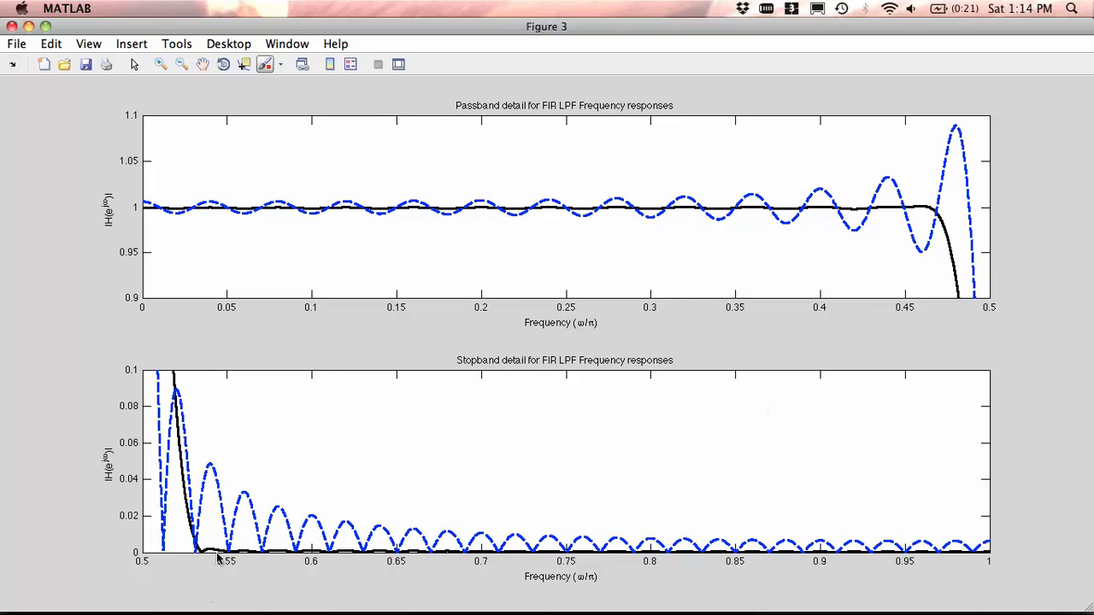
mouse_move(397, 557)
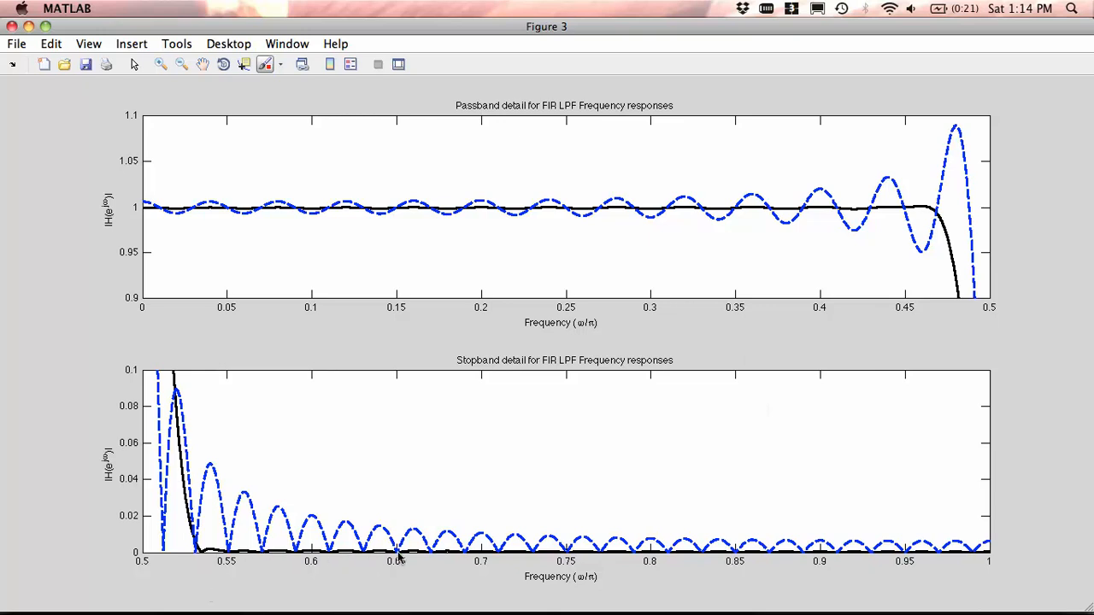
mouse_move(477, 561)
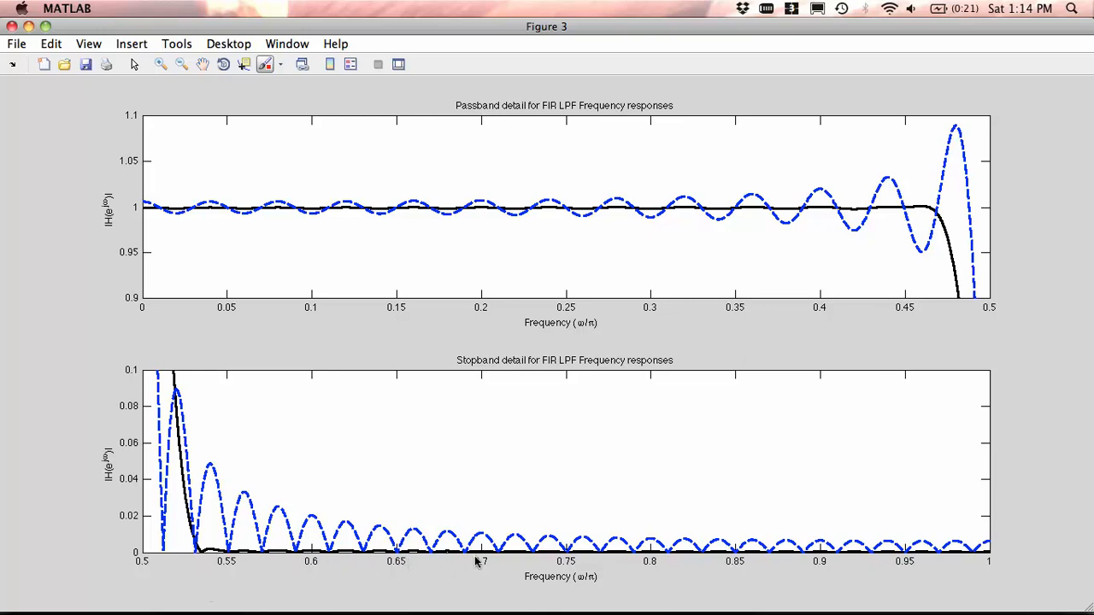
mouse_move(212, 556)
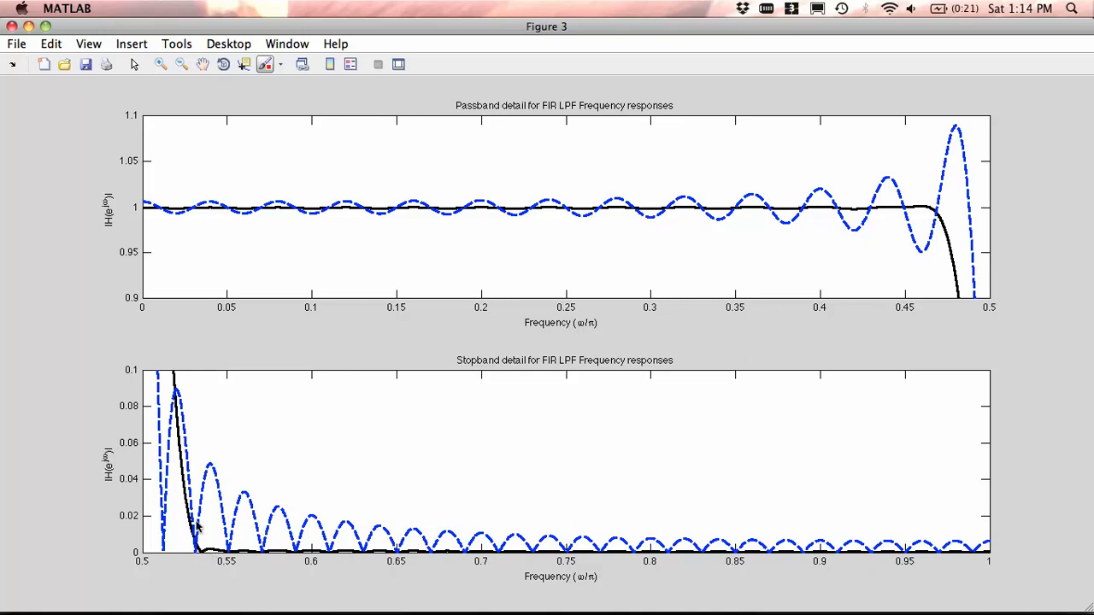
mouse_move(193, 359)
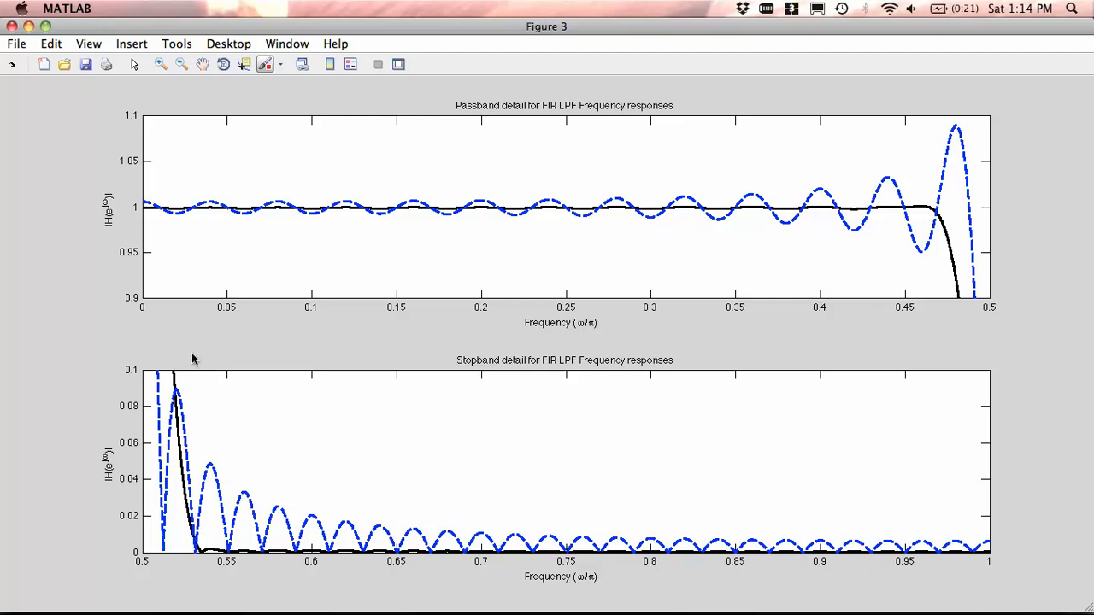
mouse_move(202, 70)
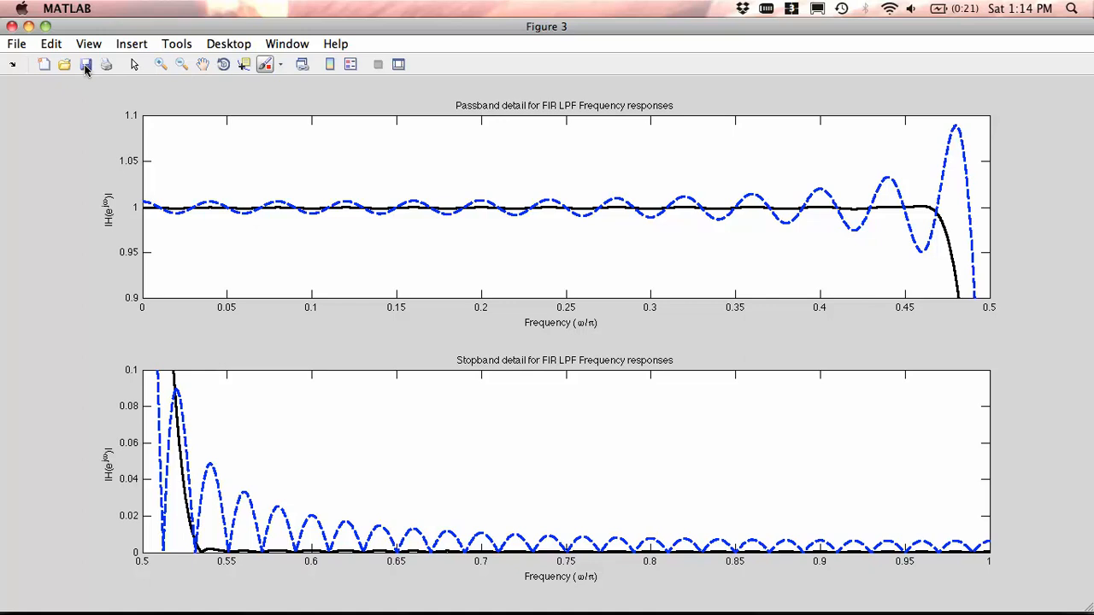
Switch to Figure 4, the decibel frequency responses of the Hamming and rectangular filters.
click(288, 45)
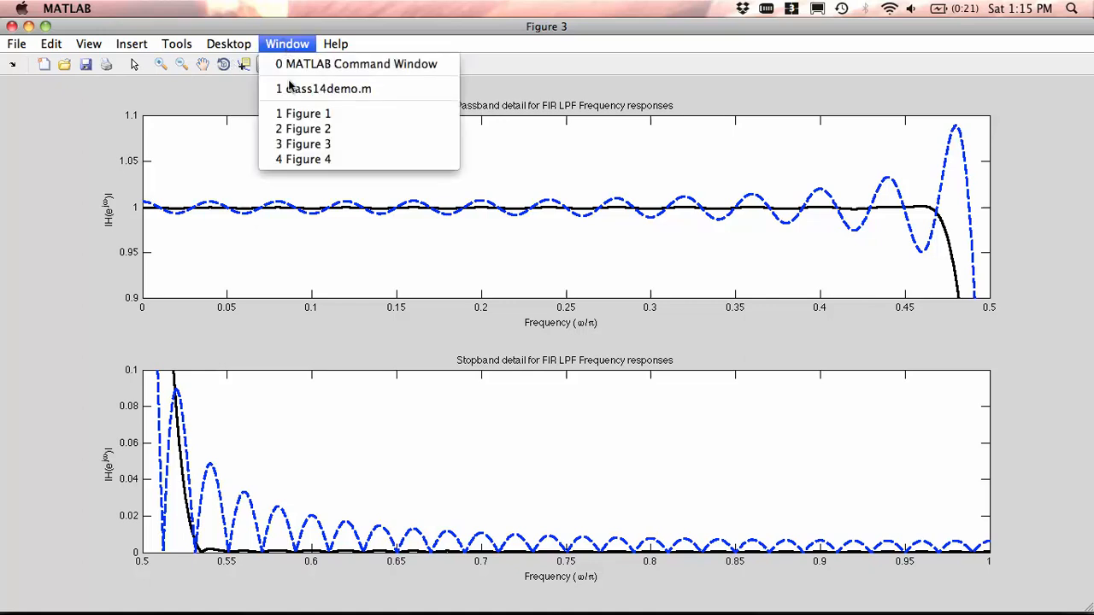
click(308, 159)
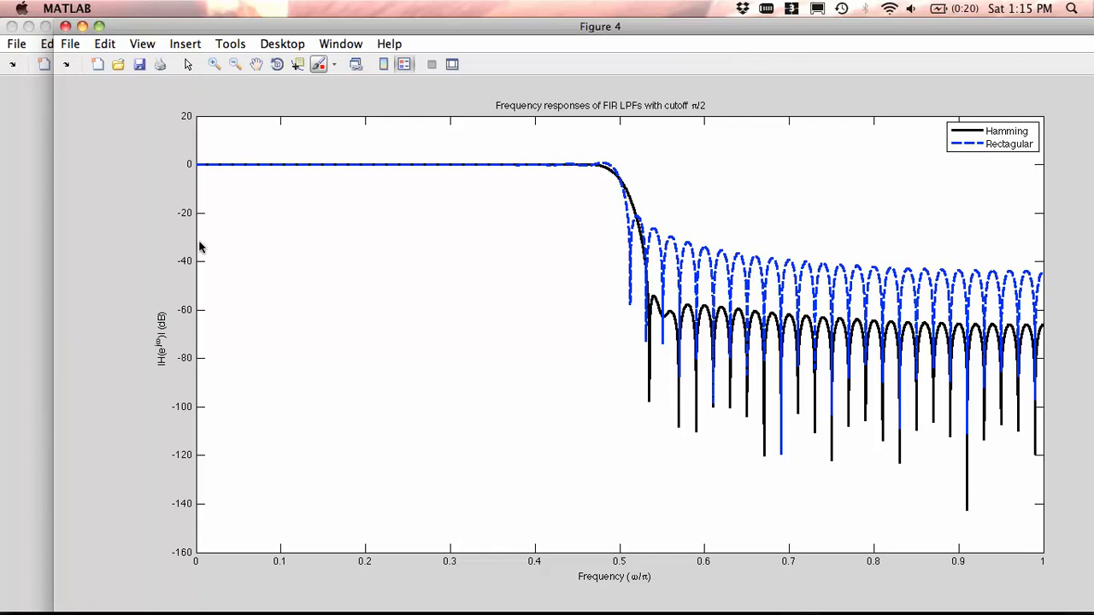
mouse_move(175, 221)
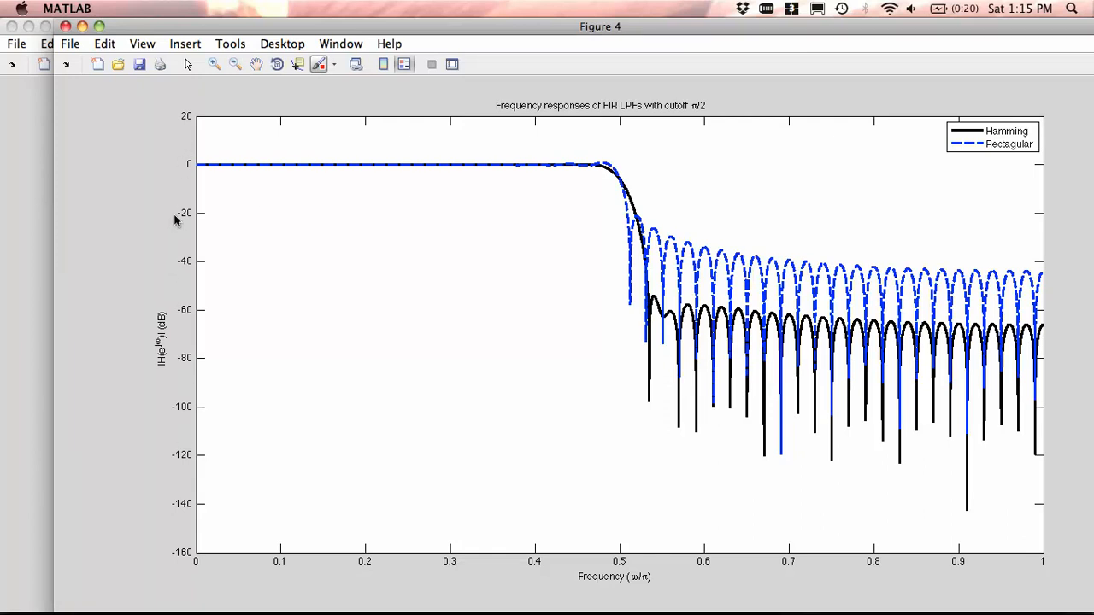
mouse_move(299, 179)
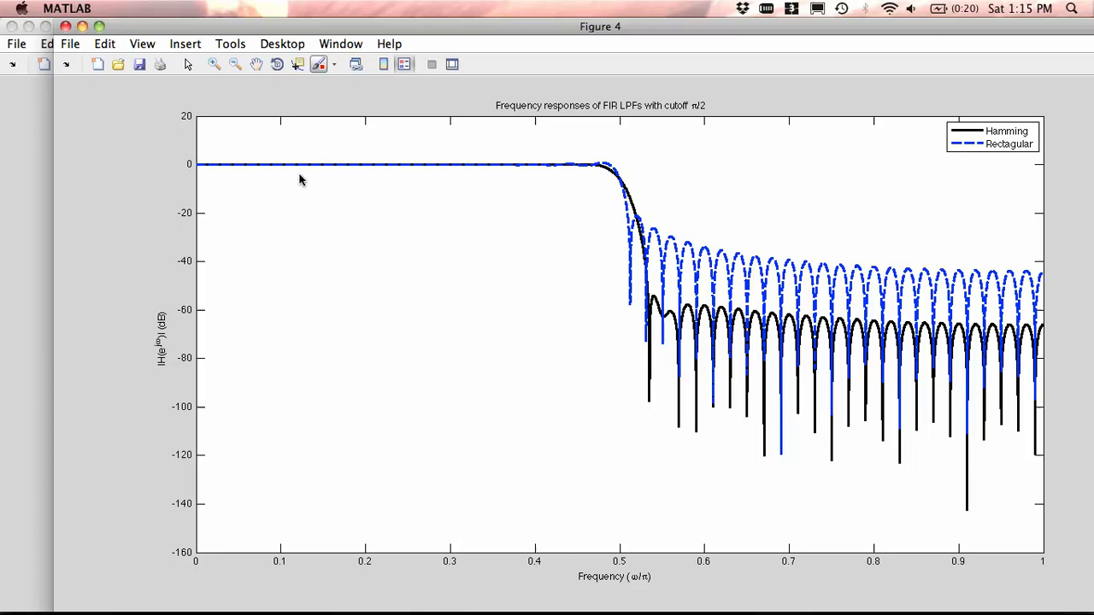
mouse_move(612, 171)
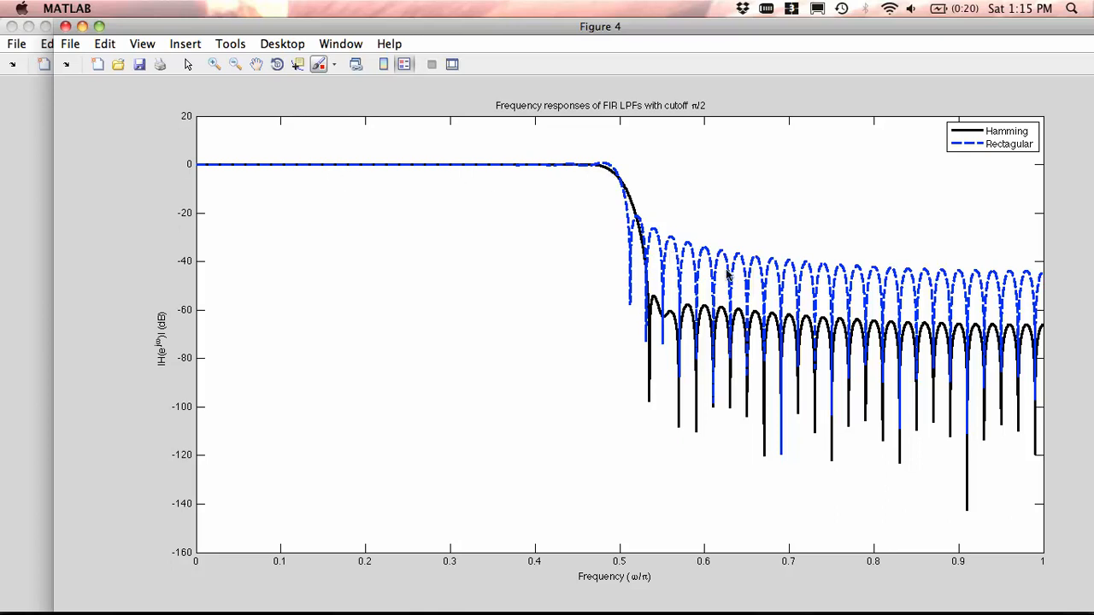
mouse_move(751, 344)
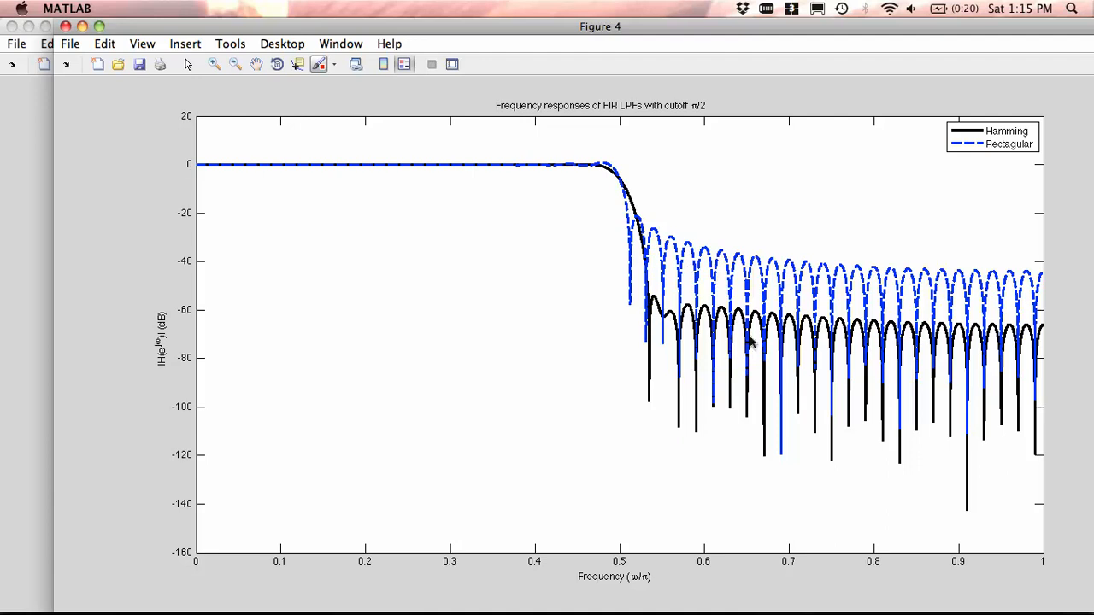
mouse_move(714, 360)
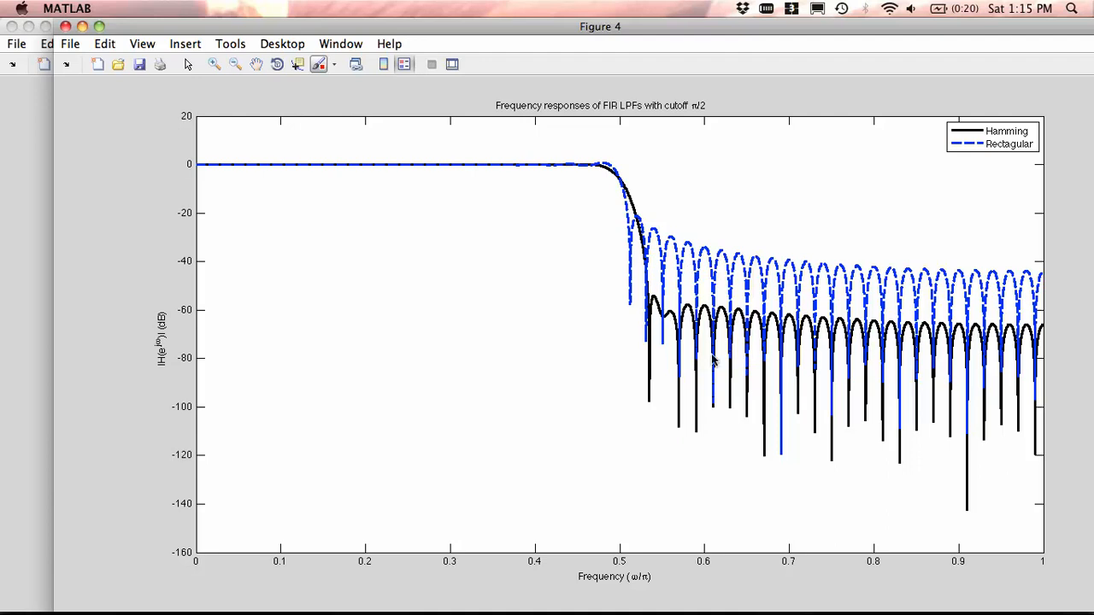
mouse_move(650, 323)
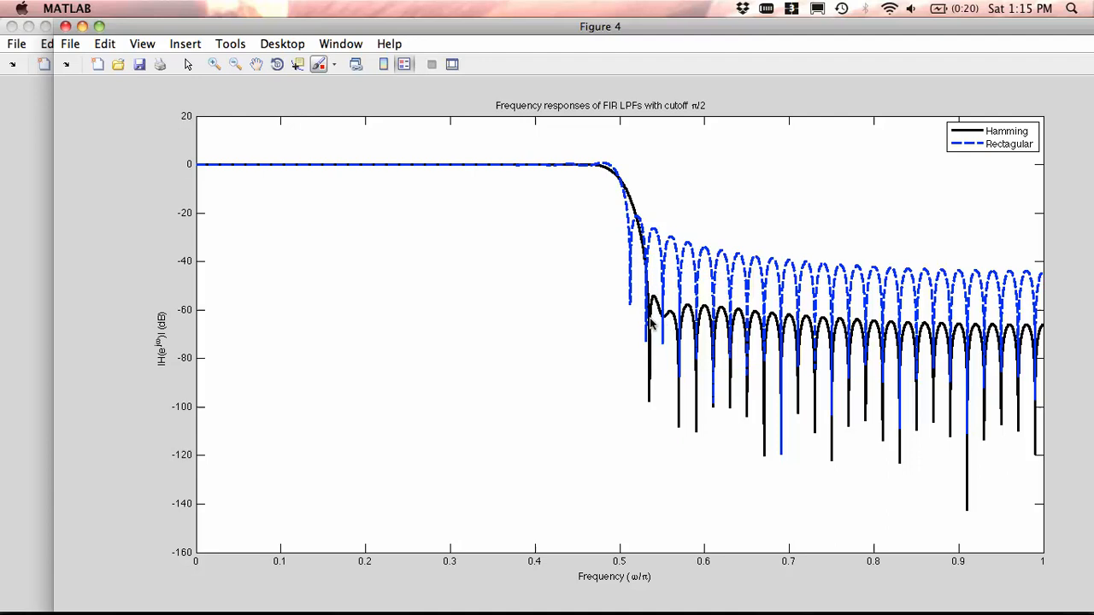
mouse_move(769, 328)
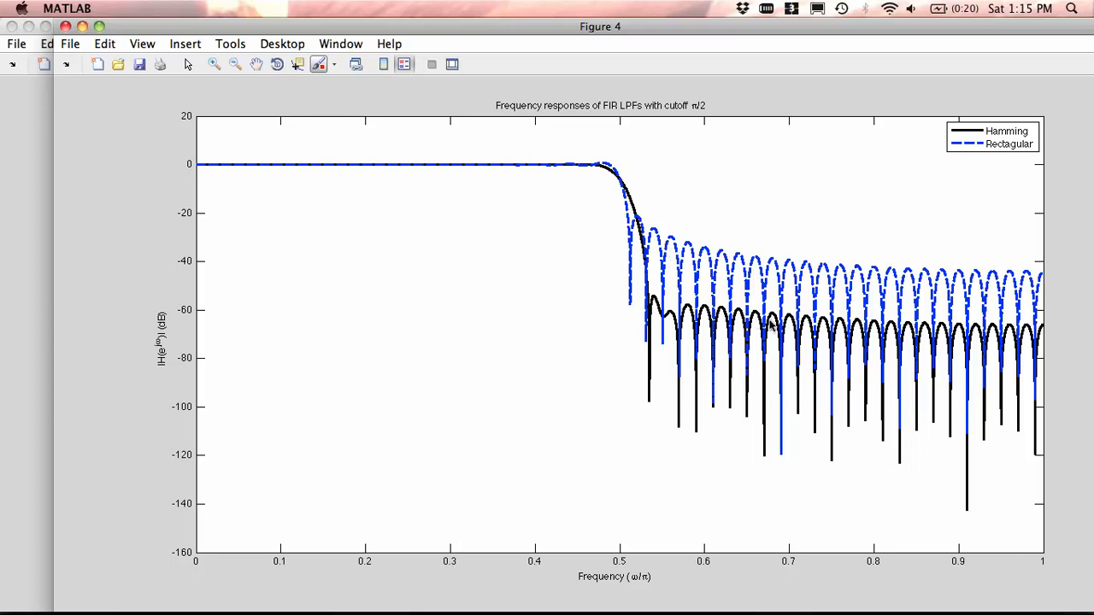
mouse_move(886, 357)
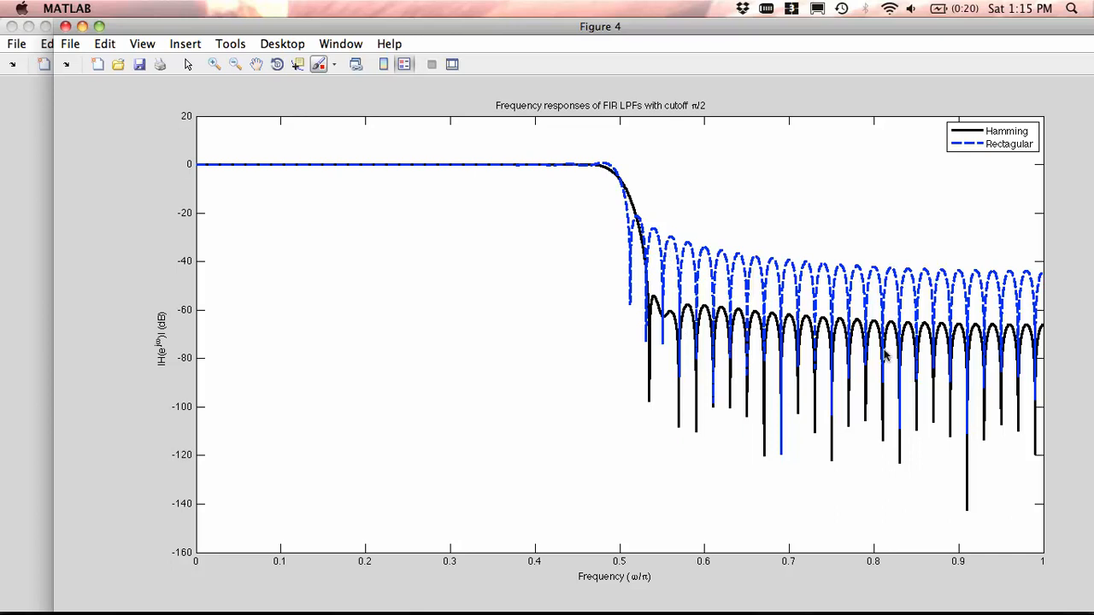
mouse_move(783, 332)
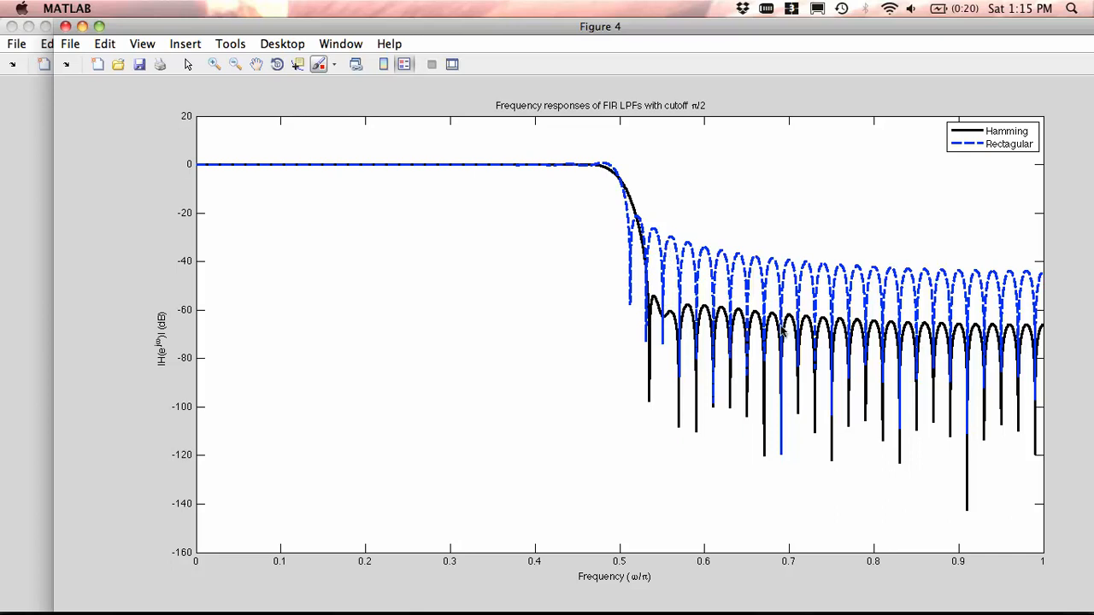
mouse_move(893, 272)
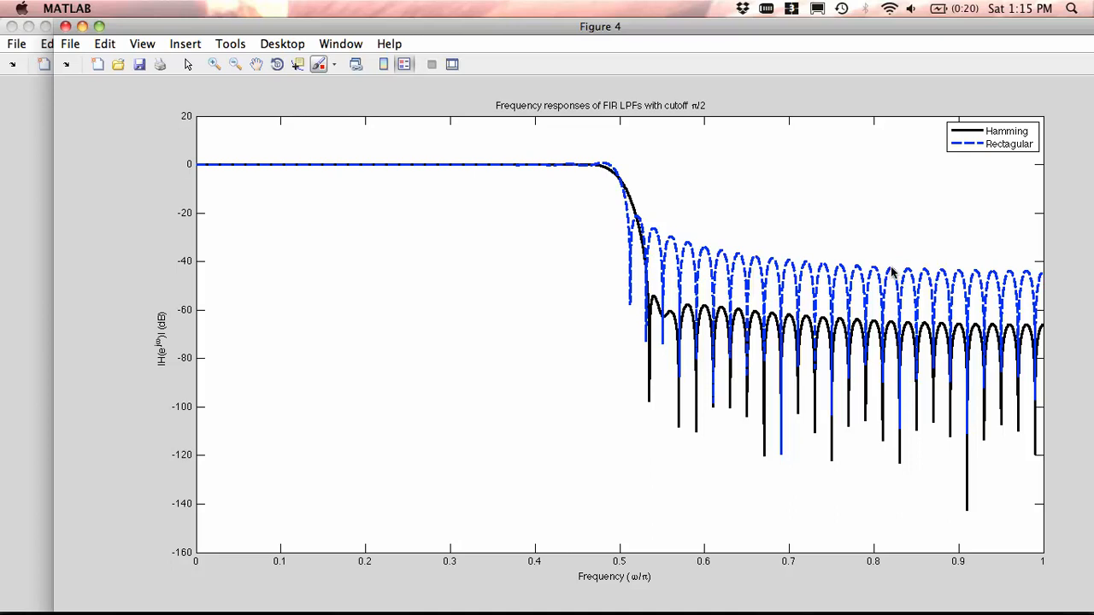
mouse_move(660, 156)
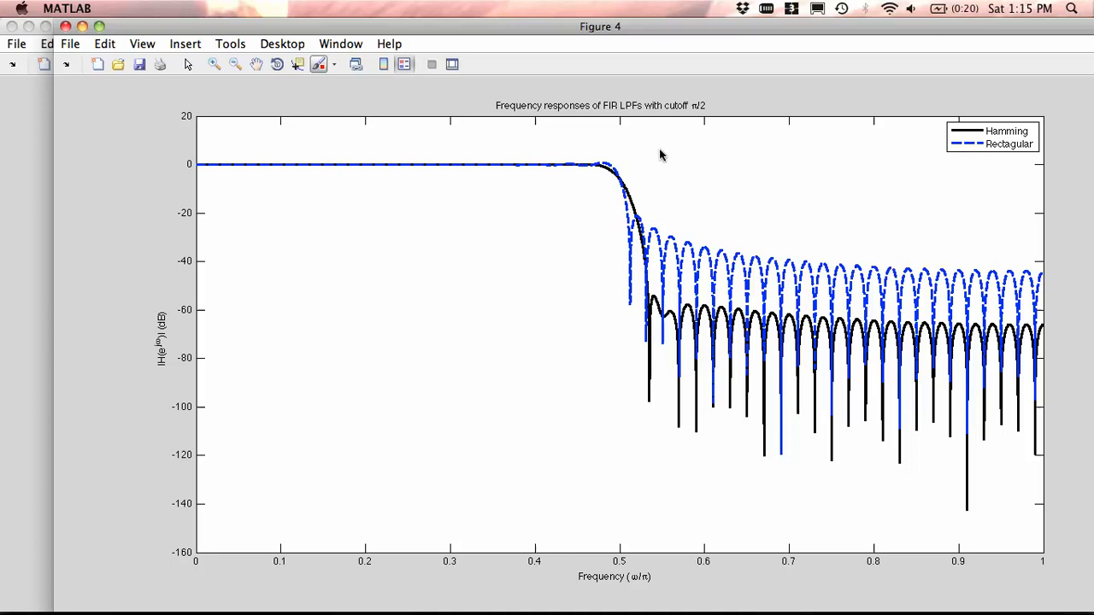
mouse_move(612, 212)
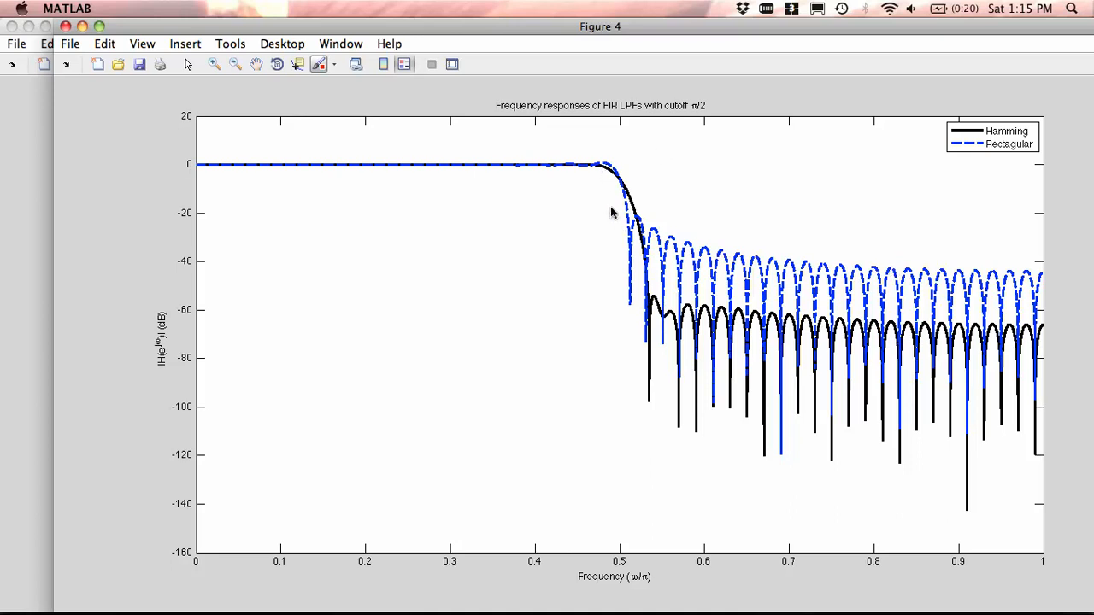
mouse_move(606, 232)
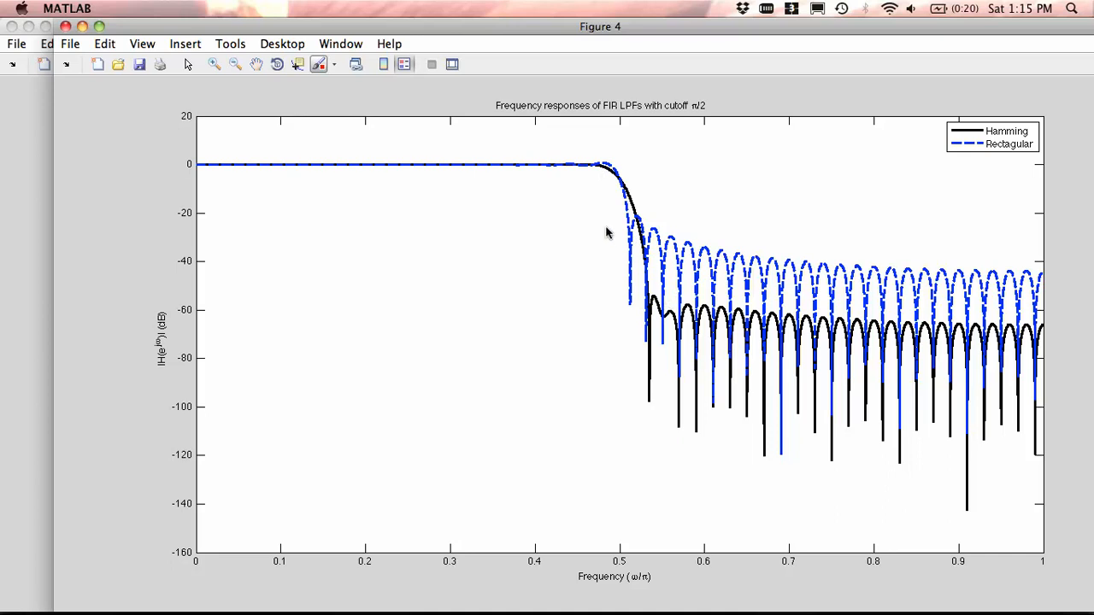
mouse_move(629, 233)
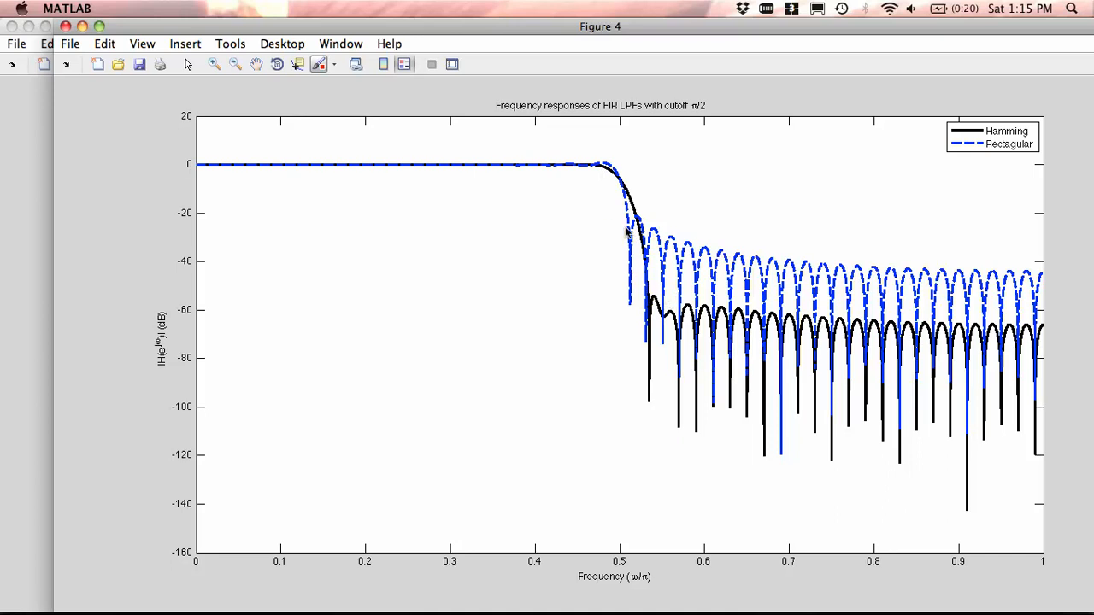
mouse_move(629, 240)
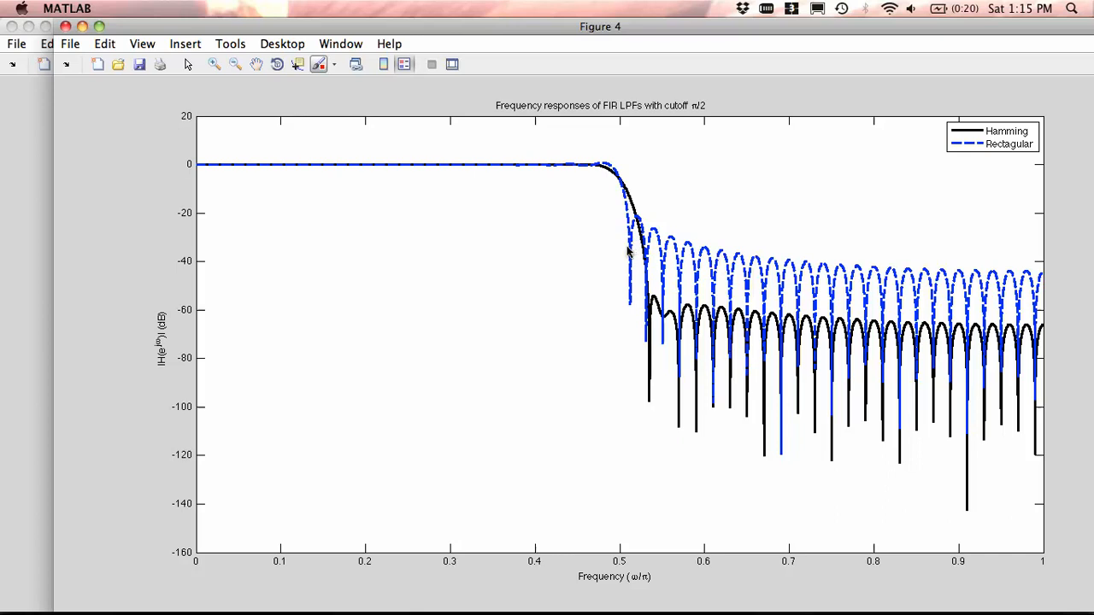
mouse_move(588, 509)
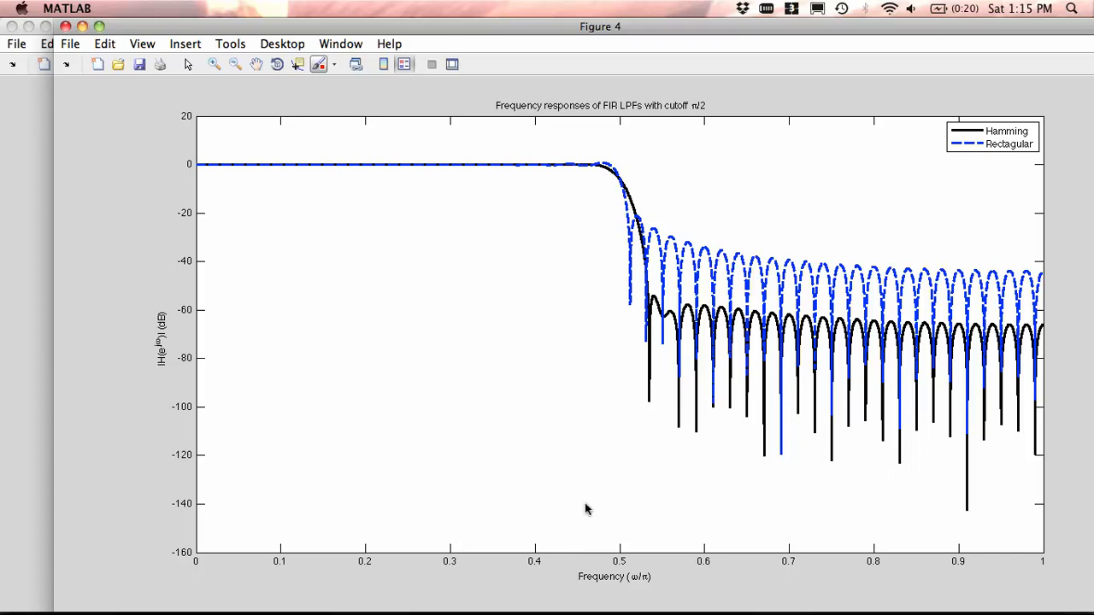
mouse_move(655, 323)
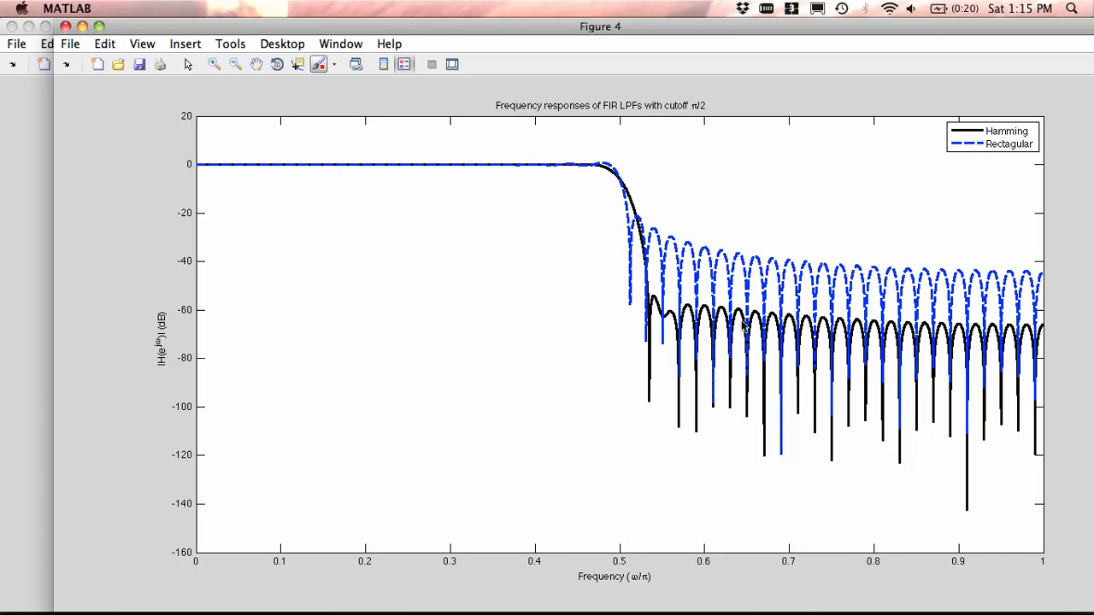
mouse_move(1017, 336)
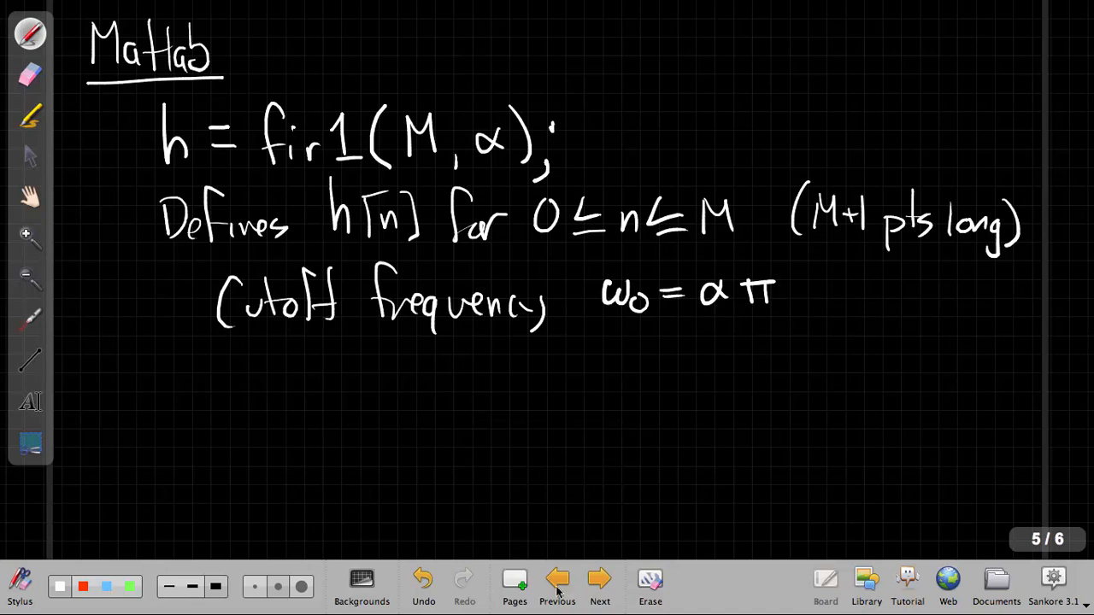
Go back to the filter design steps page, then forward to the Hamming window diagram on page 3.
click(557, 581)
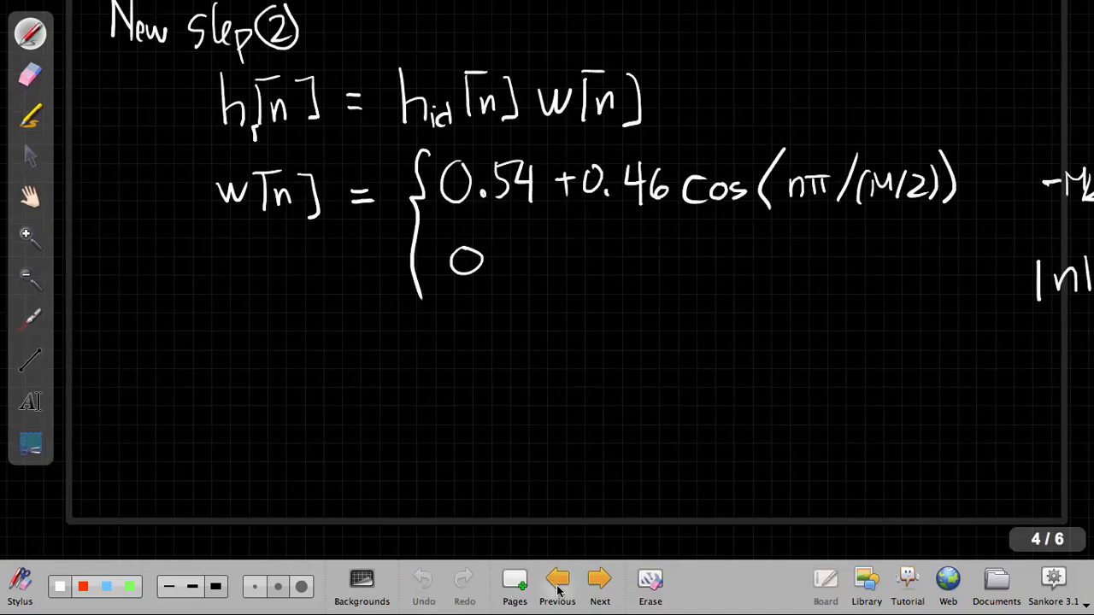
click(558, 580)
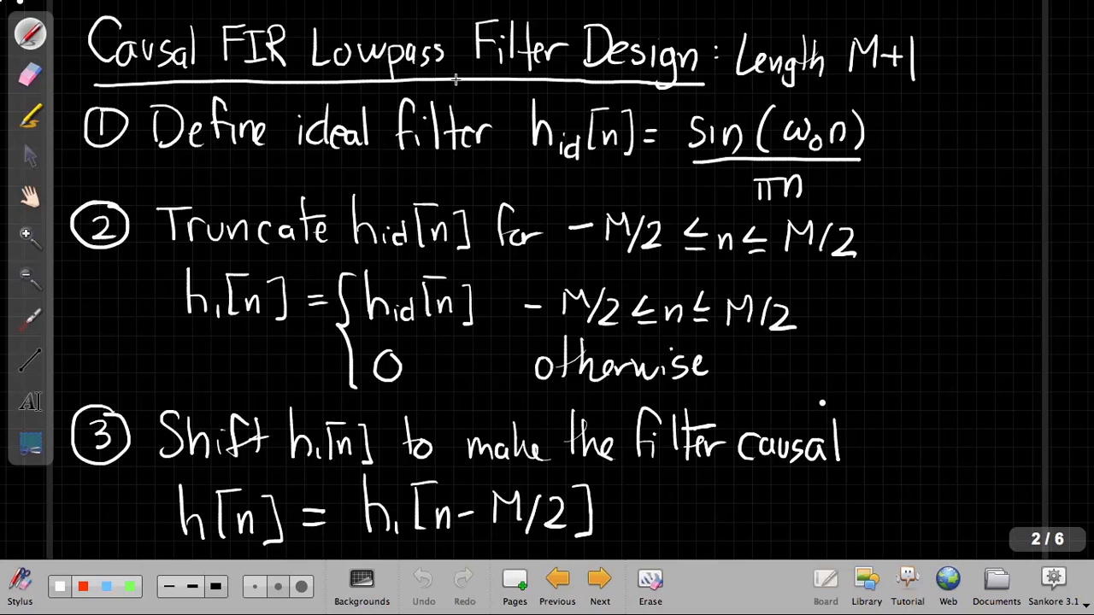
mouse_move(379, 208)
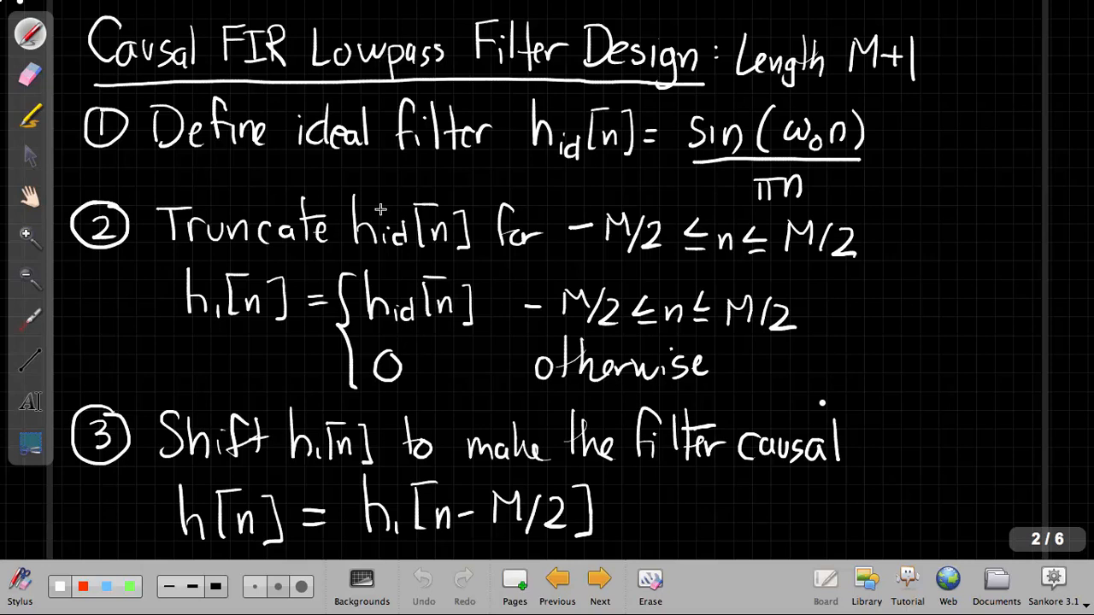
mouse_move(393, 171)
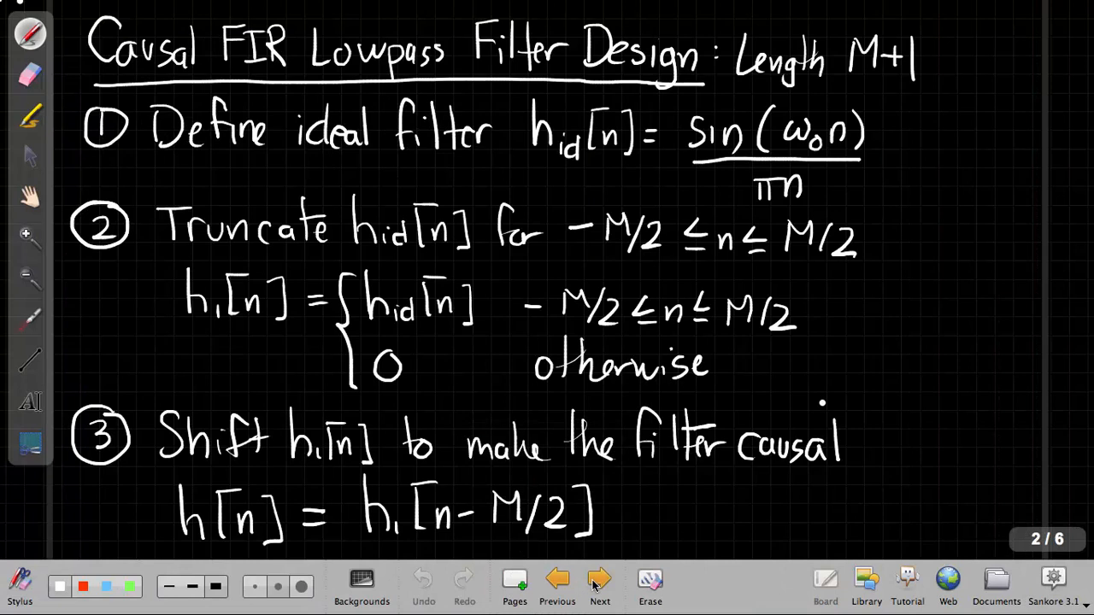
click(598, 579)
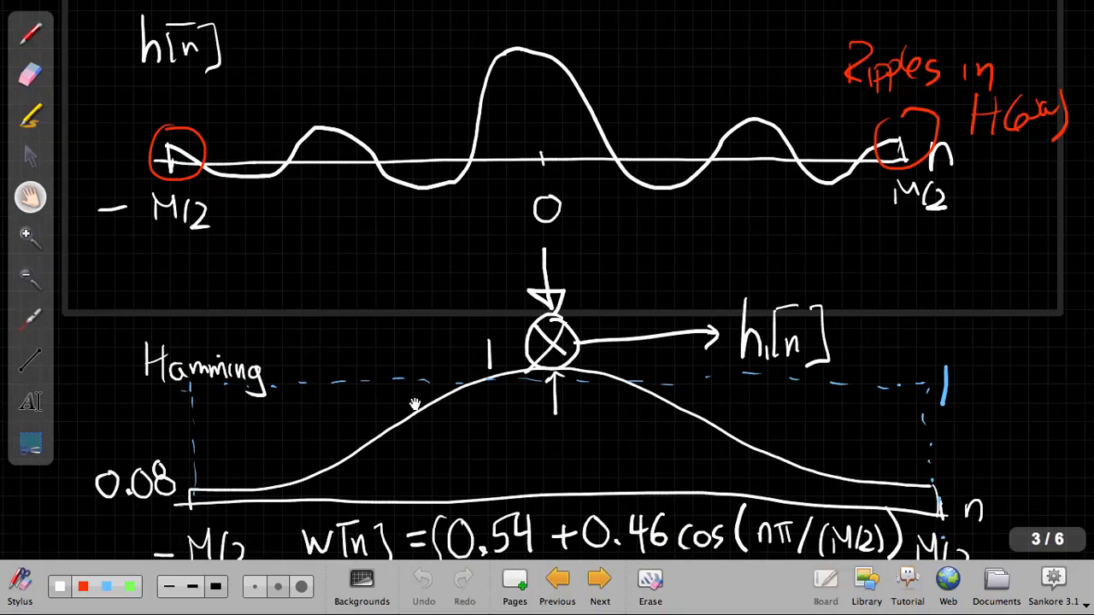
mouse_move(926, 499)
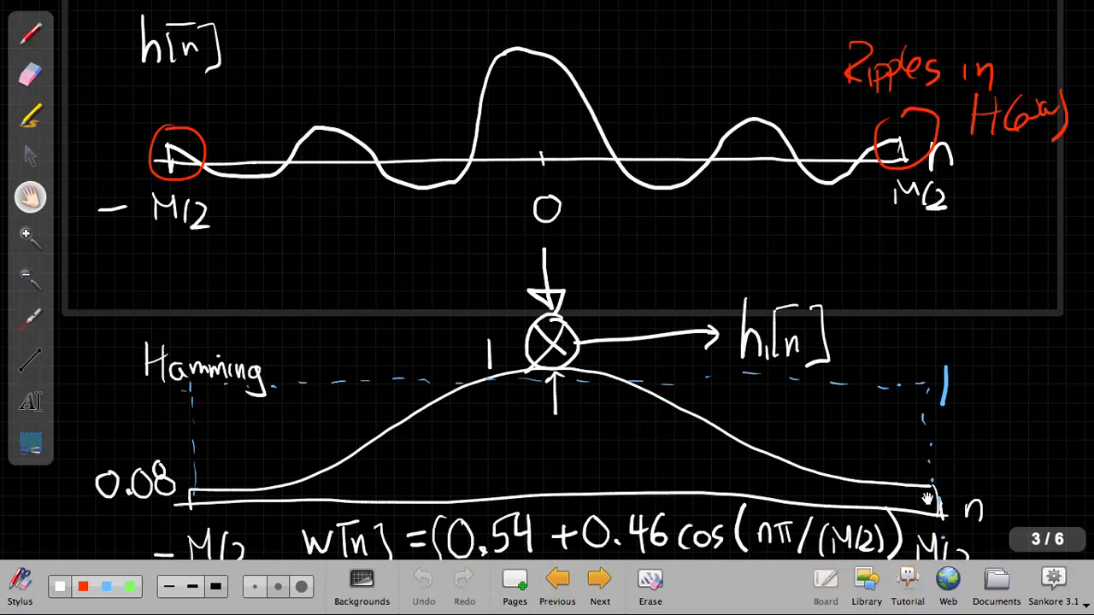
mouse_move(926, 496)
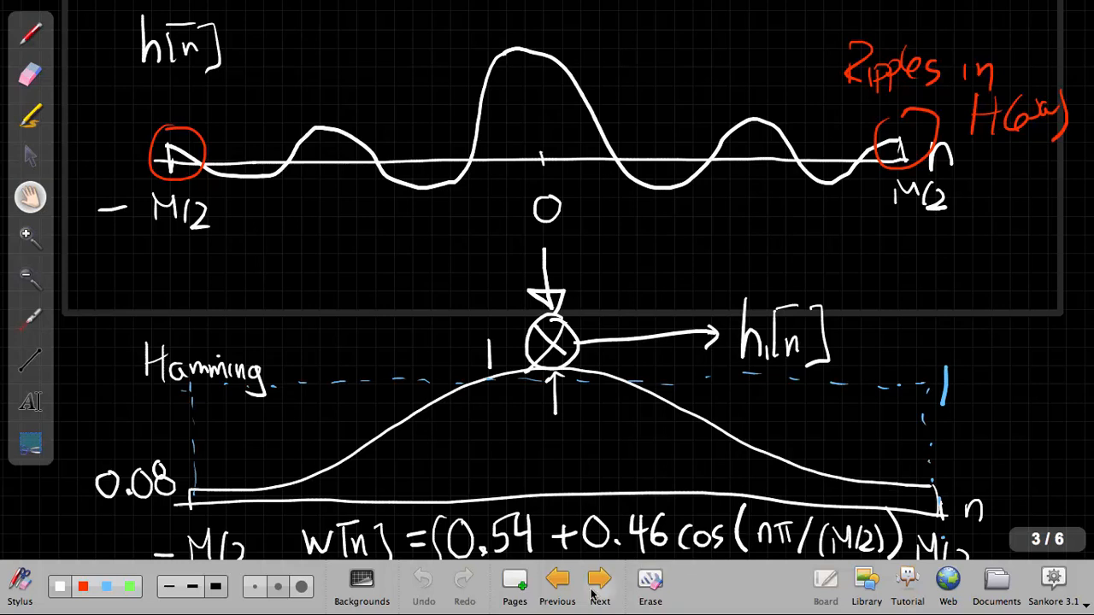
Advance from page 3 through the step 2 page to the Matlab fir1 notes on page 5.
click(598, 580)
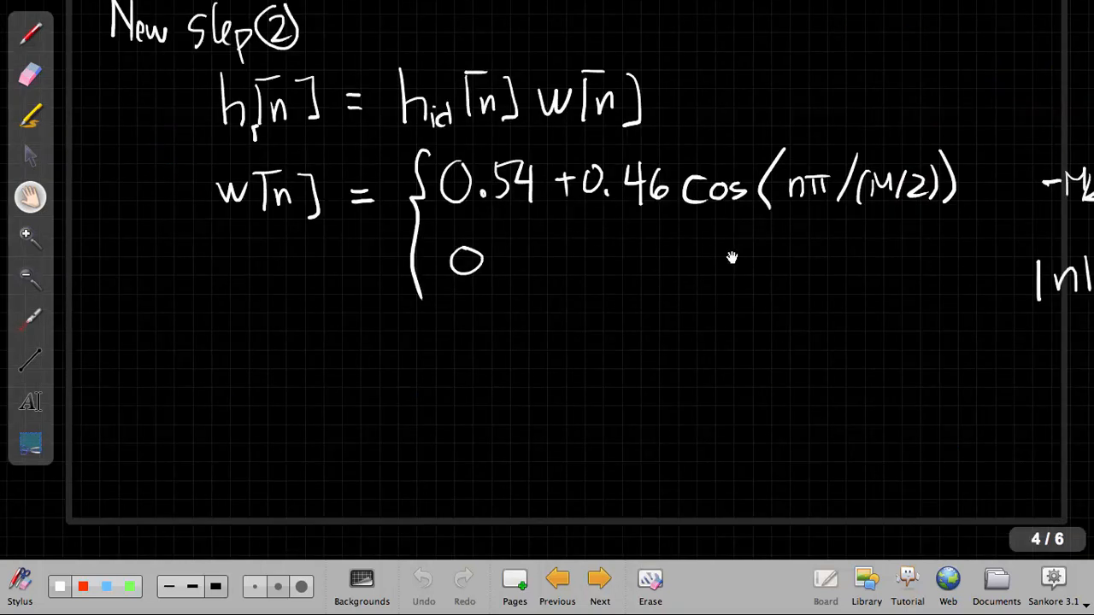
mouse_move(598, 489)
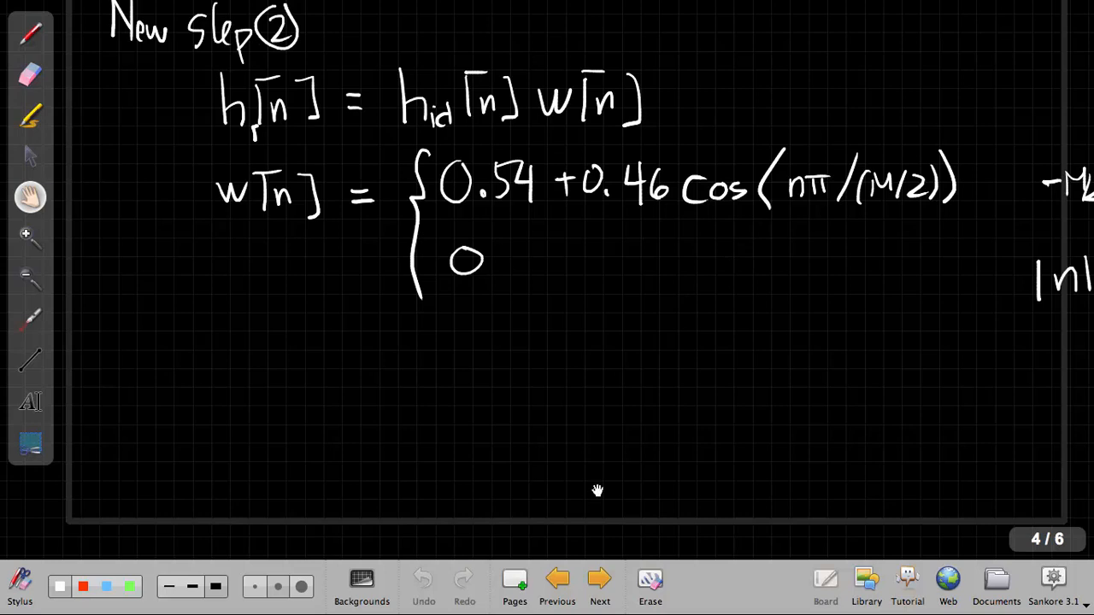
click(598, 579)
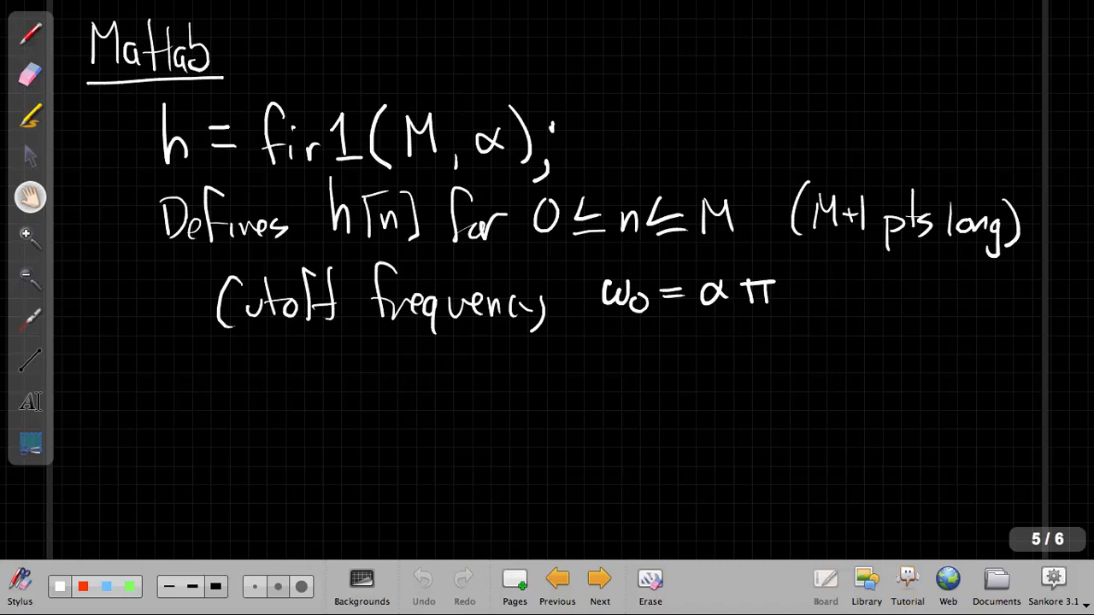
mouse_move(434, 179)
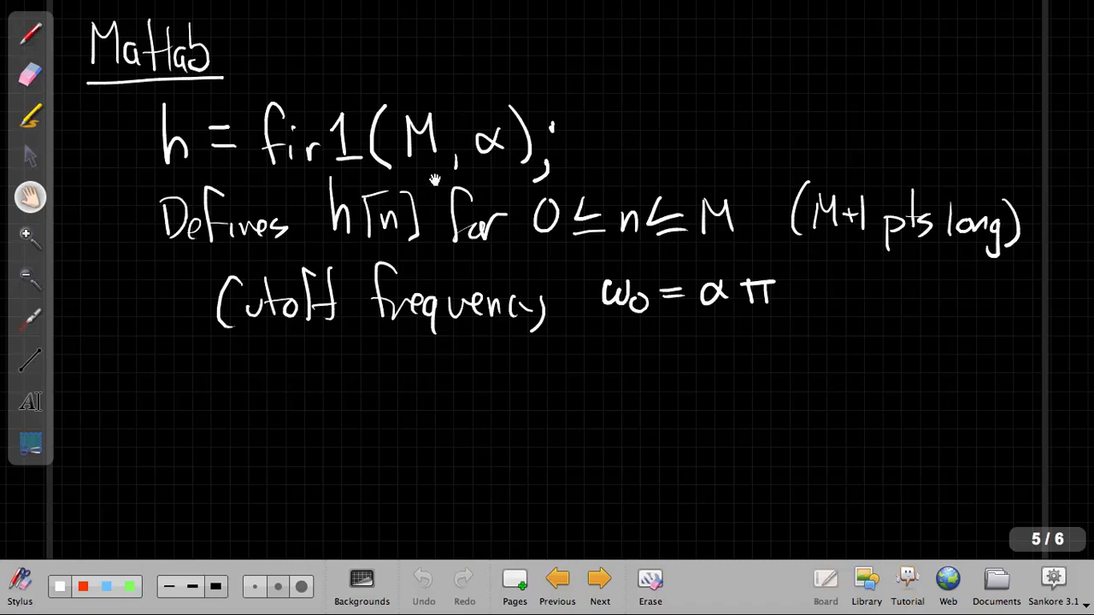
mouse_move(513, 167)
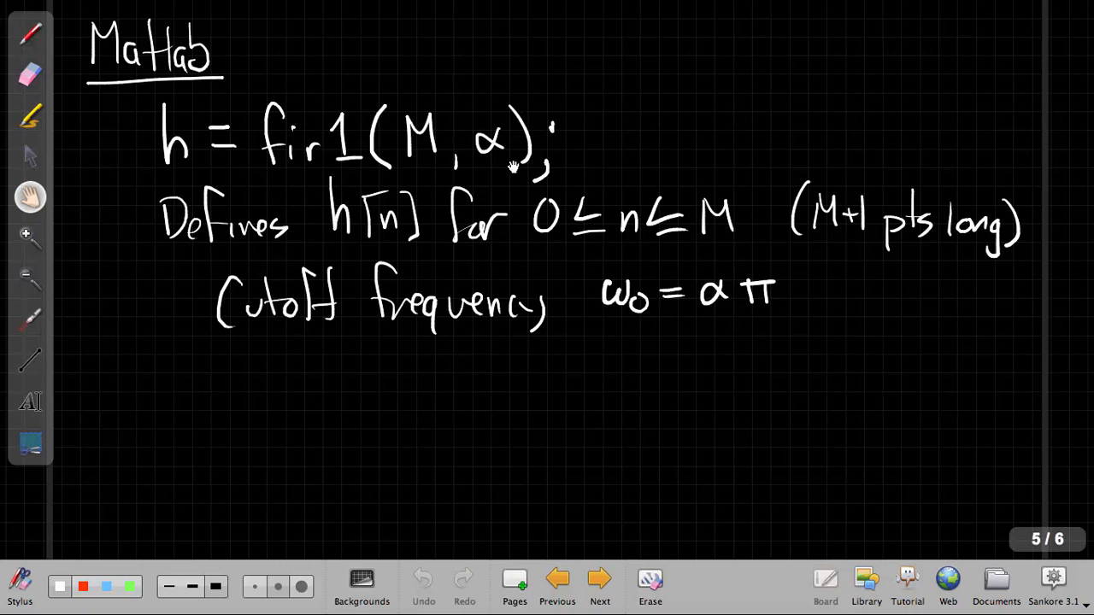
mouse_move(513, 274)
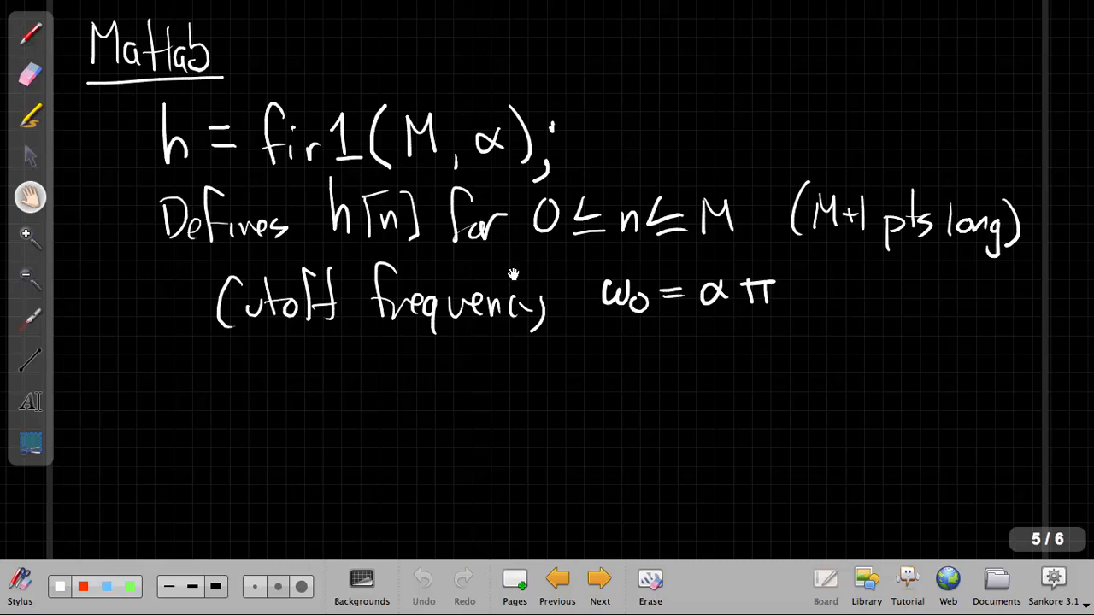
mouse_move(725, 313)
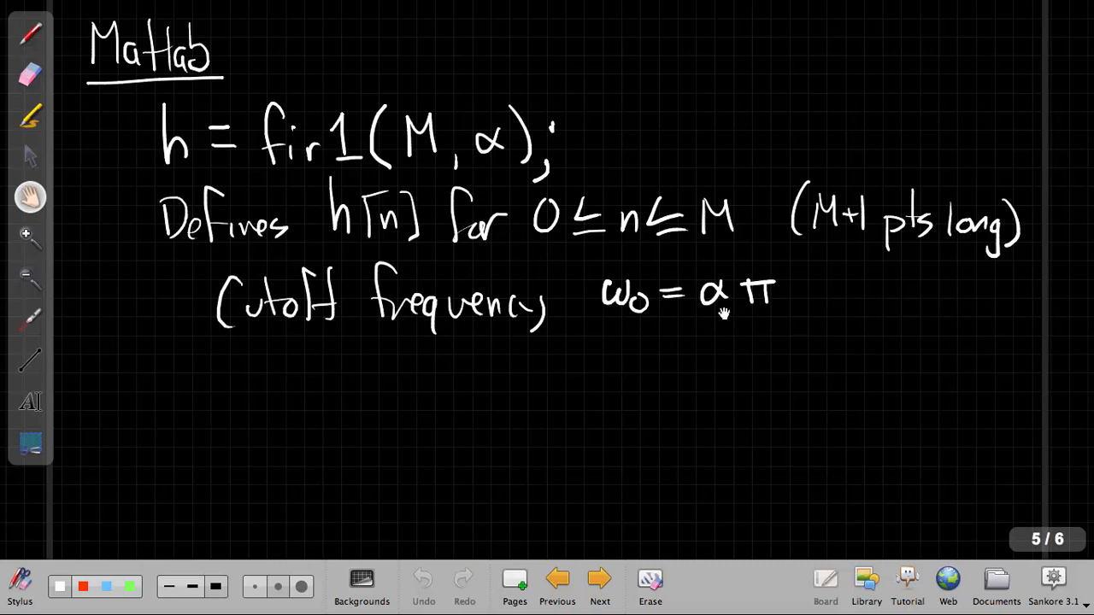
mouse_move(698, 335)
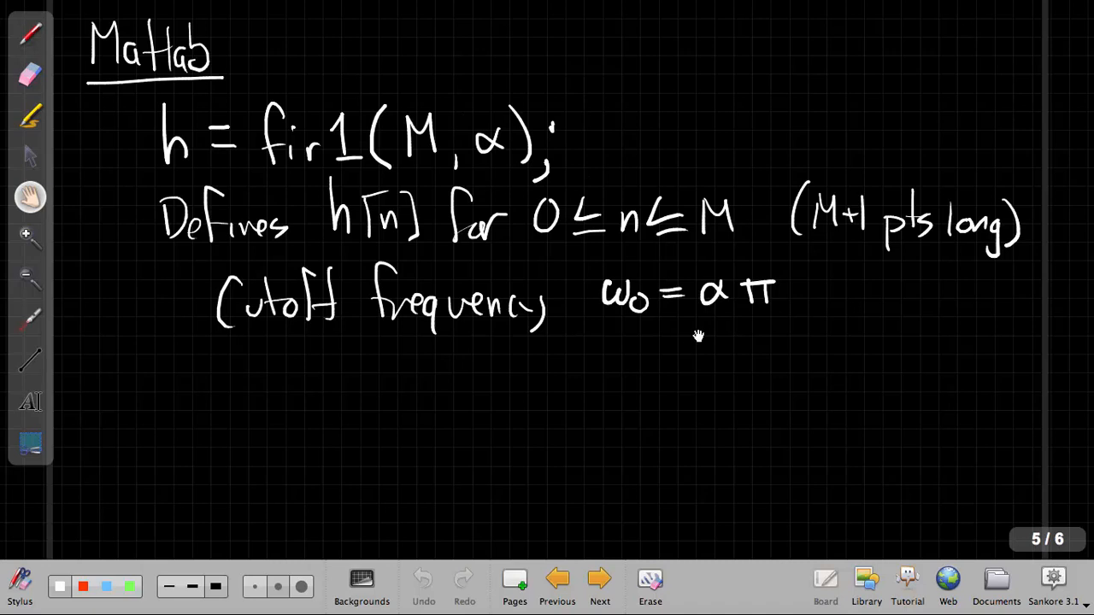
mouse_move(744, 328)
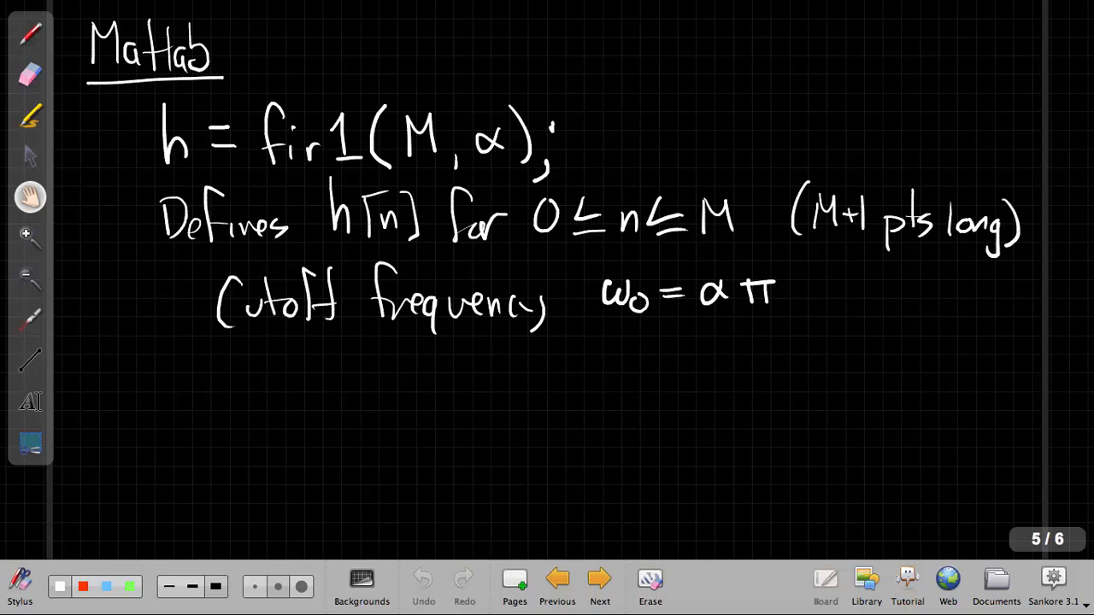
mouse_move(744, 333)
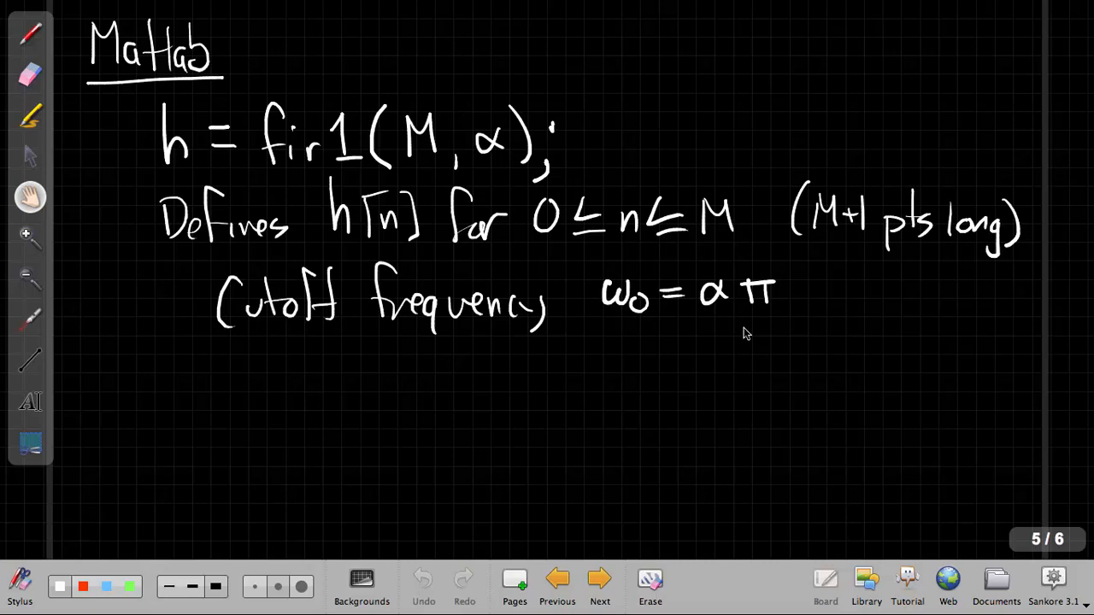